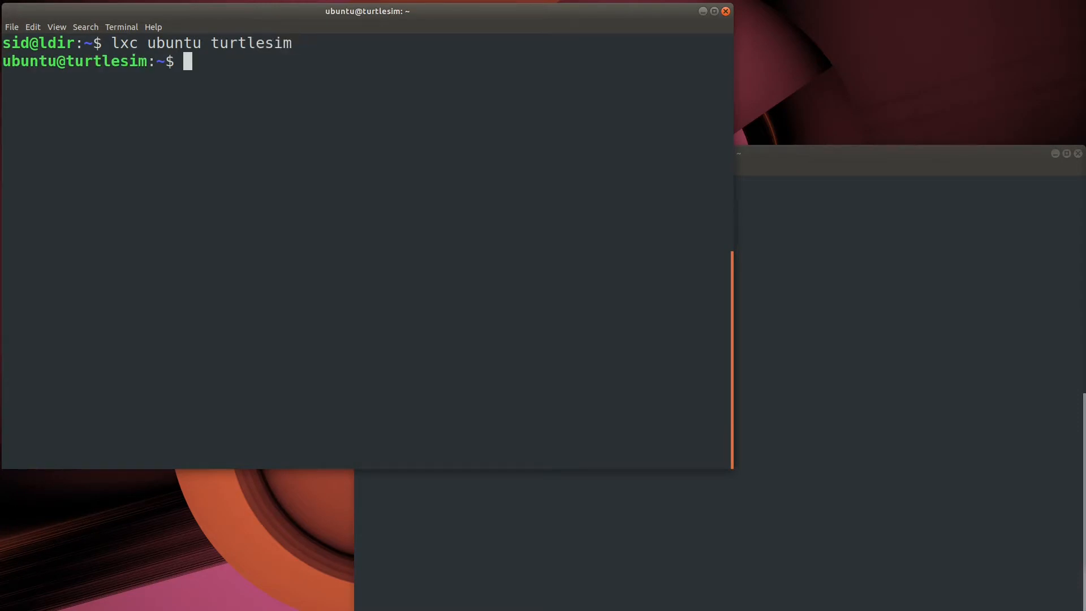
Step: Start the turtlesim node with ros2 run turtlesim turtlesim_node so the turtle window opens
type("ros2 run turtle")
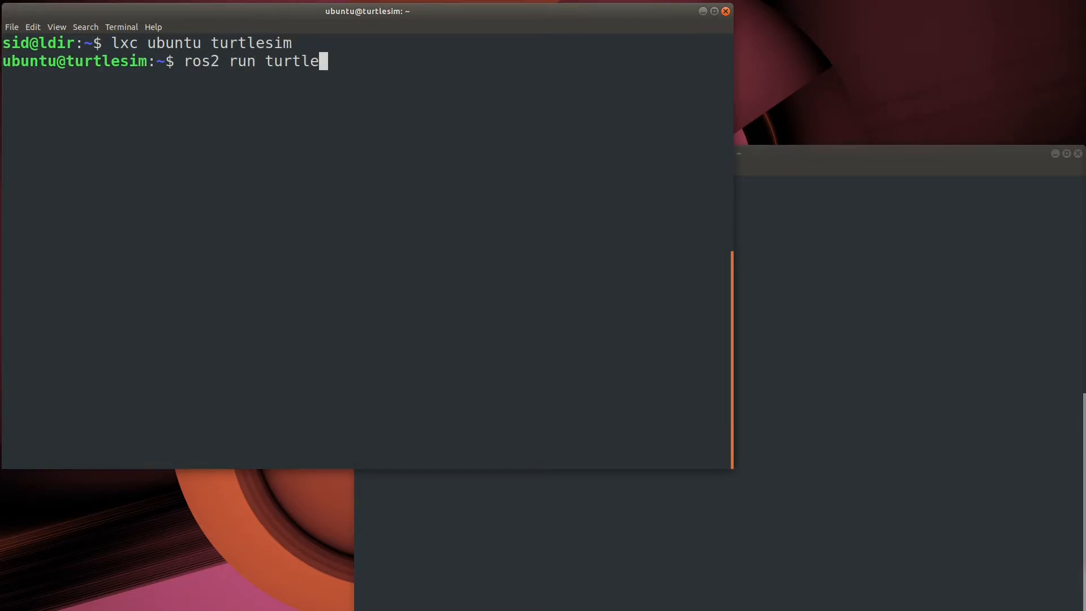
type("sim turtlesim_node")
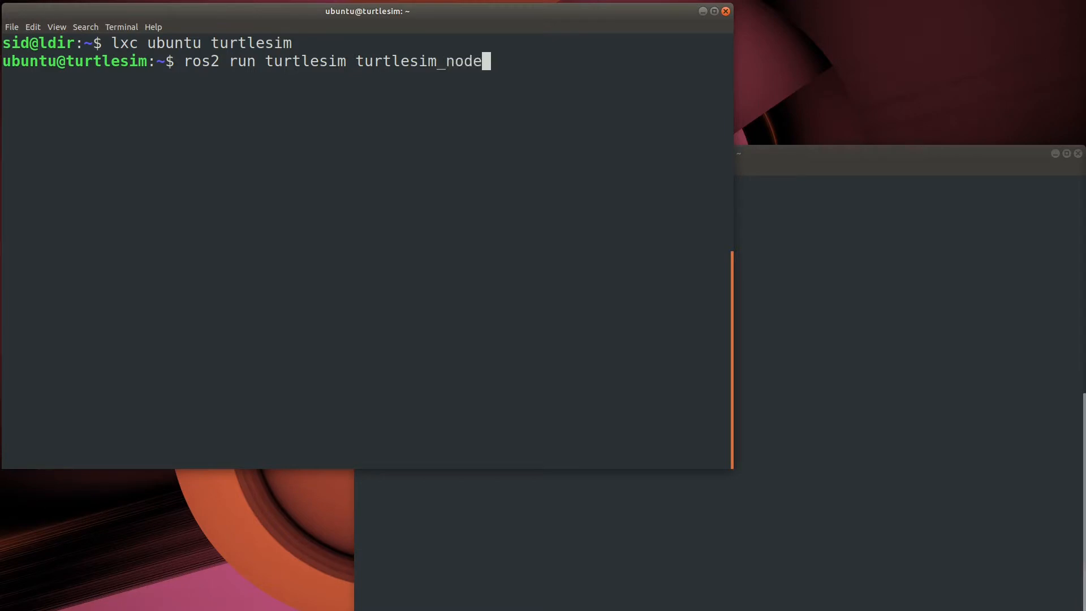
key("Return")
type("ros2 service list")
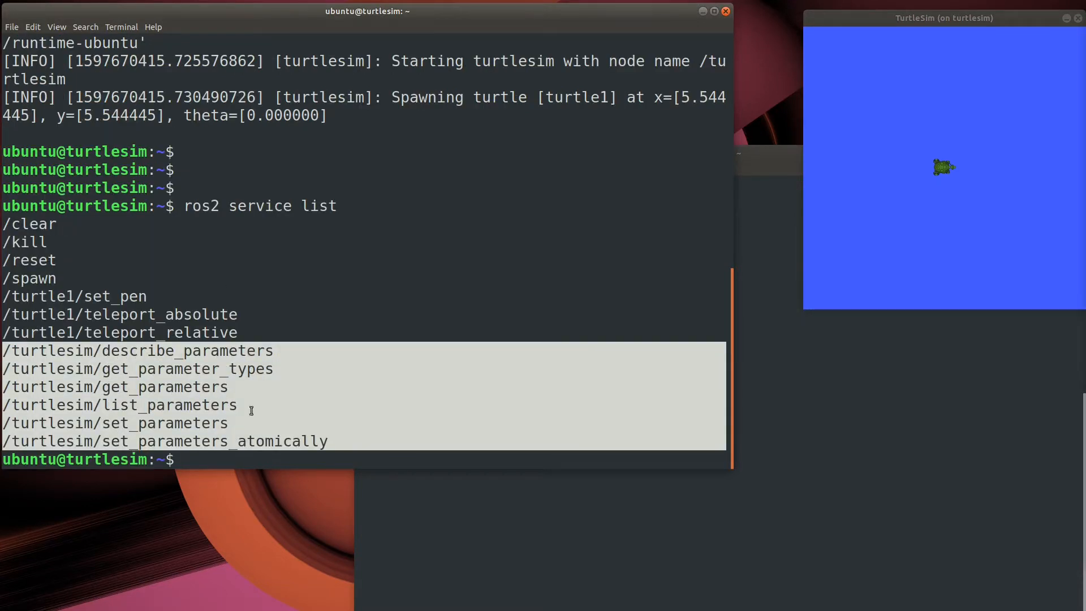
mouse_move(302, 390)
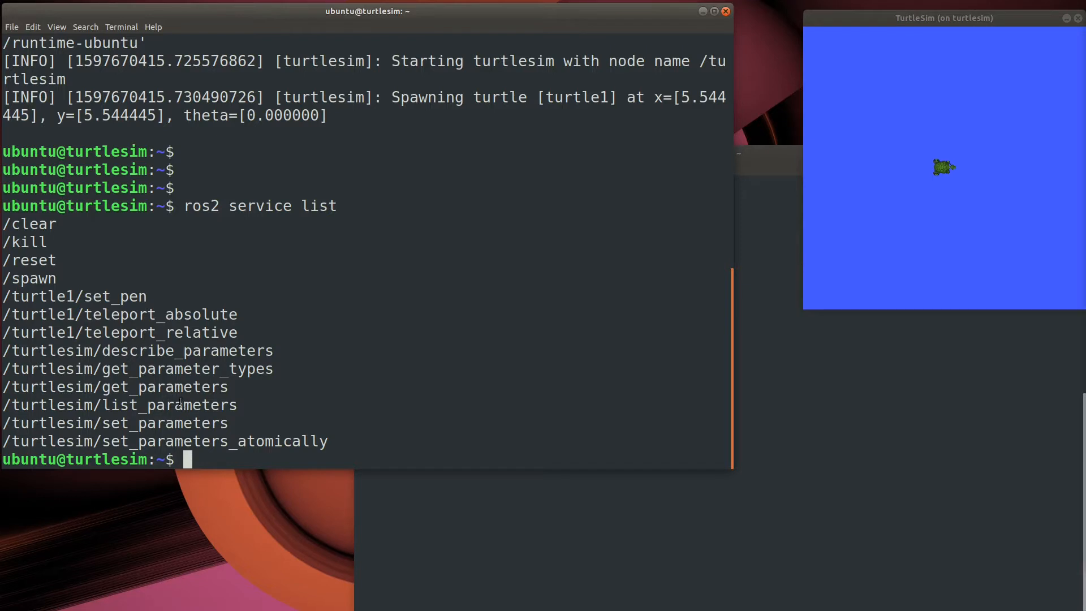
Step: Run ros2 action list to reveal /turtle1/rotate_absolute, then begin foregrounding turtlesim with fg
type("ros2 action list")
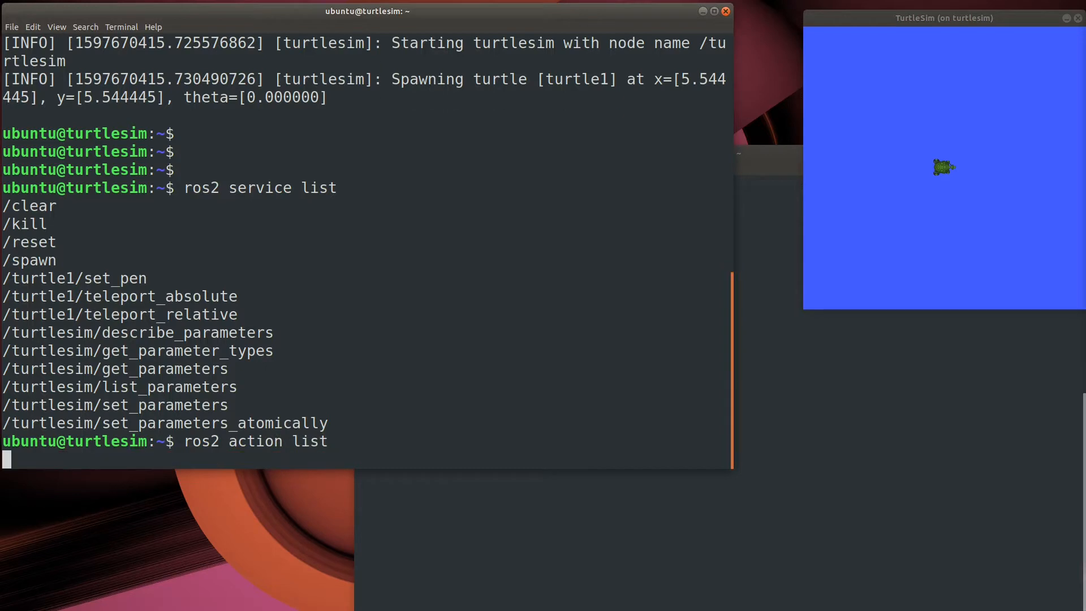
key("Return")
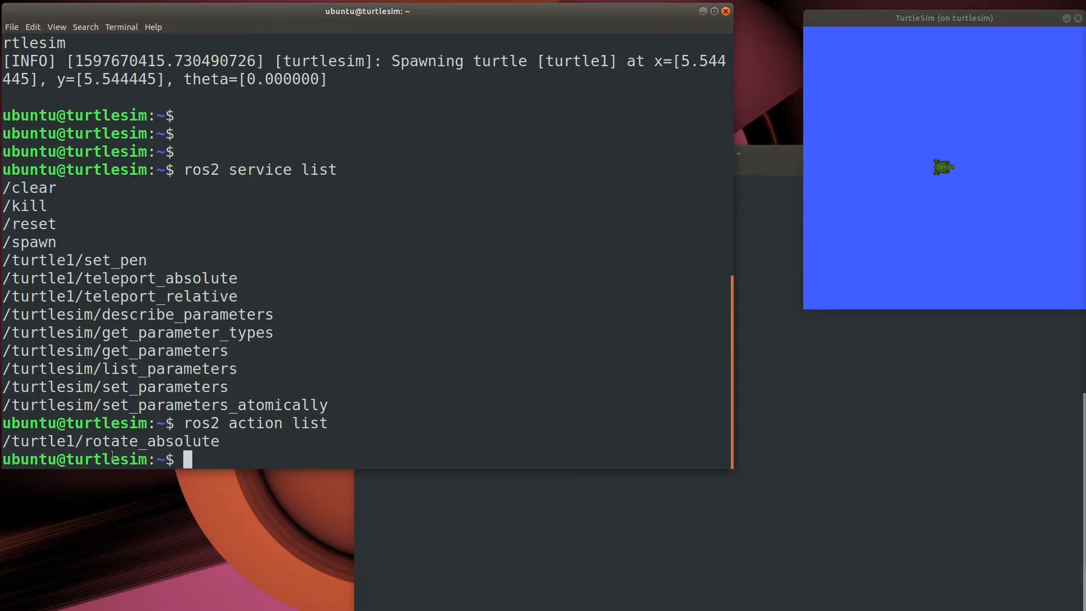
double_click(111, 441)
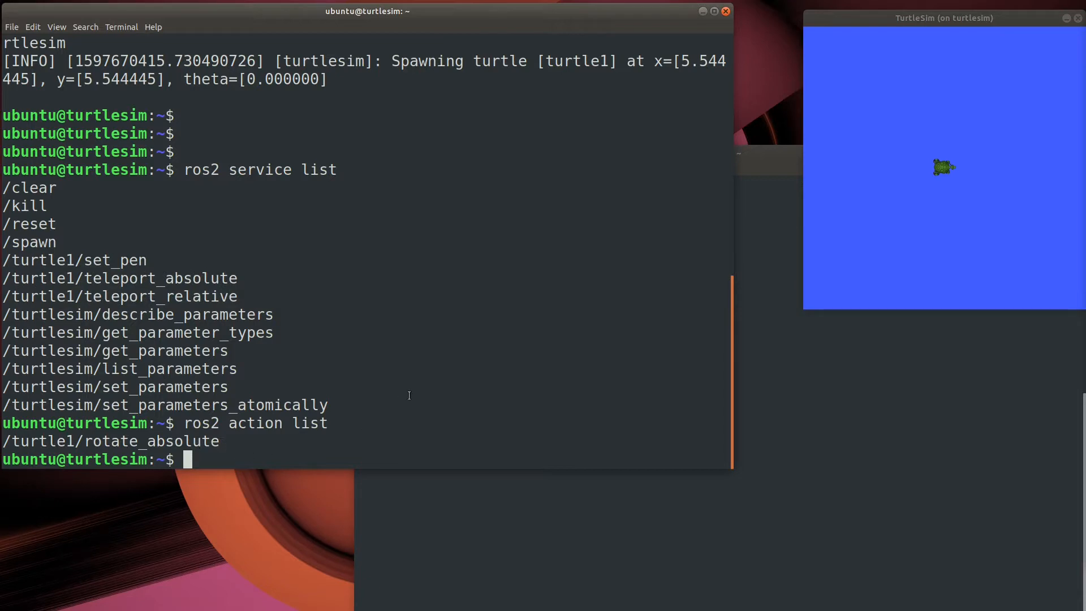
type("fg")
type("ros2 servi")
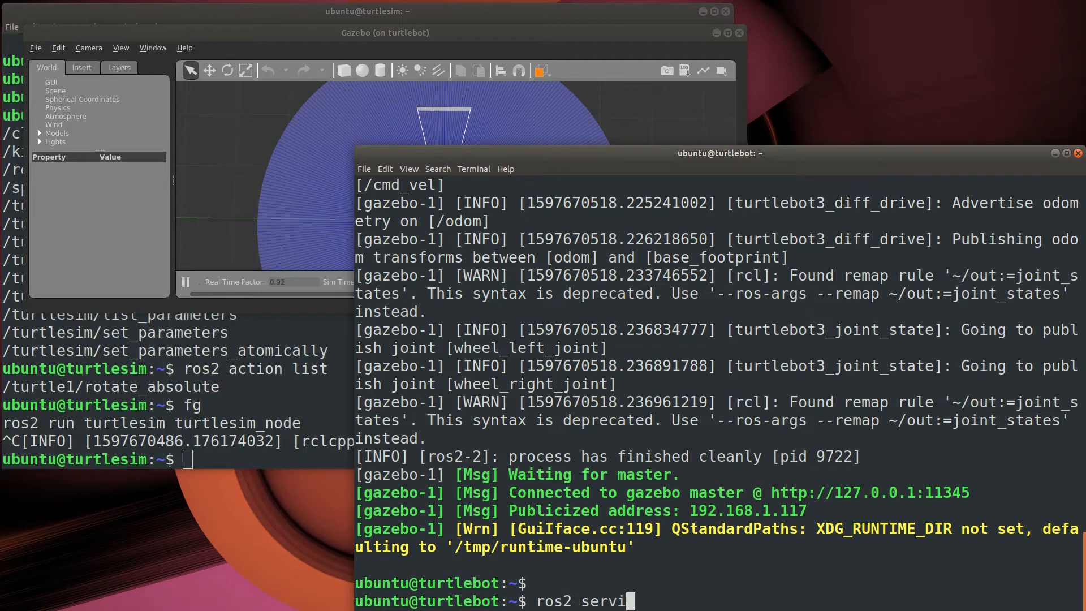
Step: List the turtlebot services with ros2 service list | grep -v param, then start a ros2 action command
type("ce list")
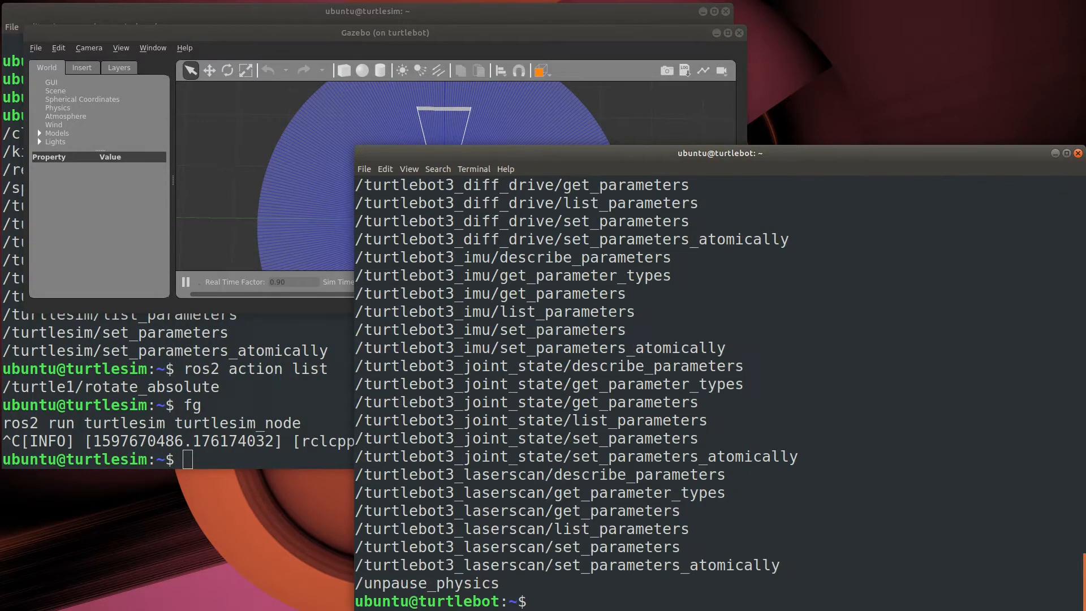
type("ros2 service list|g")
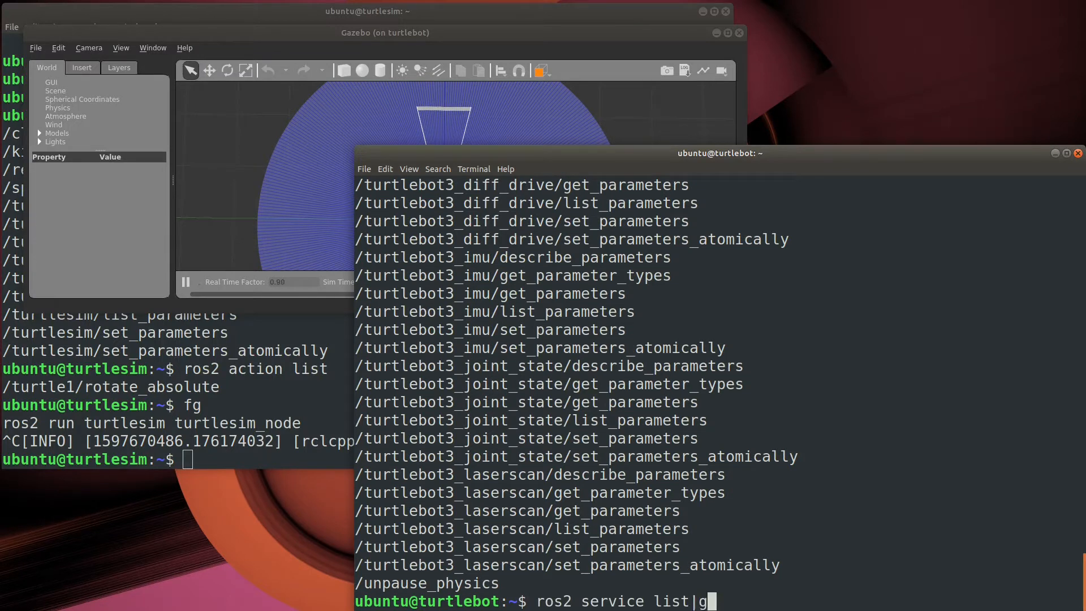
type("rep -v param")
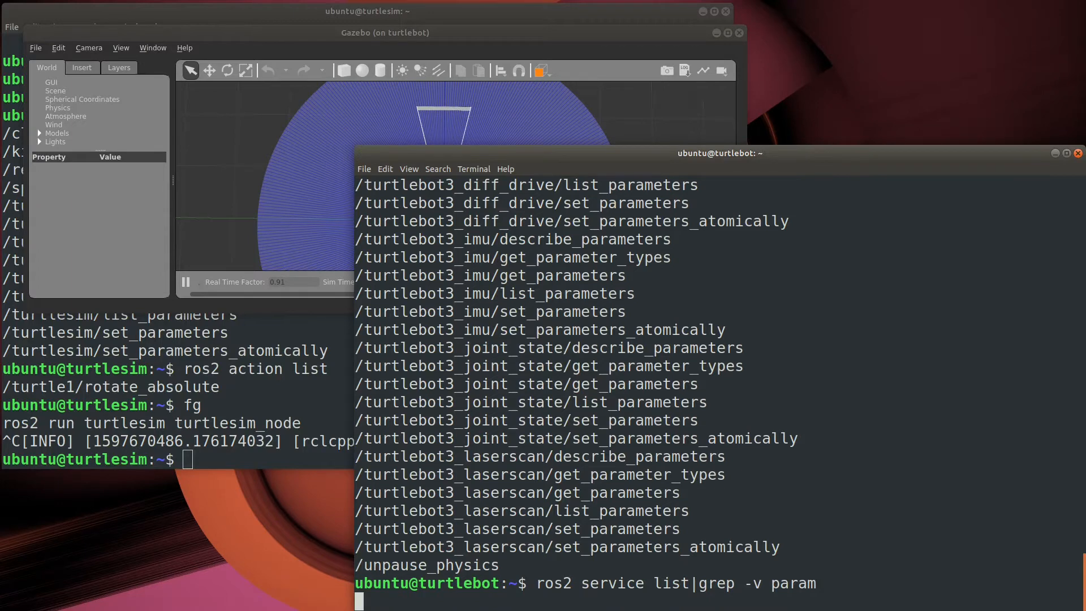
key("Return")
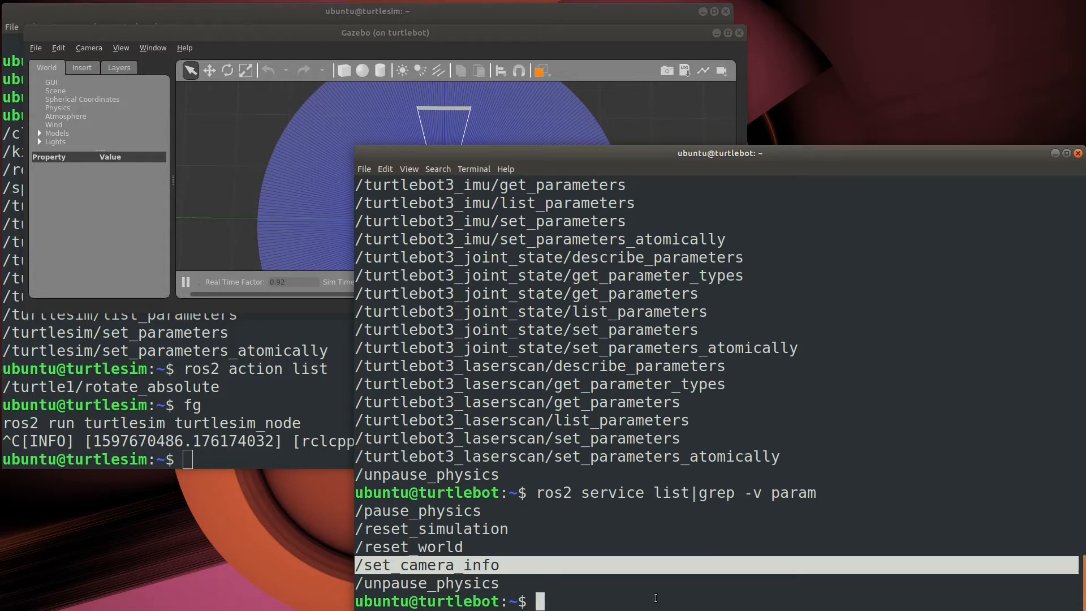
type("r")
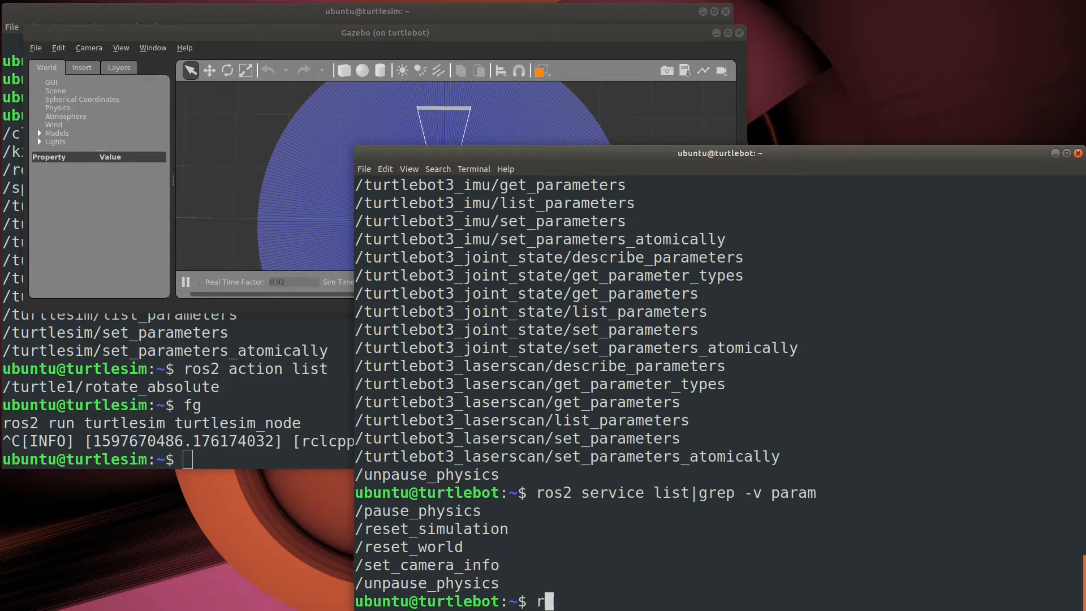
type("os2 action")
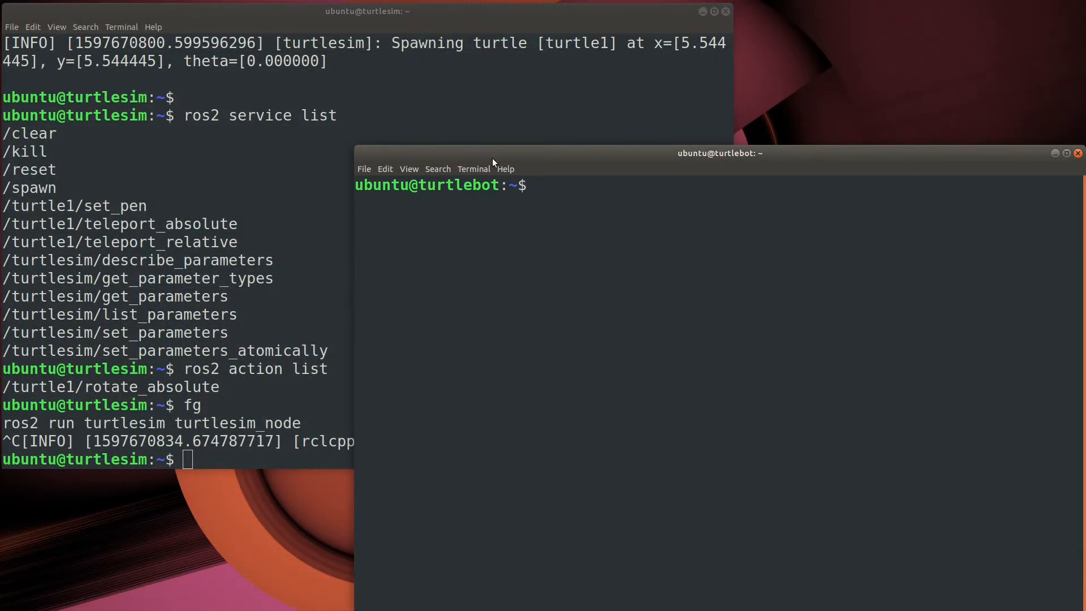
Step: Clear the screen, relaunch turtlesim in the background, and list services with their types
type("cle")
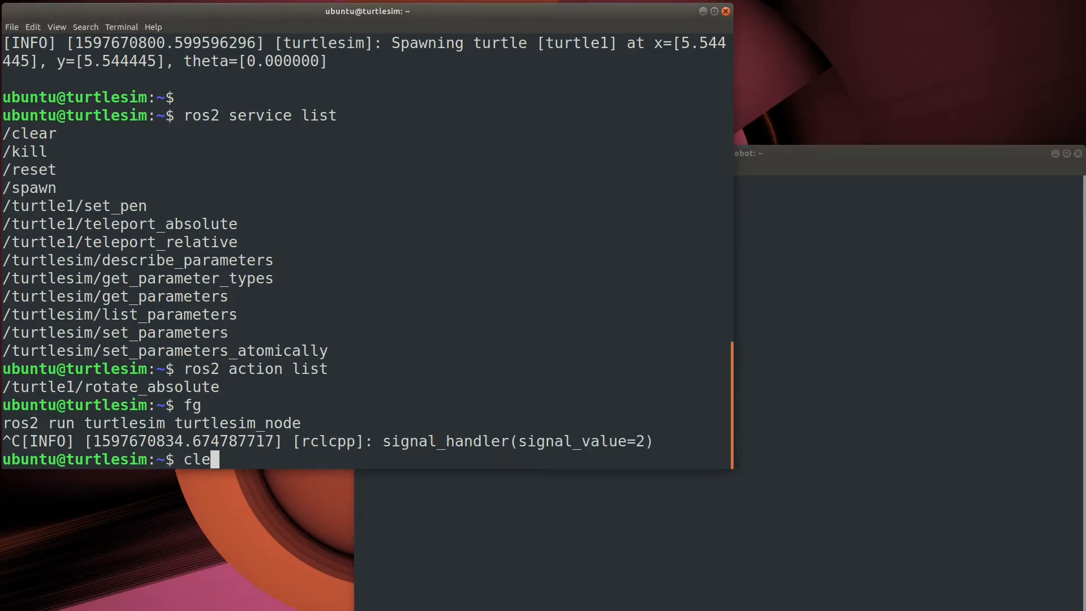
key("ctrl+r")
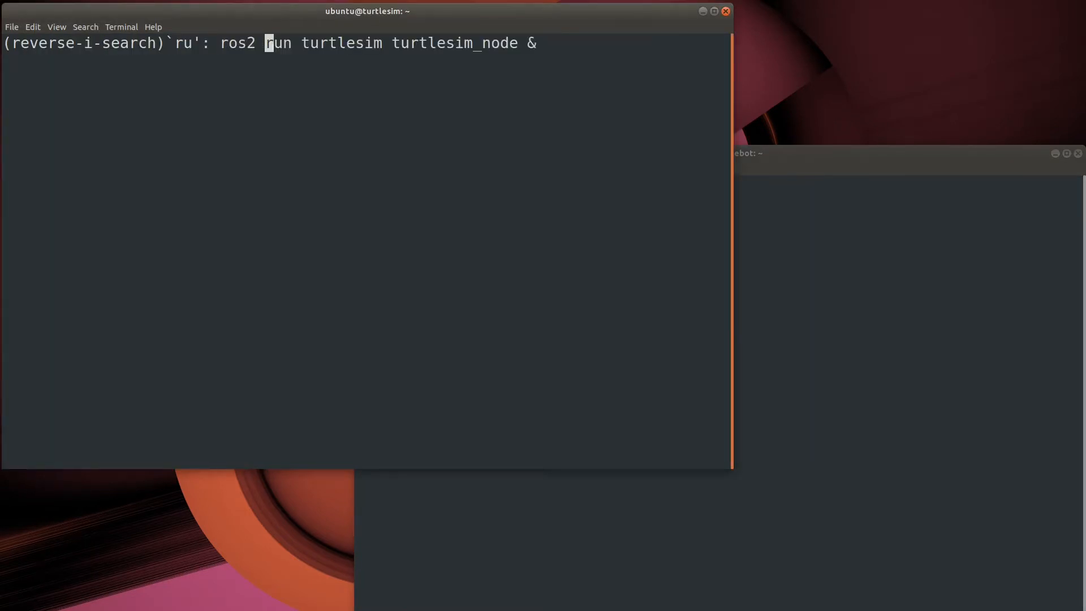
key("Return")
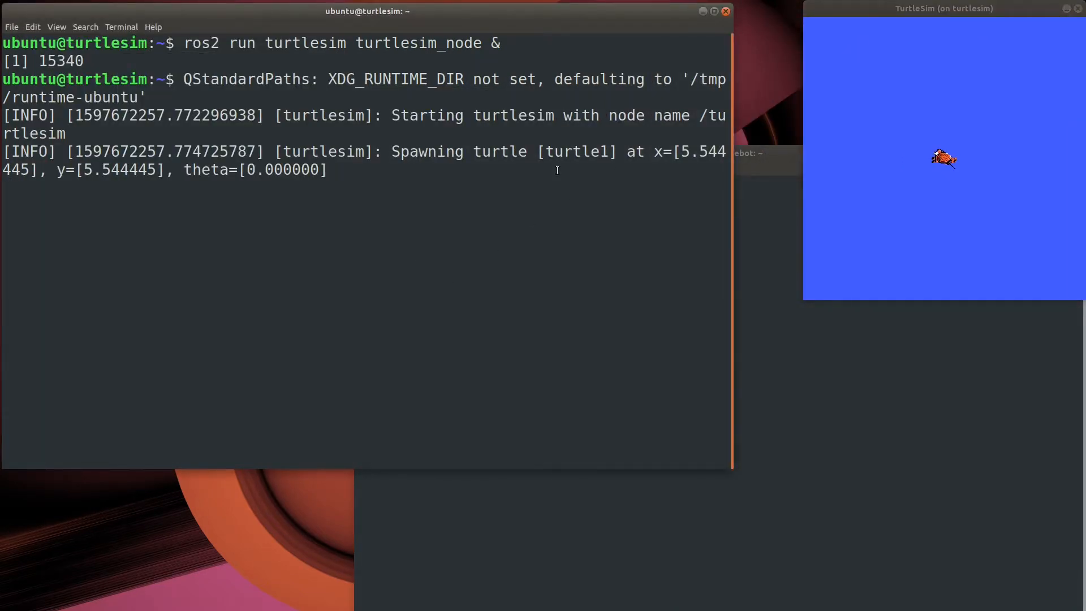
type("ro")
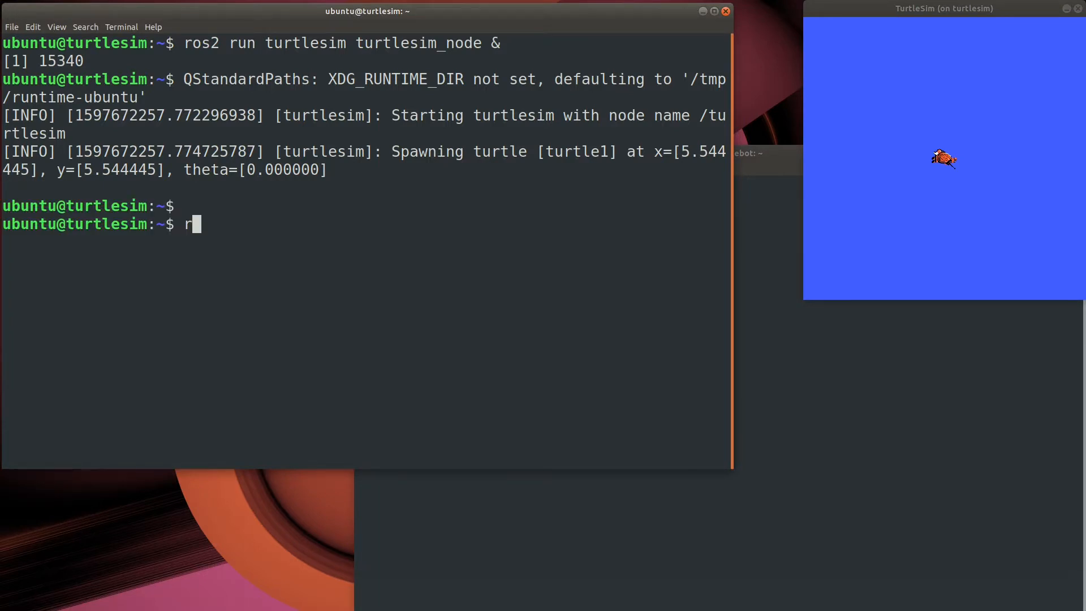
type("os2 service")
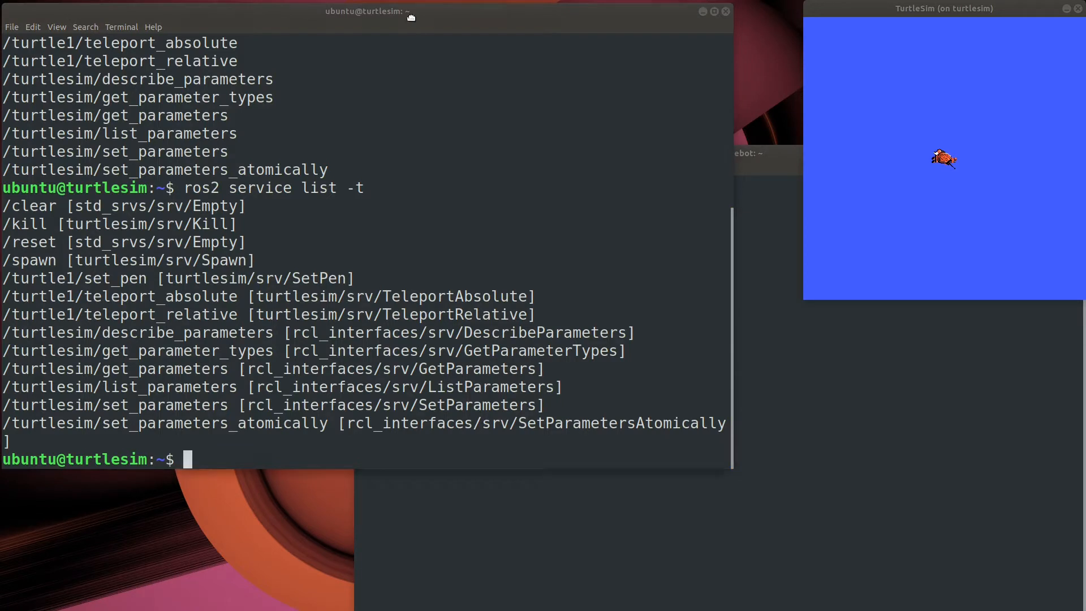
Step: Look up the /spawn service type, which shows turtlesim/srv/Spawn
type("ros2 service type")
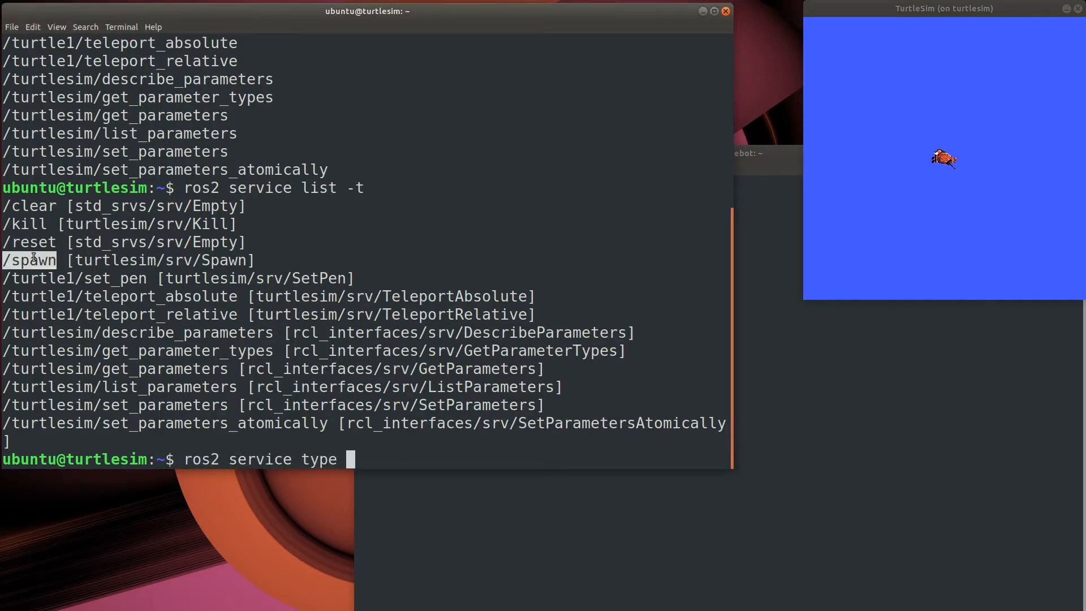
type("/spawn")
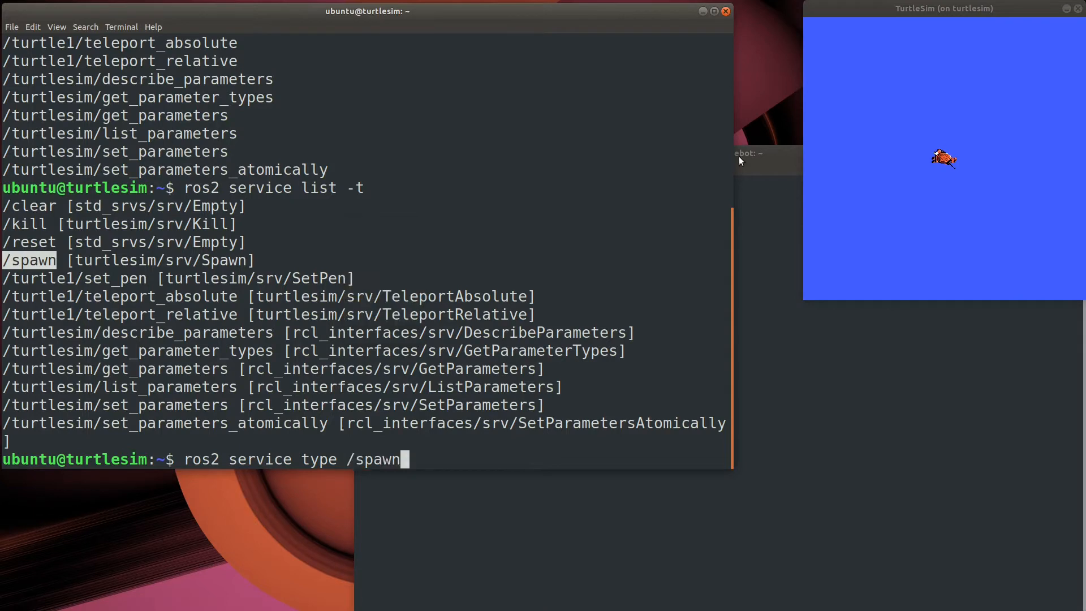
key("Return")
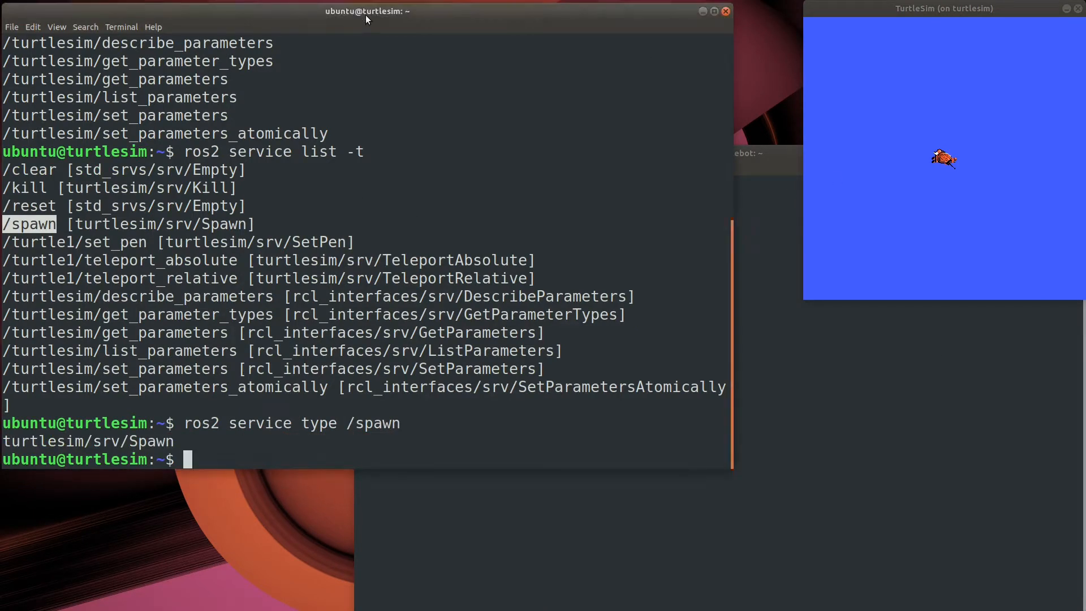
Step: Show the usage help for ros2 interface and for ros2 interface show
type("ros2 inte")
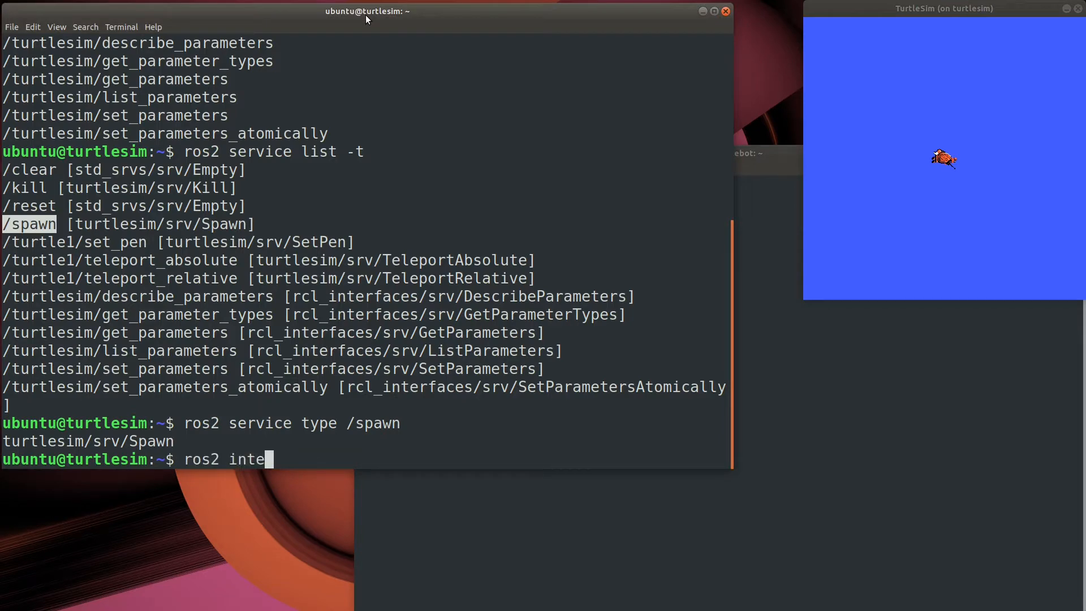
key("Return")
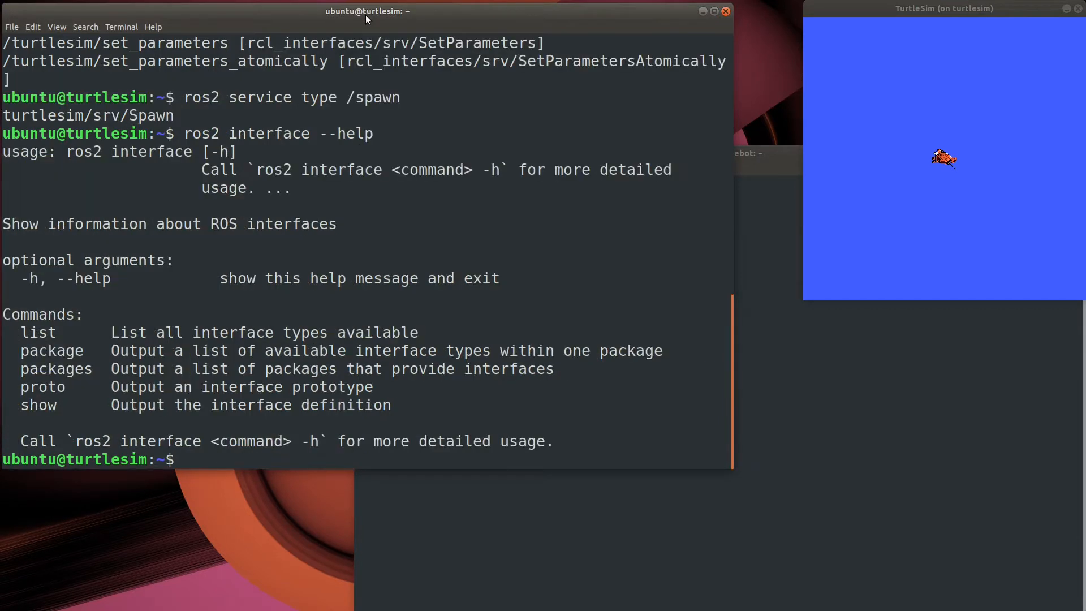
key("Return")
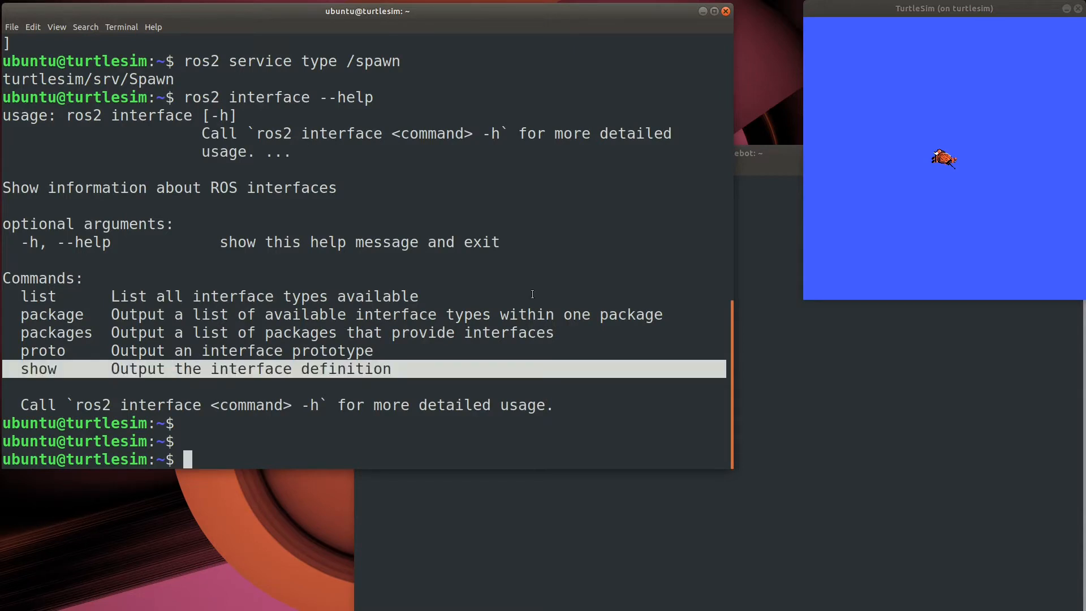
type("ros2 interface show")
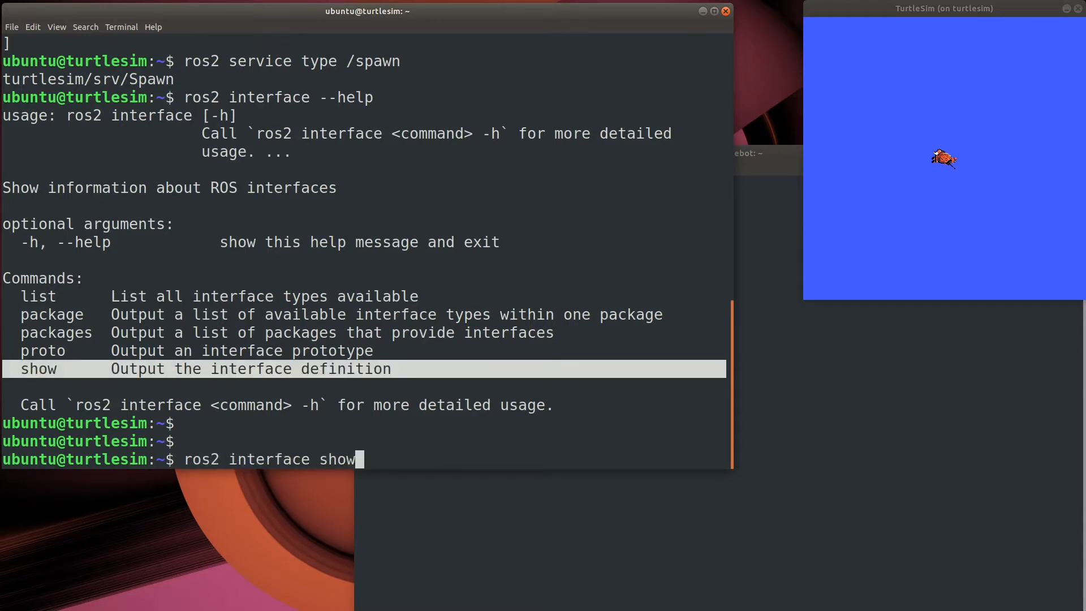
key("Return")
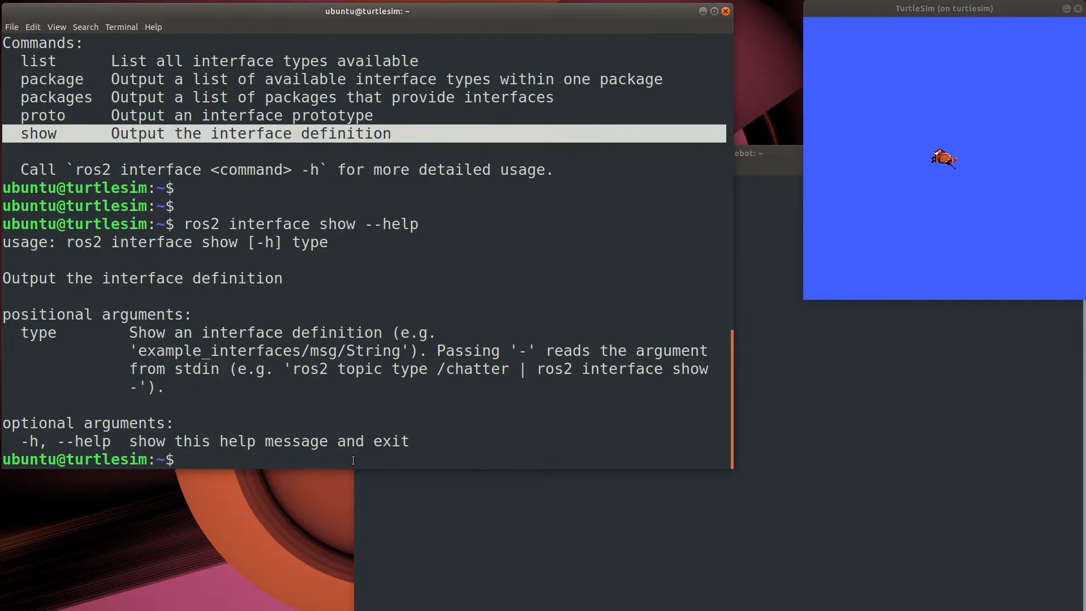
Step: Display the turtlesim/srv/Spawn definition with its x, y, theta and name fields
type("ros2 interface sh")
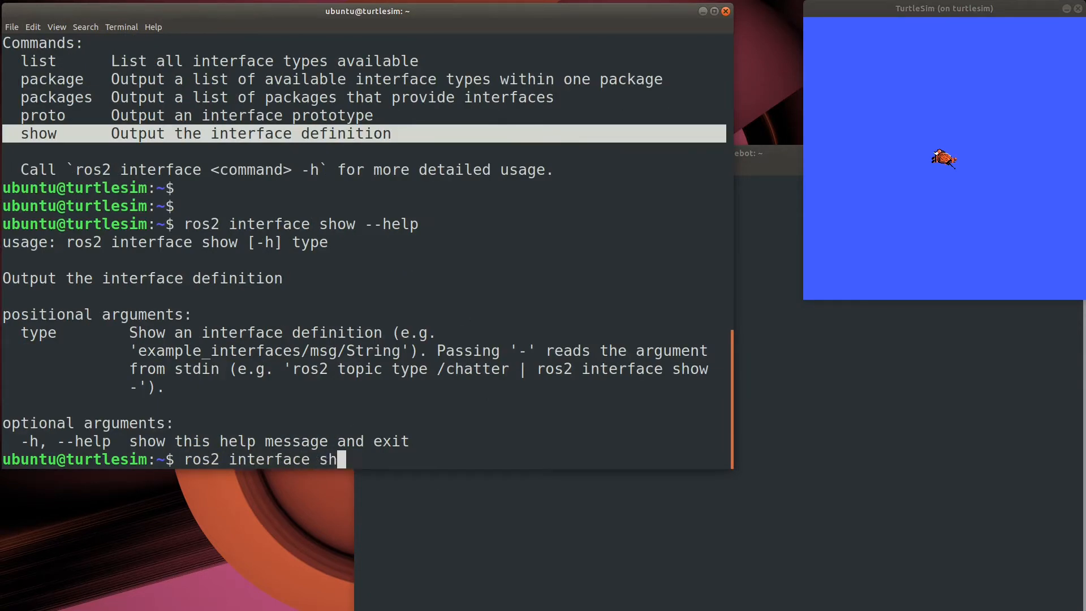
type("ow turtlesim/sr")
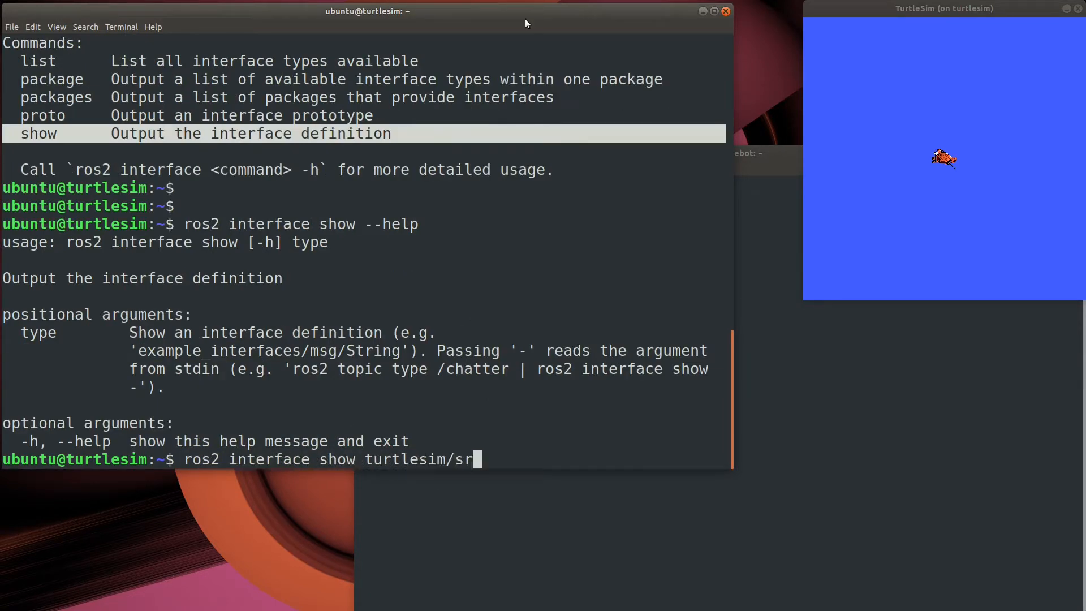
key("Return")
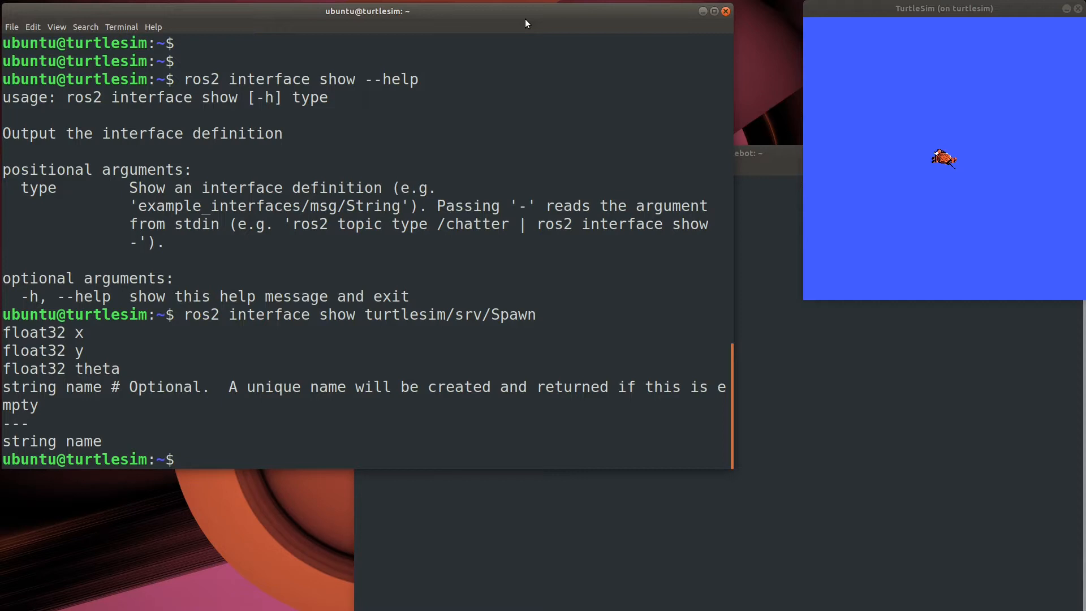
mouse_move(135, 287)
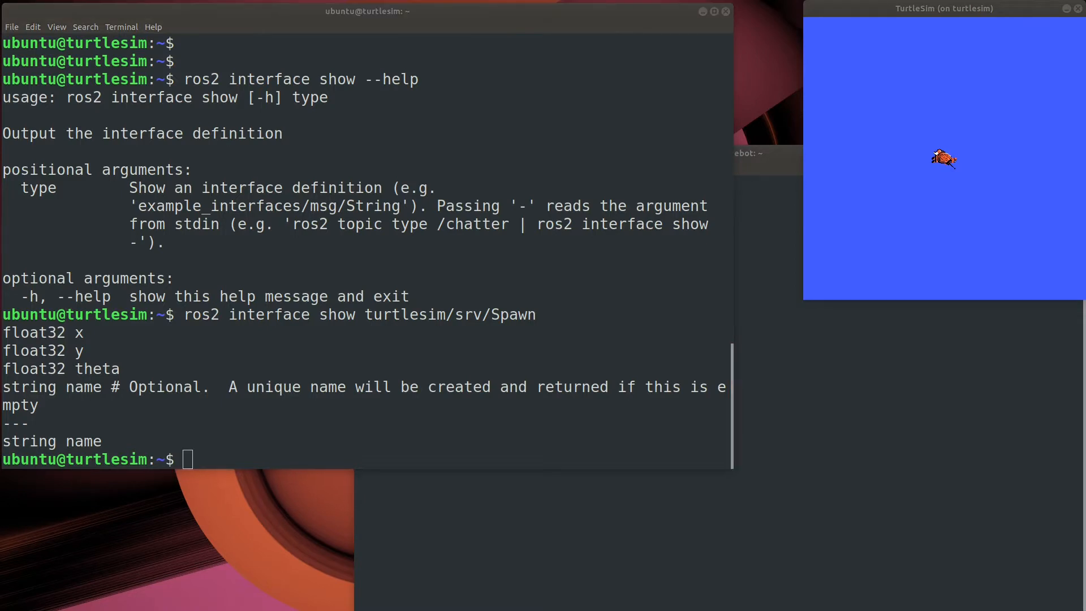
mouse_move(997, 61)
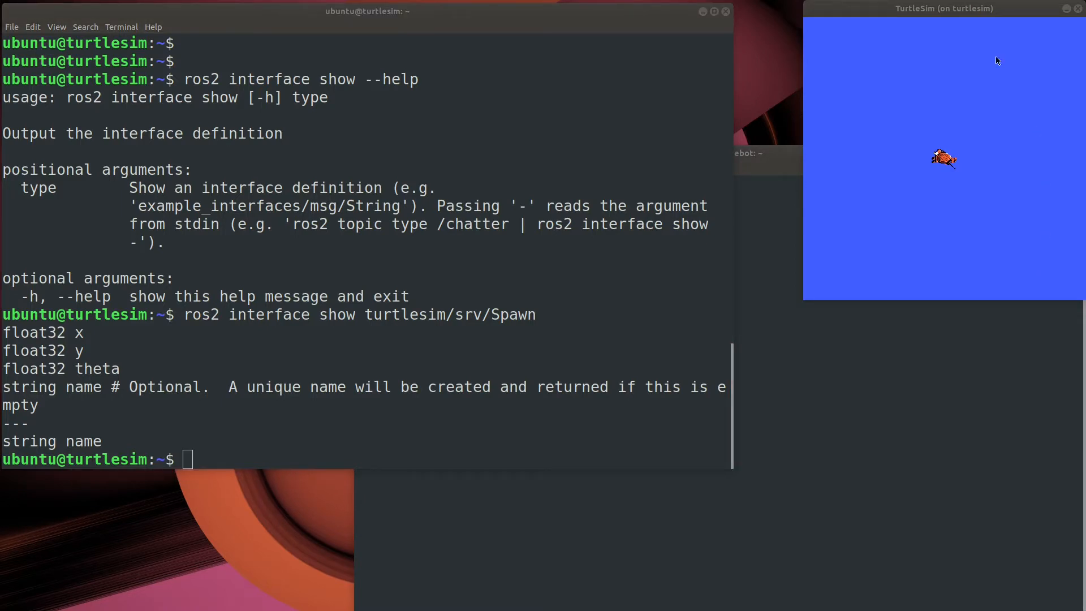
mouse_move(415, 35)
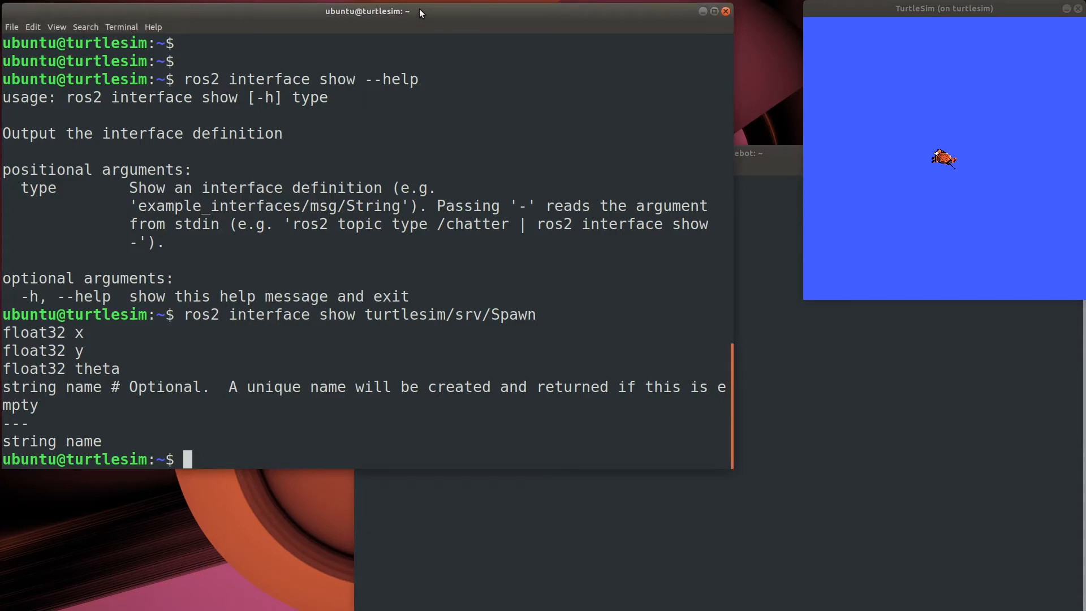
Step: Show ros2 service call --help and highlight the word 'values' in the output
type("ros2 servc")
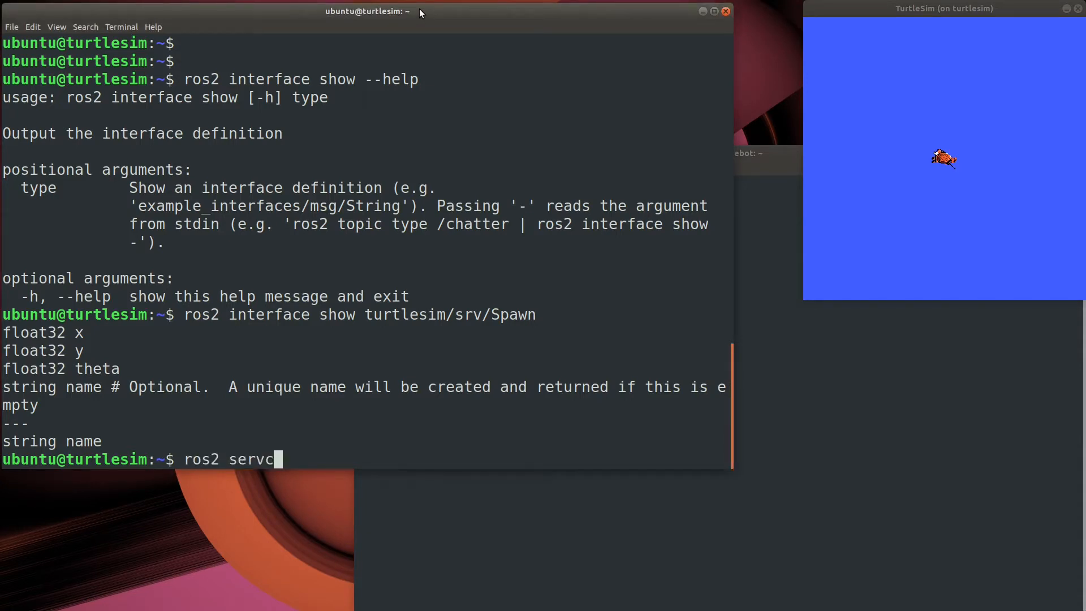
type("ice call --help")
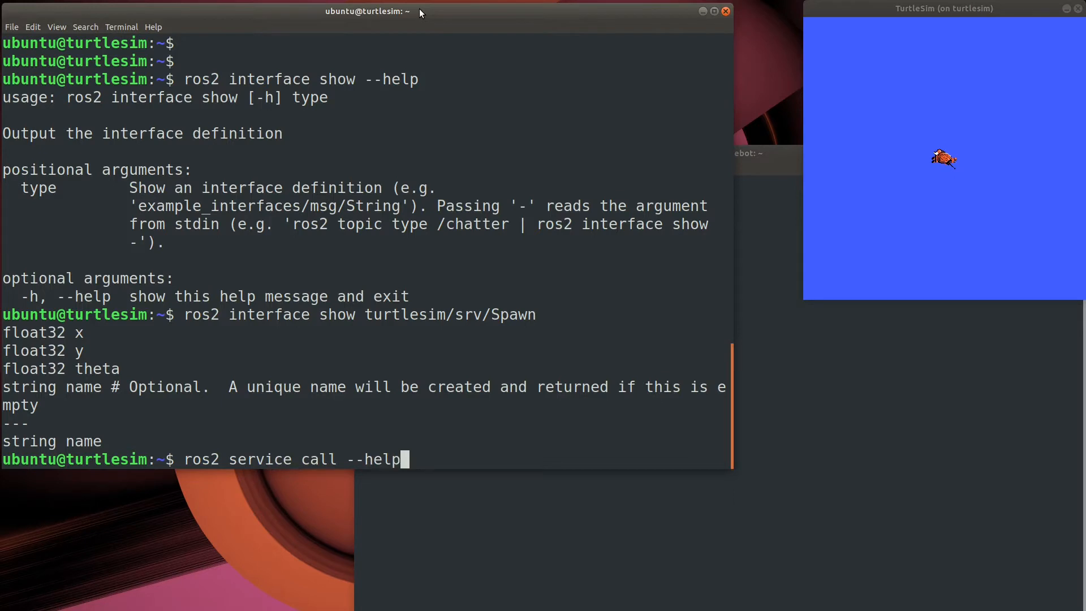
key("Return")
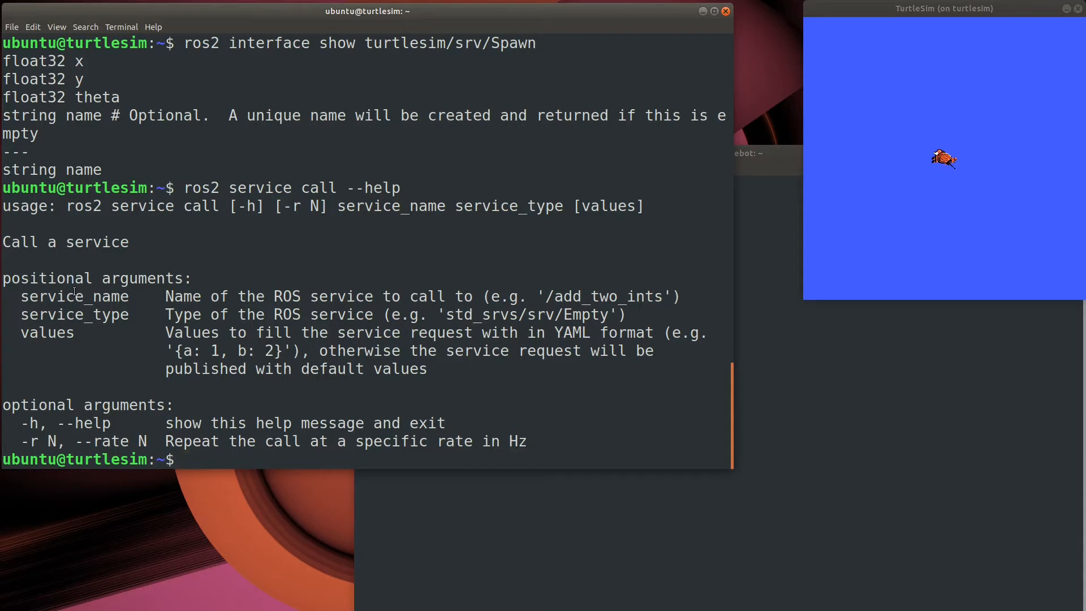
mouse_move(71, 292)
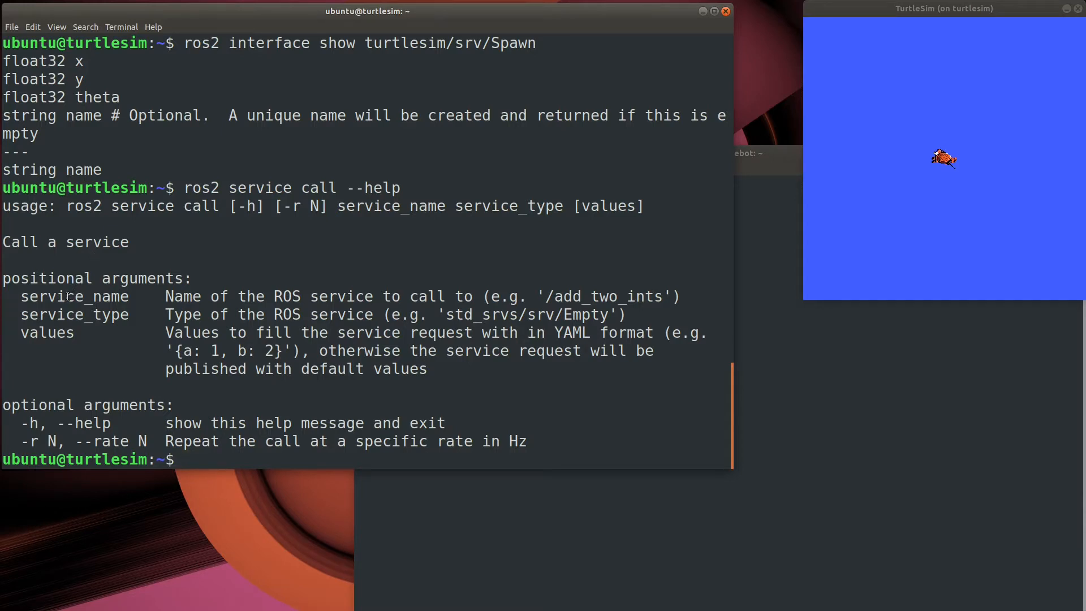
double_click(75, 297)
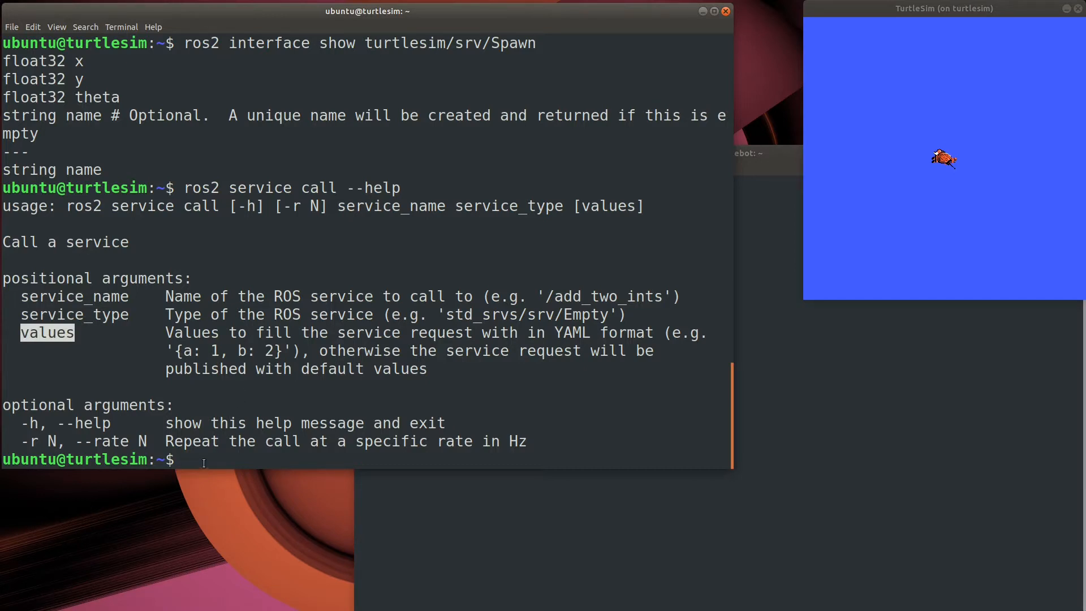
left_click(201, 460)
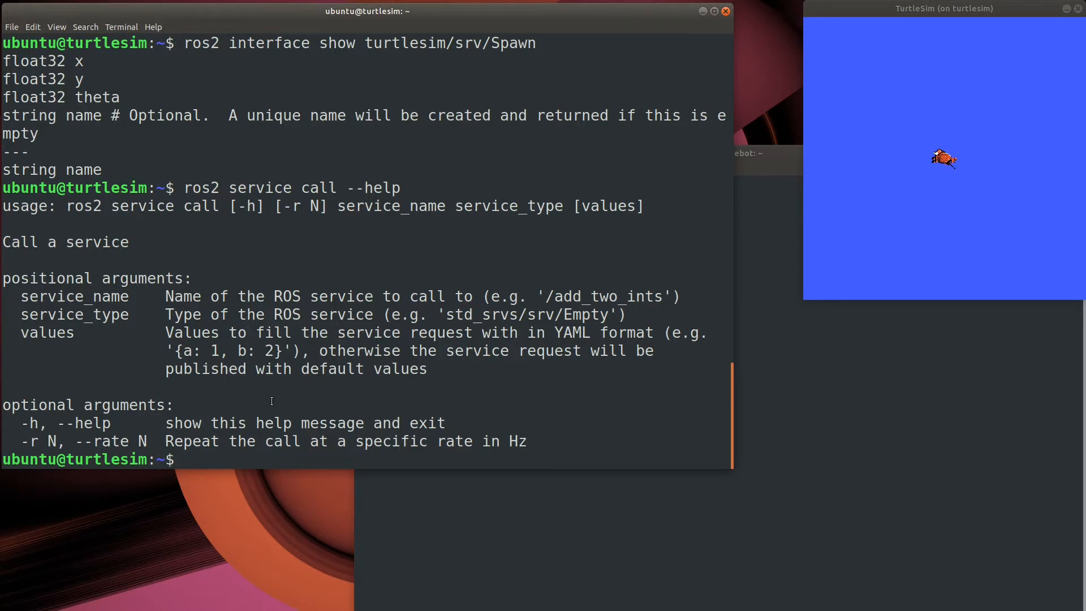
Step: Spawn turtle tortise at x 2, y 2, theta 0.0 via ros2 service call /spawn turtlesim/srv/Spawn
type("ros2 service call /")
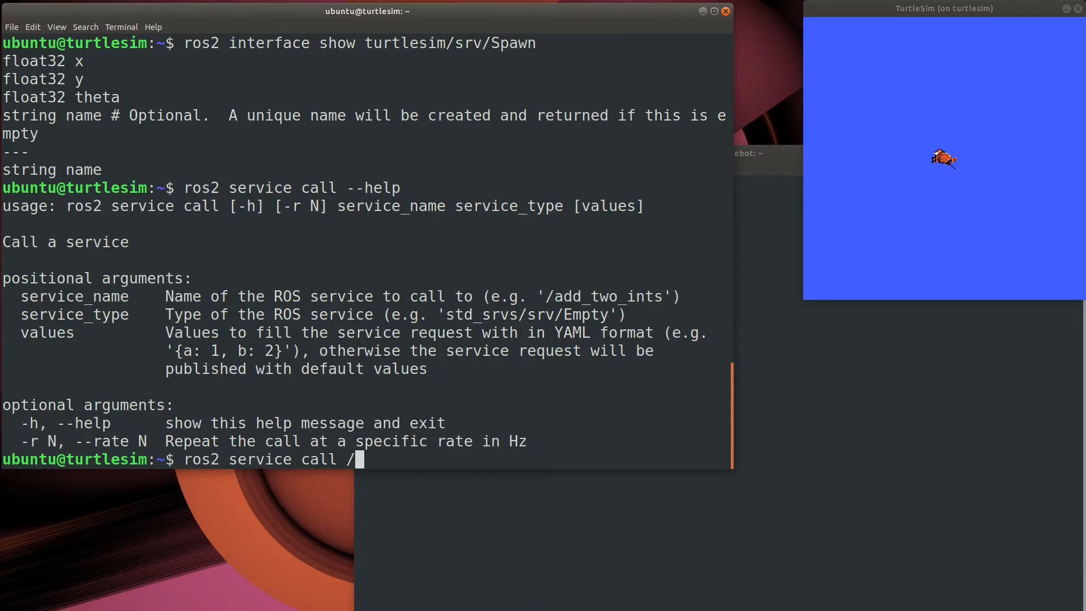
type("spawn turtlesim/srv/Spawn")
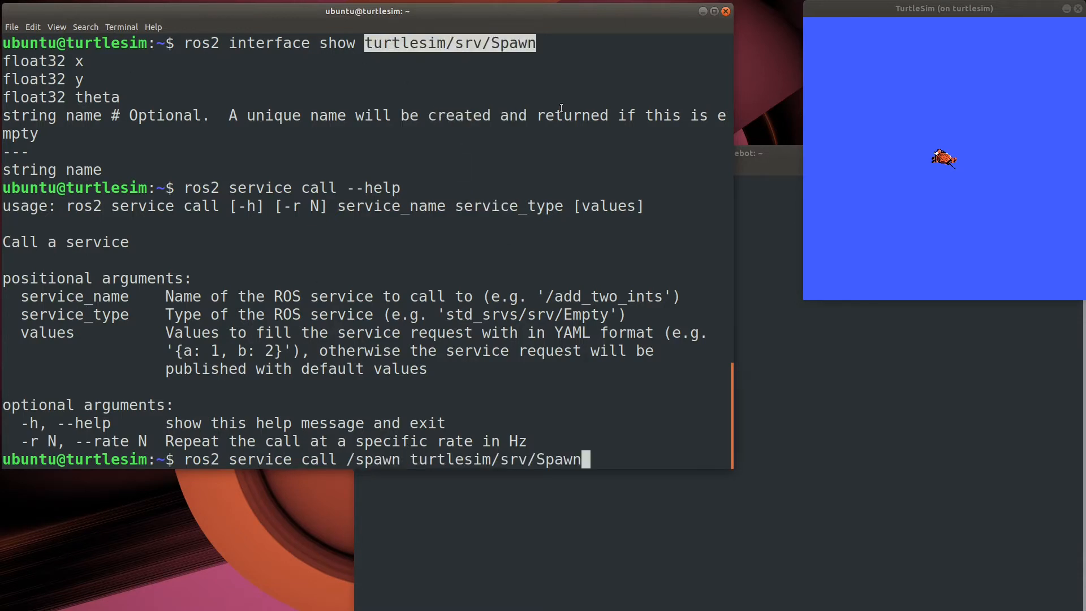
type("'{}'")
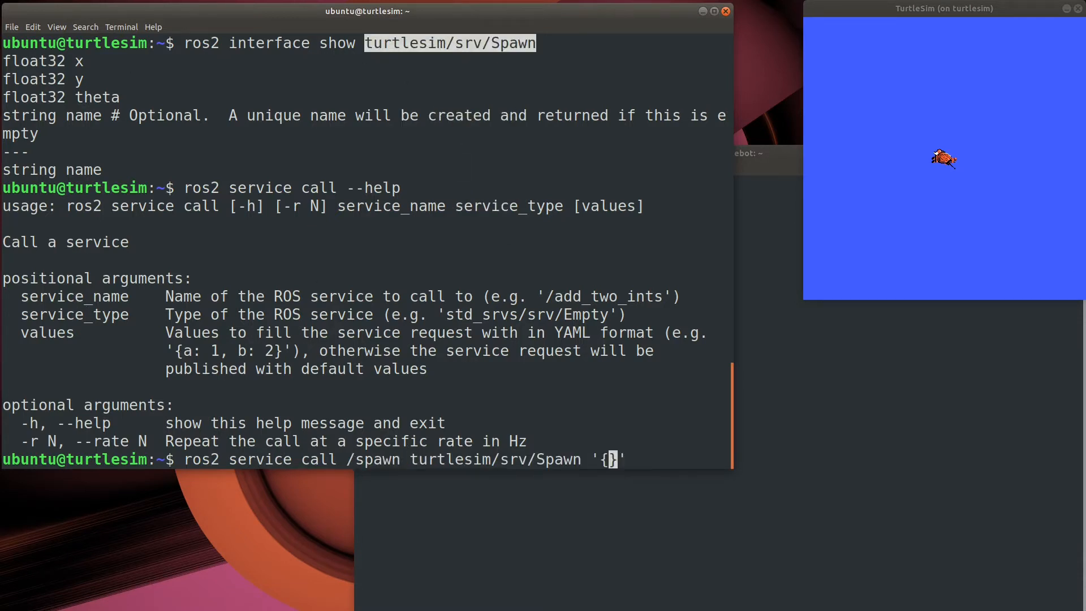
type("x: 2")
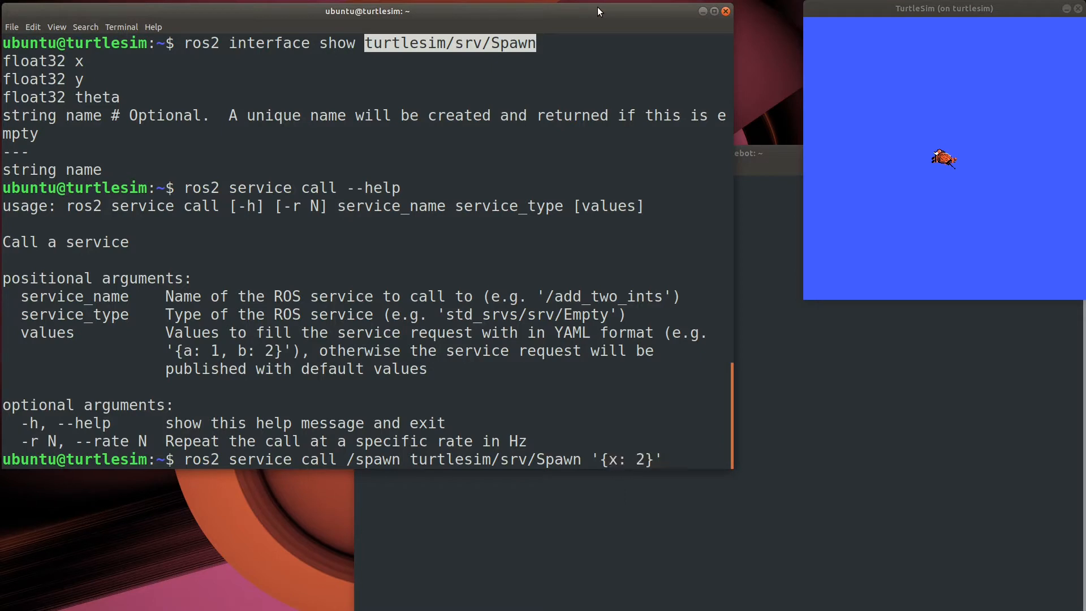
type(", y: 2, theta:")
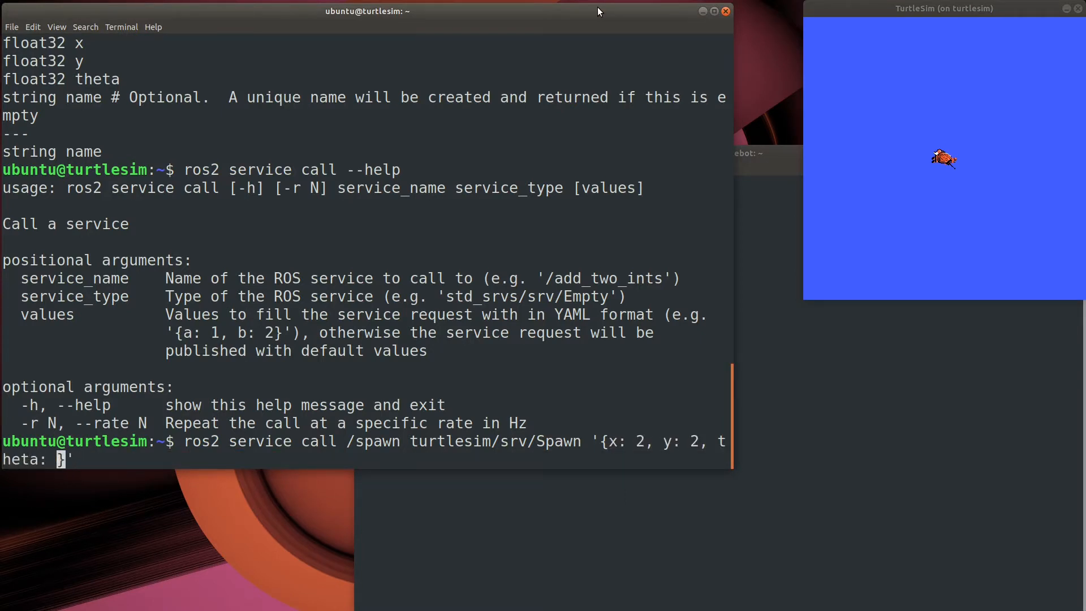
type("0.0, name: tor")
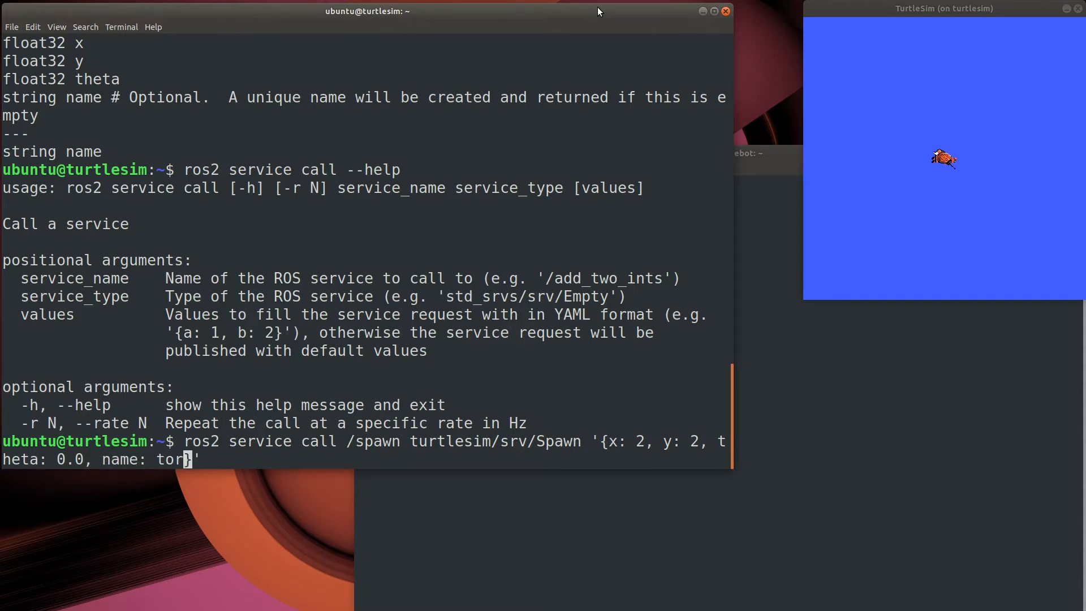
key("Return")
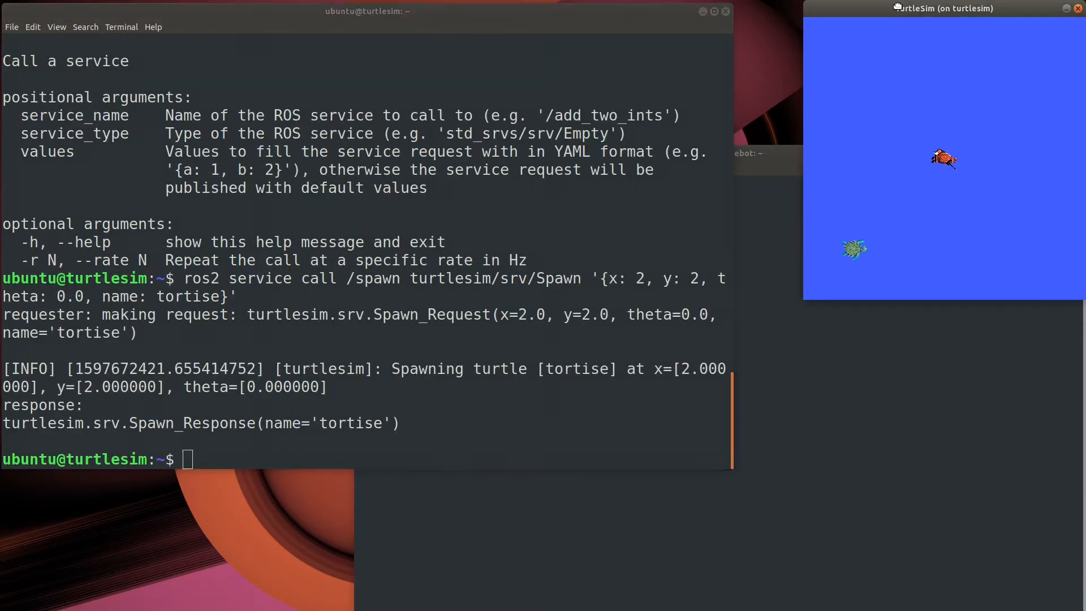
Step: Spawn turtle snapper with a second /spawn call and highlight the returned name tortise
type("ros2 service call /spawn turtlesim/srv/Spawn '{x: 1, y: 2, theta: 0.0, name: tortise}'")
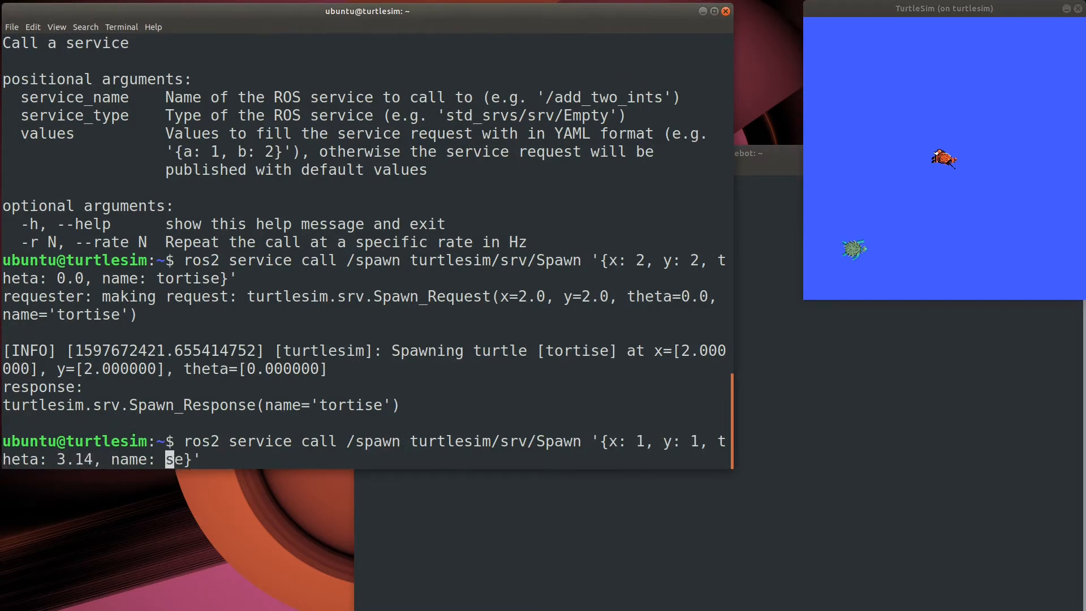
type("napper")
key("Return")
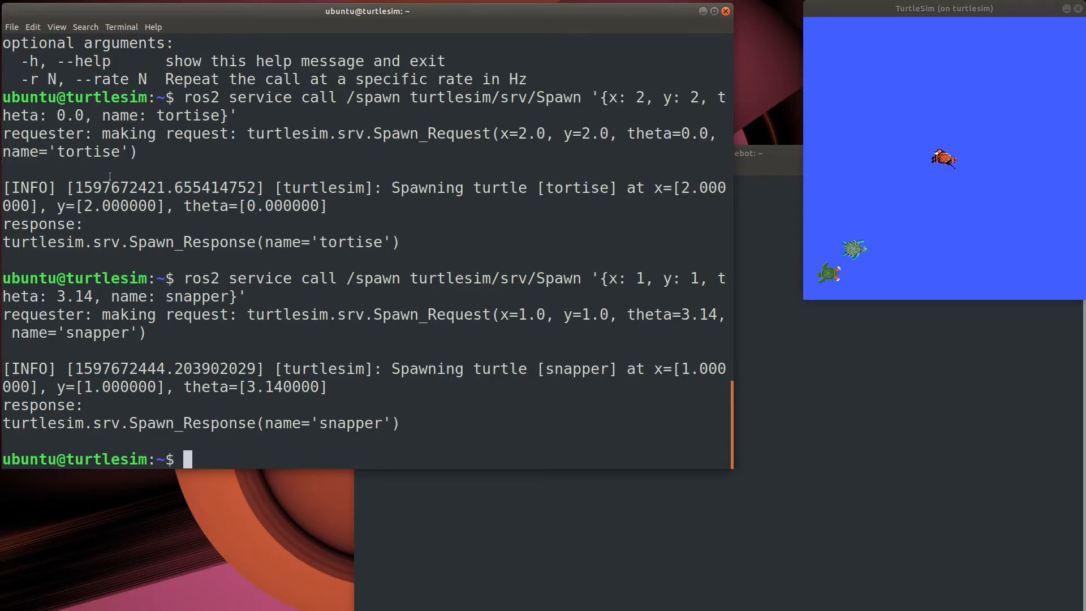
double_click(351, 423)
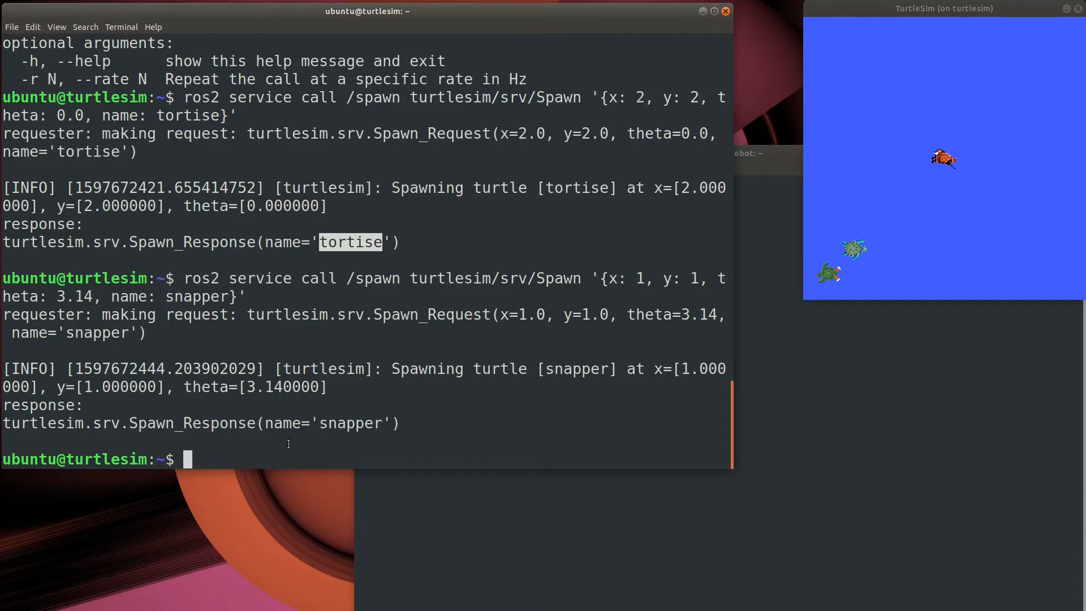
mouse_move(624, 340)
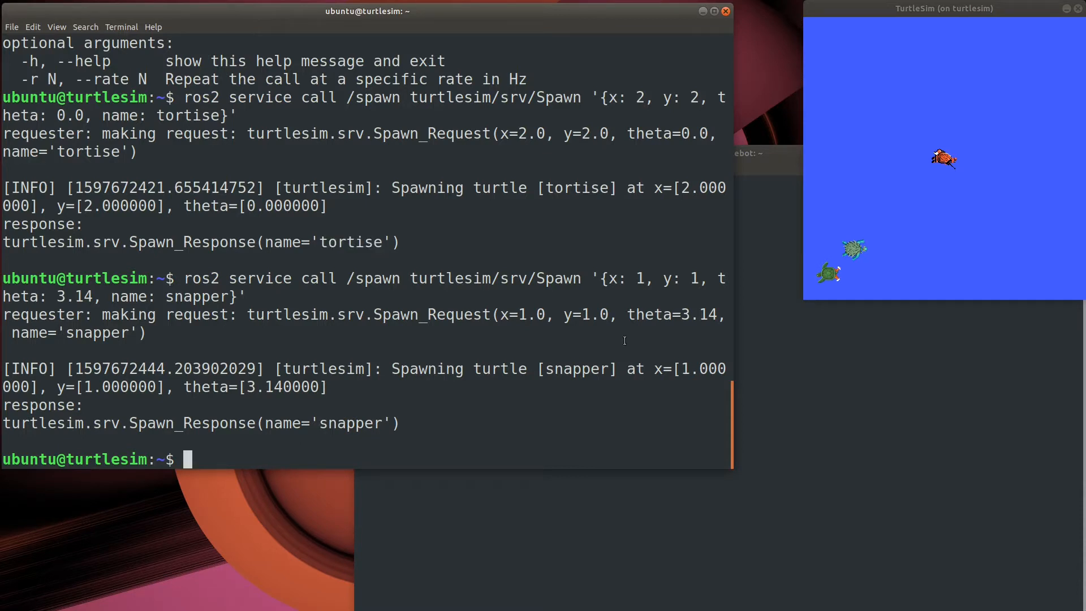
Step: Look up the type of the /kill service and its interface definition
type("ros2 service type /")
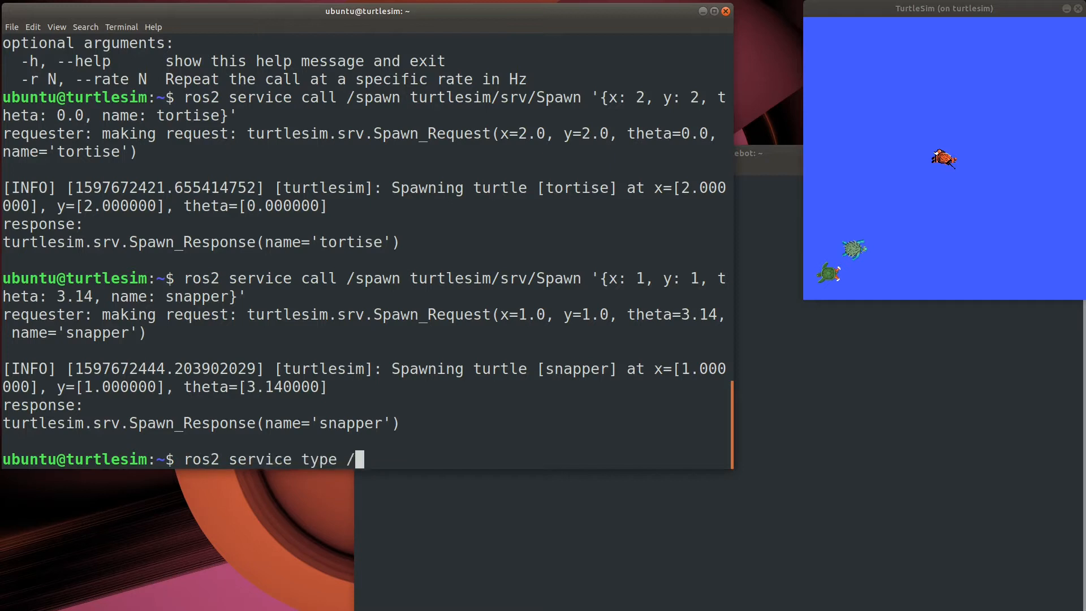
key("Return")
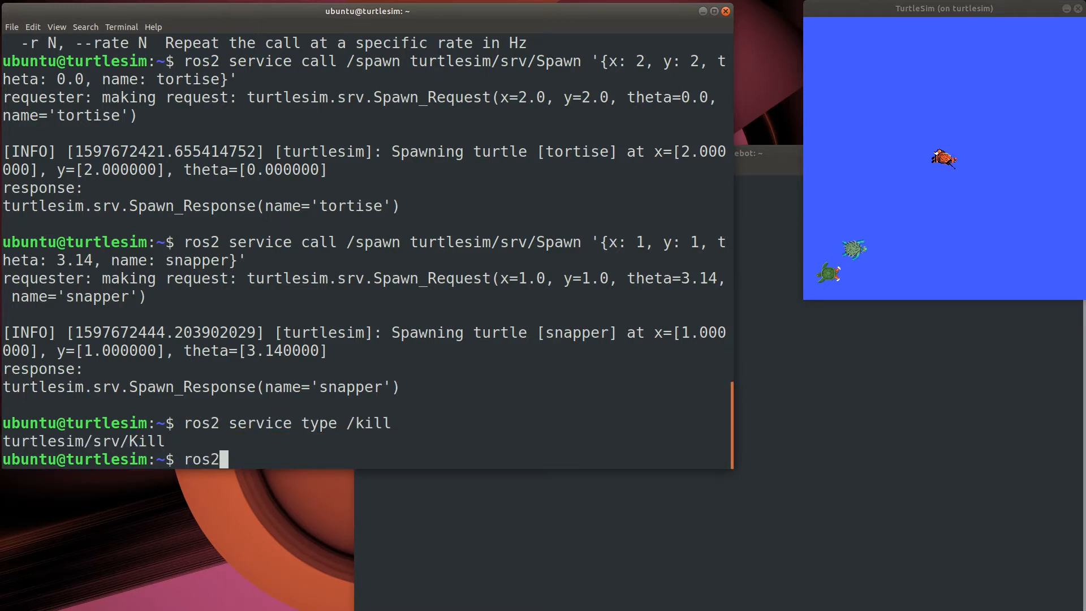
type("interface show")
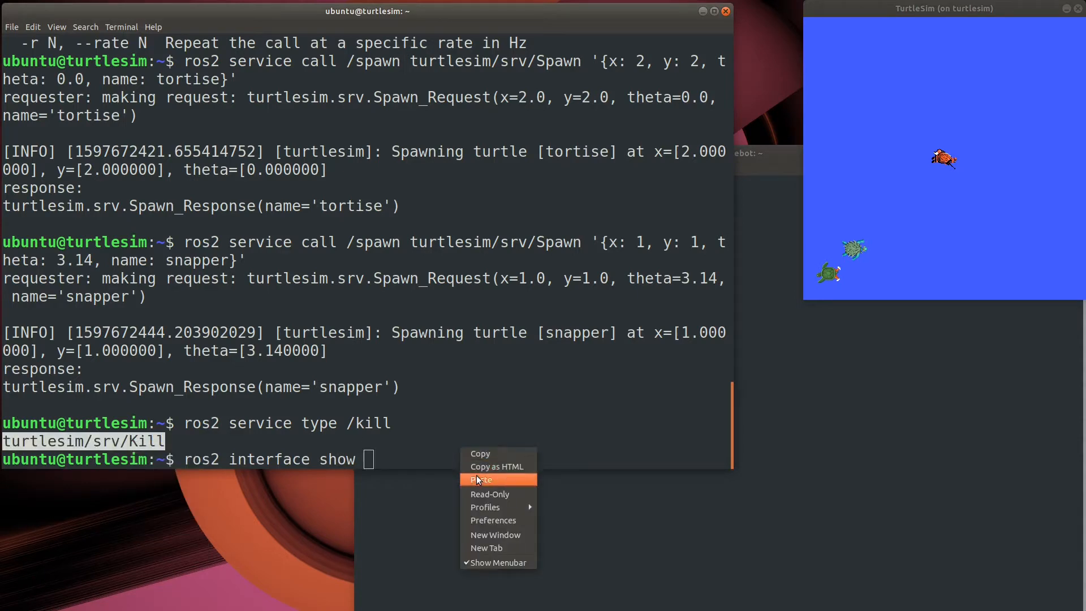
left_click(481, 480)
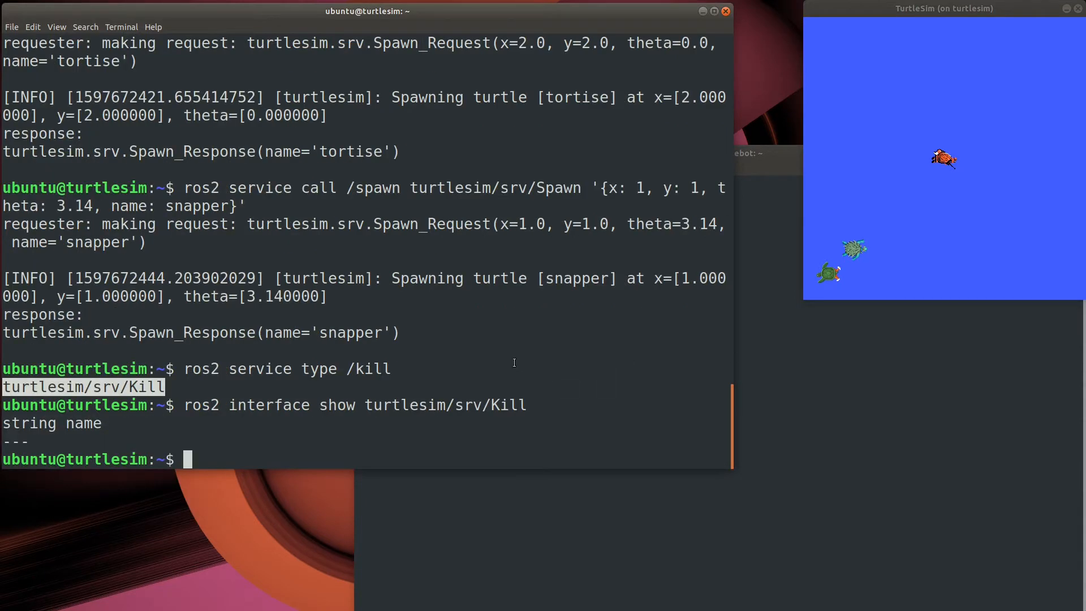
Step: Kill the snapper turtle with ros2 service call /kill turtlesim/srv/Kill '{name: snapper}'
type("ros2 service call")
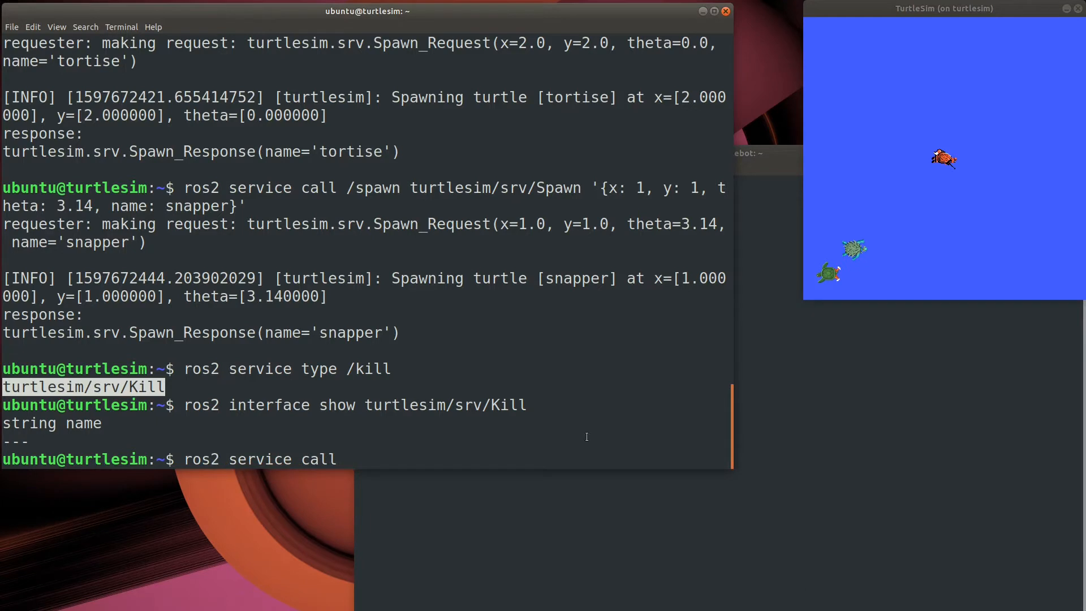
right_click(367, 367)
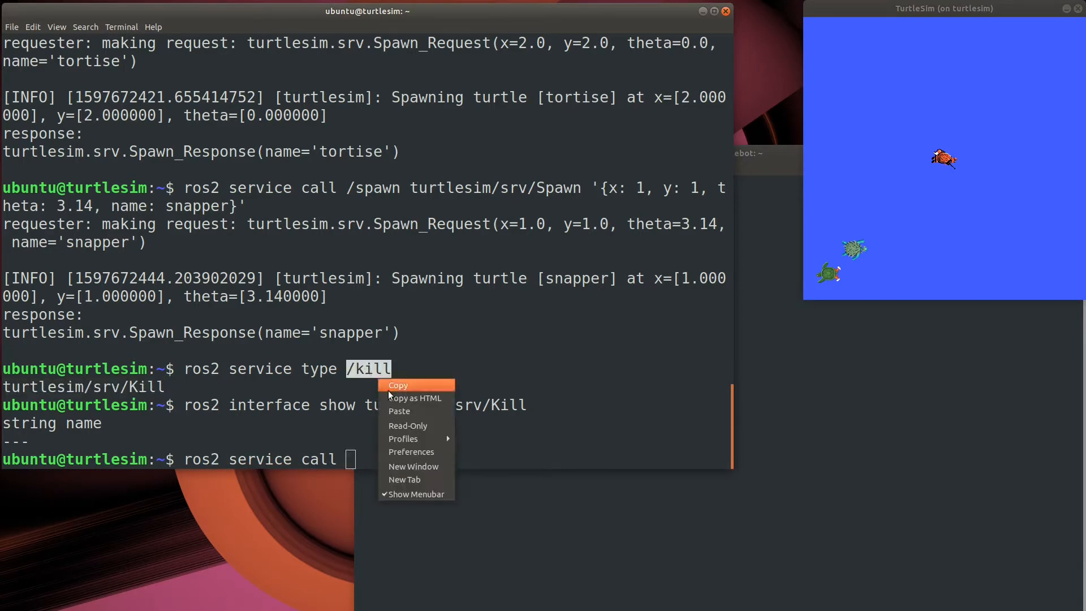
left_click(397, 385)
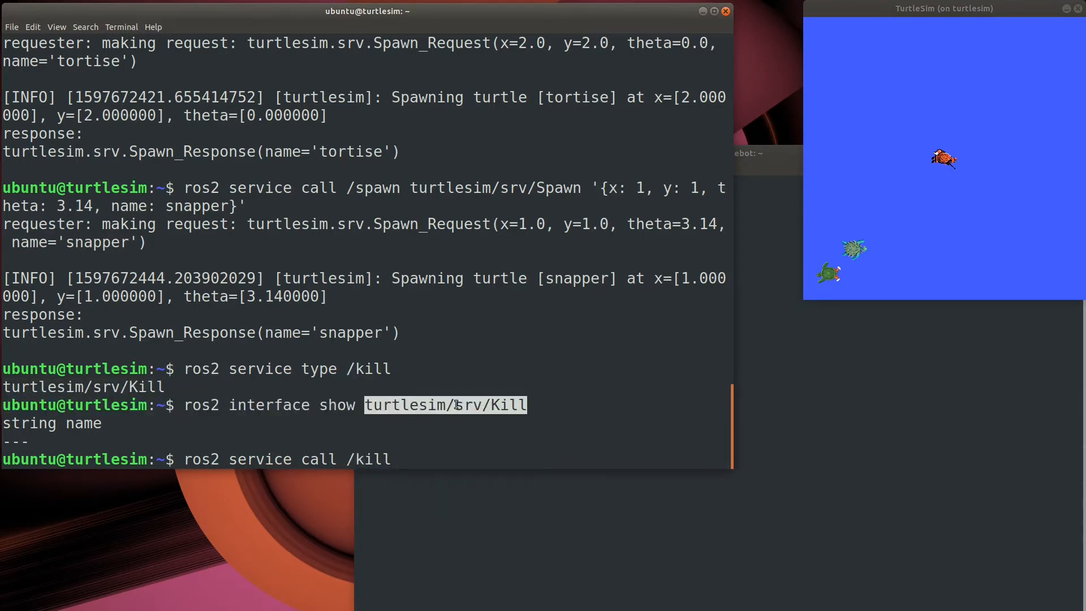
type("turtlesim/srv/Kill")
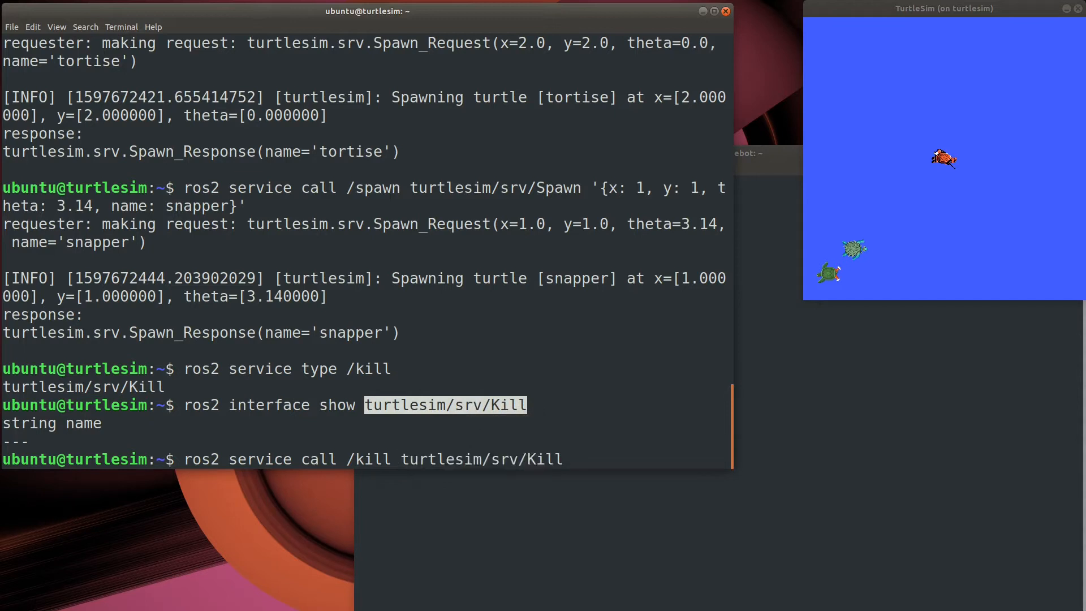
type("'{}'")
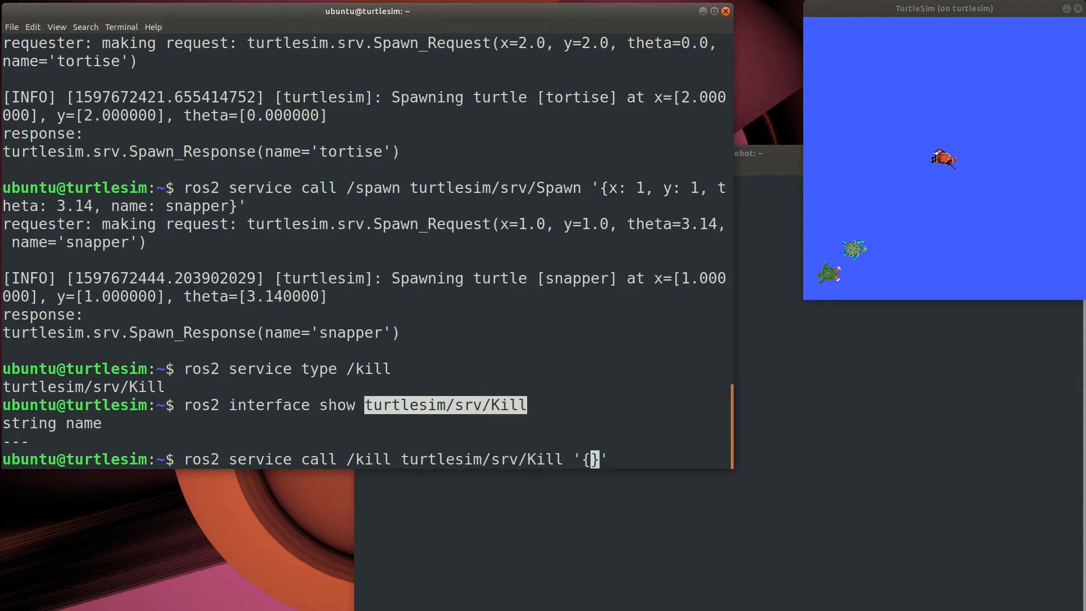
type("name:")
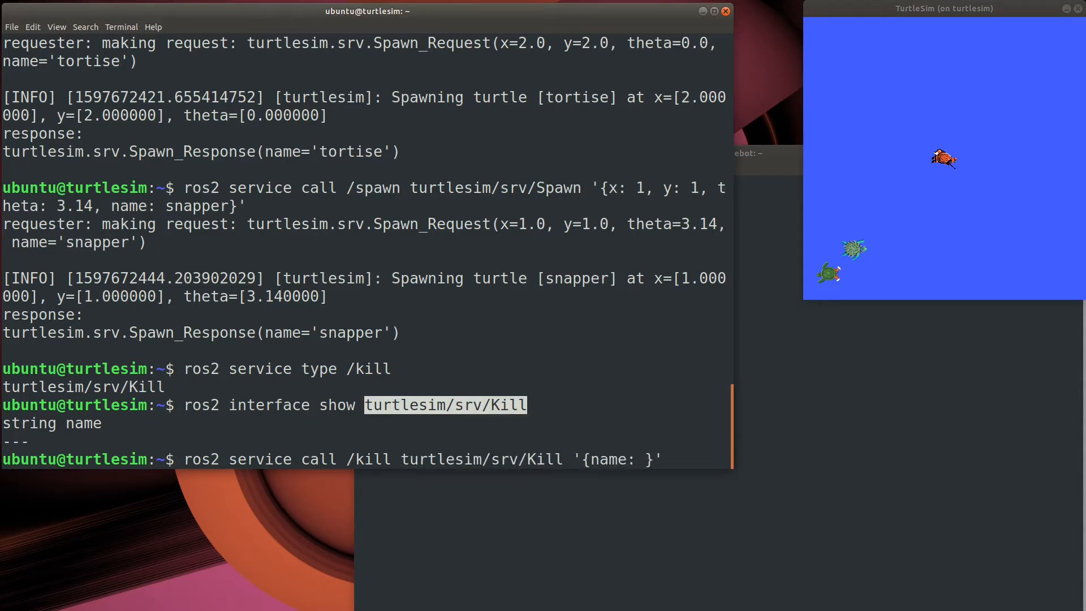
type("snapper")
key("Return")
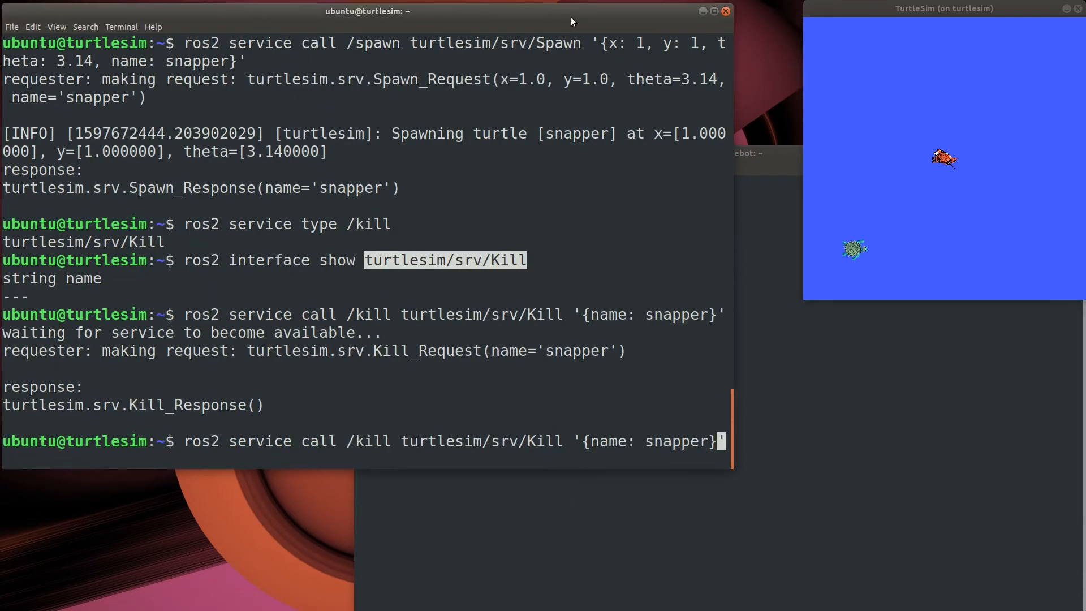
Step: Edit the name to tortise and kill that turtle too
type("tortise")
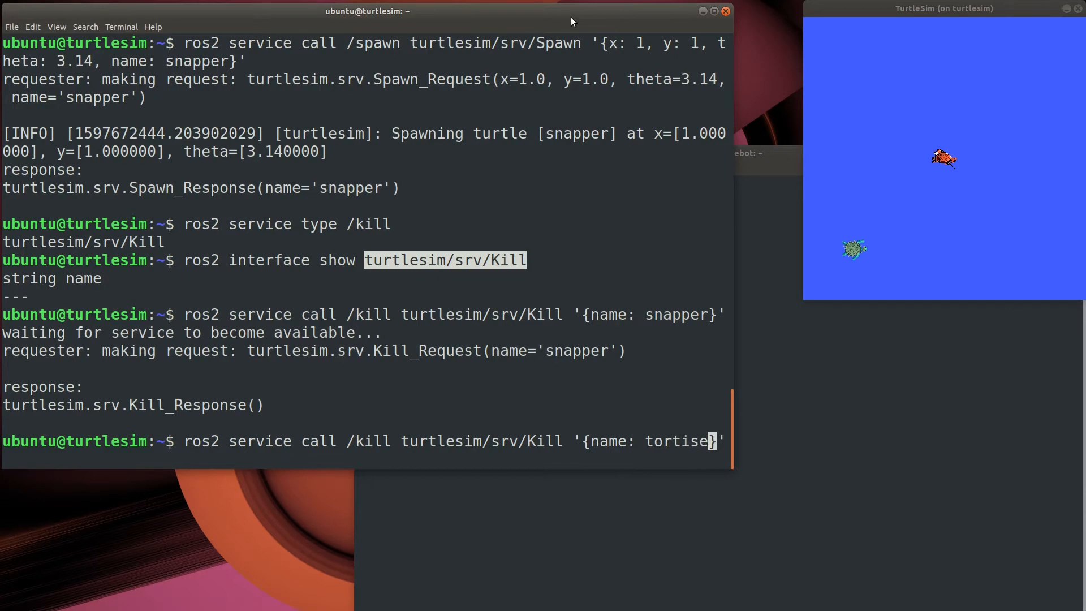
key("Return")
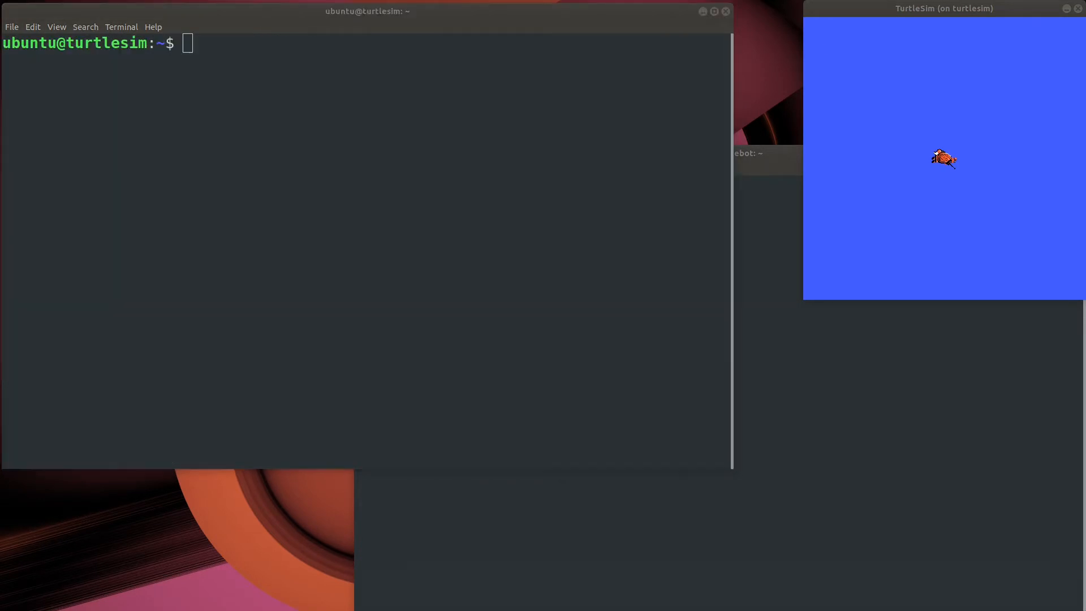
Step: Show ros2 action -h and send_goal help, then list actions with types revealing turtlesim/action/RotateAbsolute
type("ros")
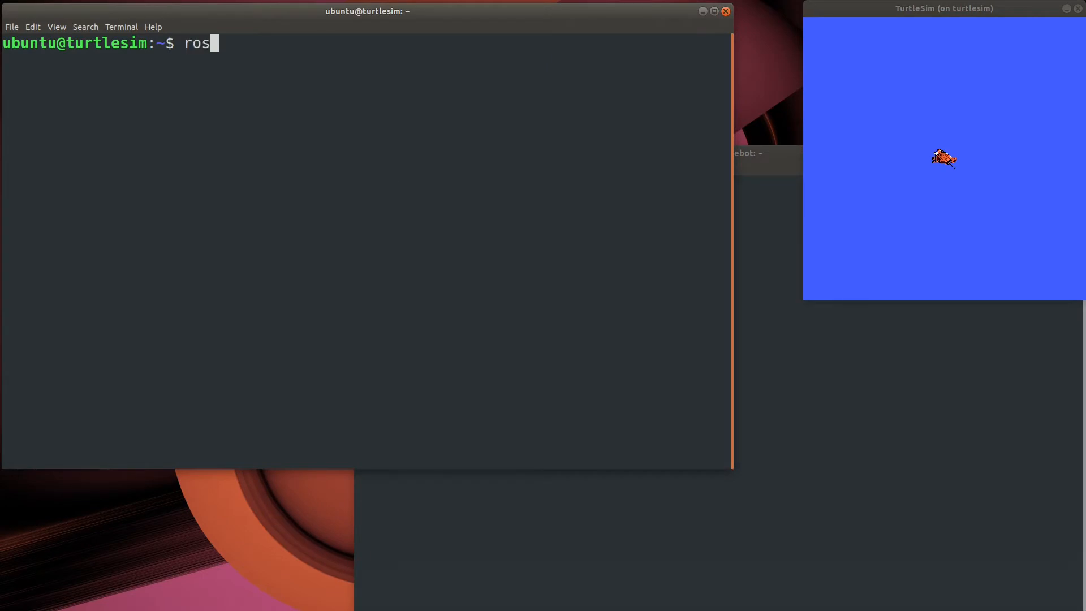
type("2 action -h")
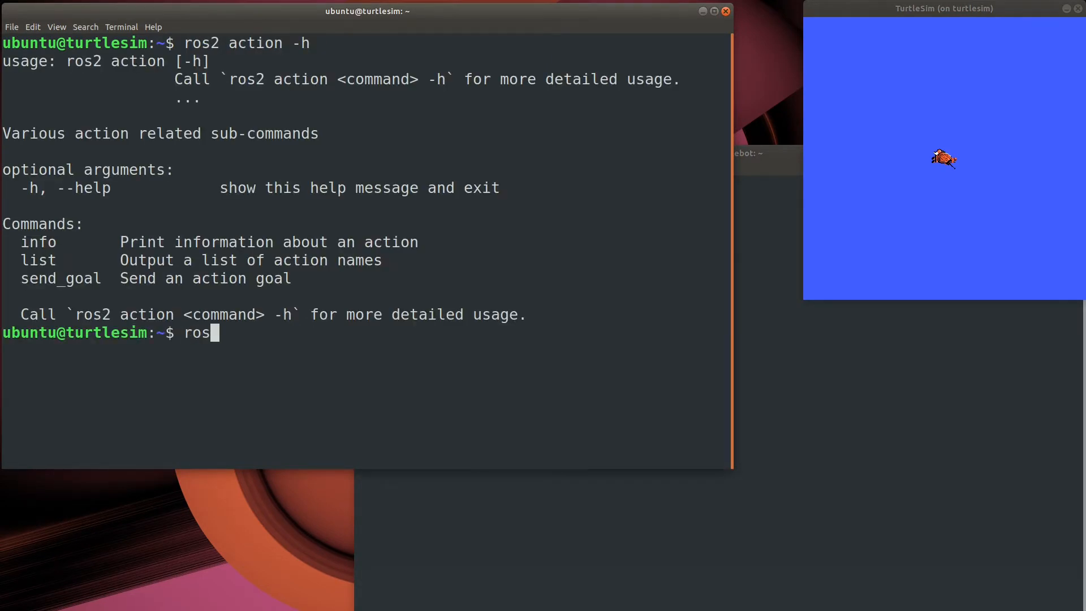
type("2 action send_goal -")
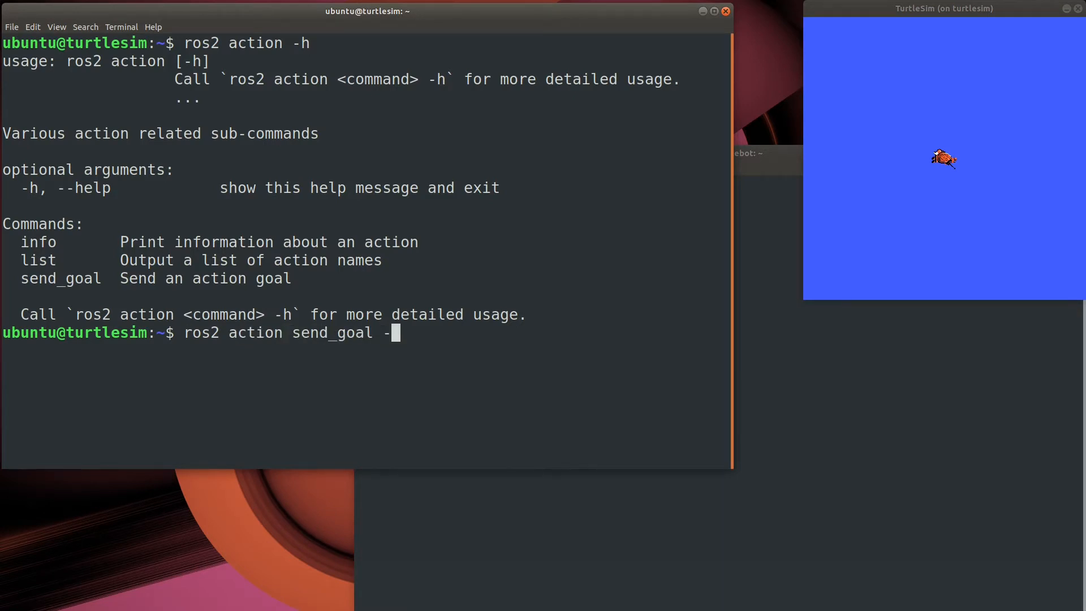
key("Return")
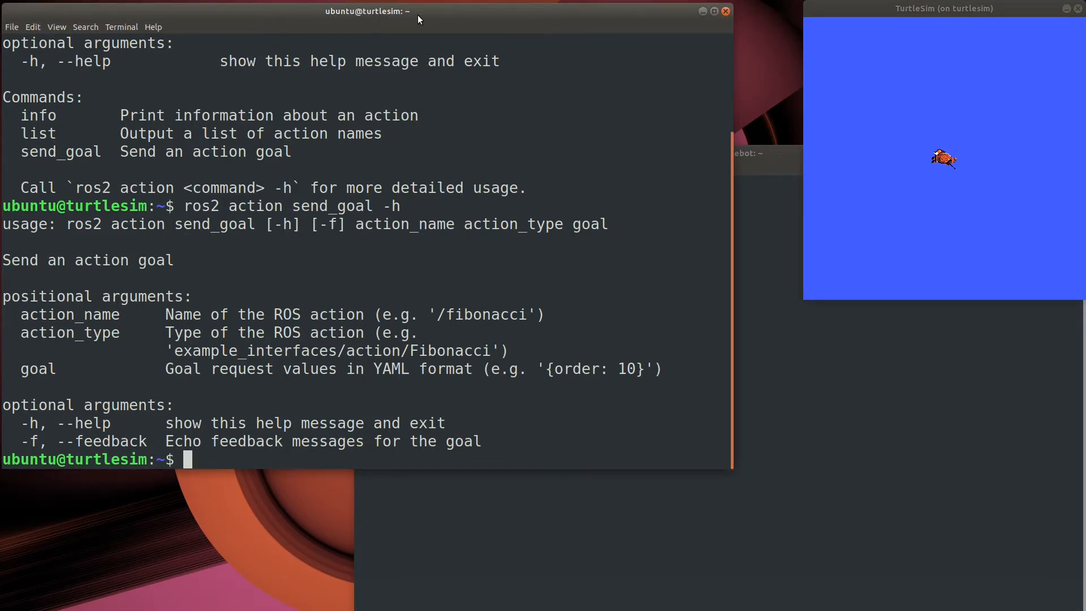
type("ros2 action")
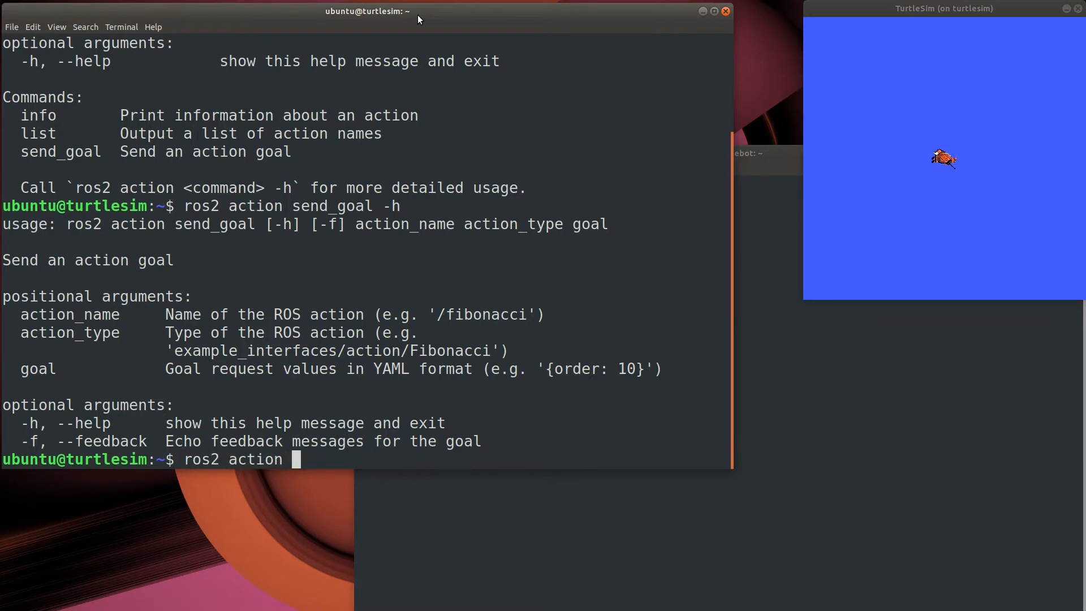
type("list")
type("ros2")
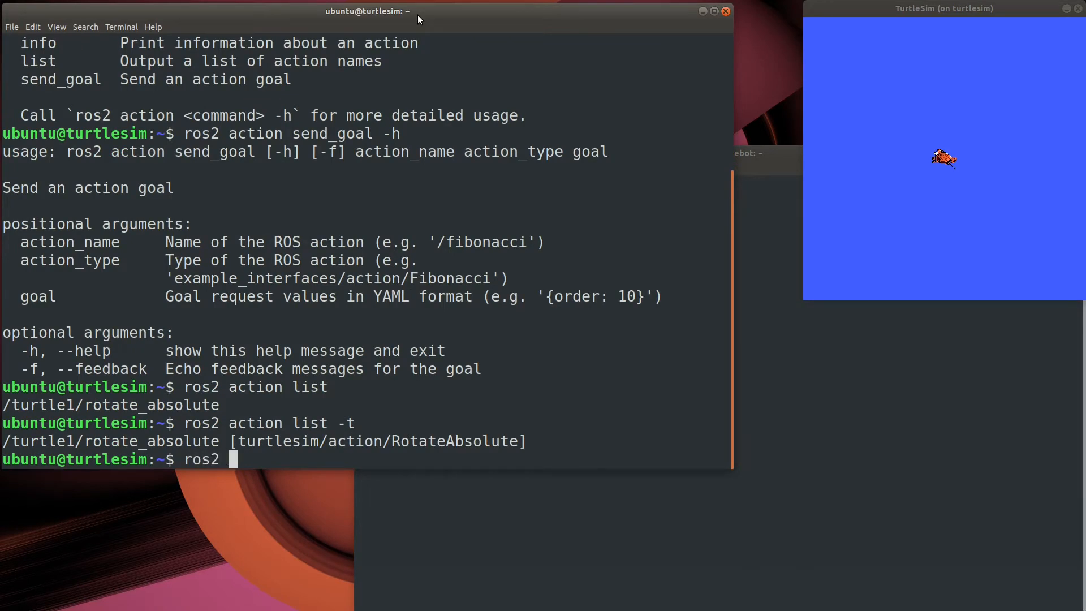
Step: Show turtlesim/action/RotateAbsolute and highlight its delta result and remaining feedback fields
type("interface show")
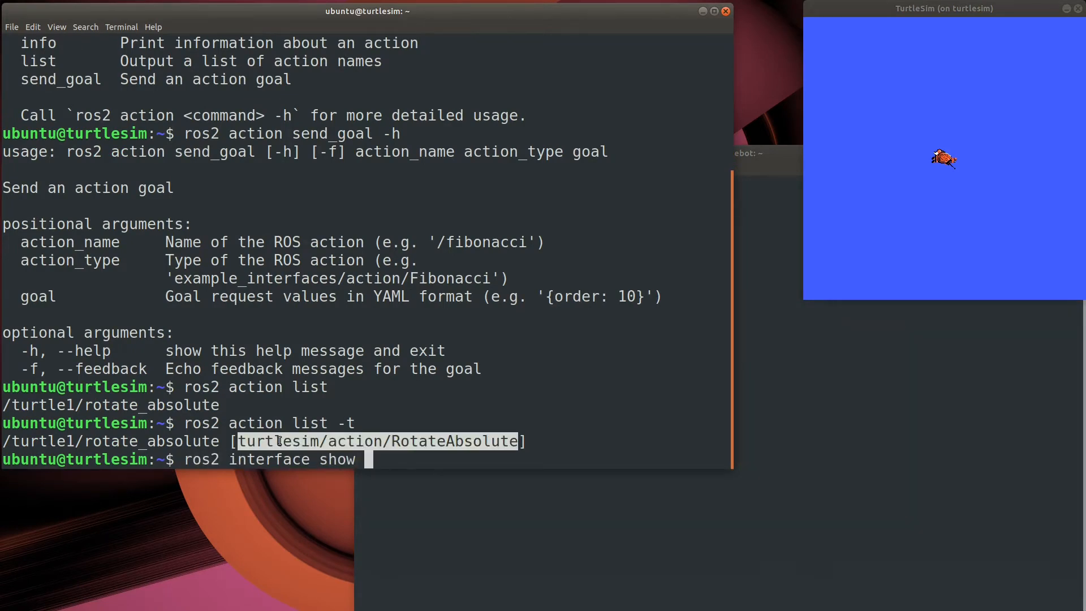
key("Return")
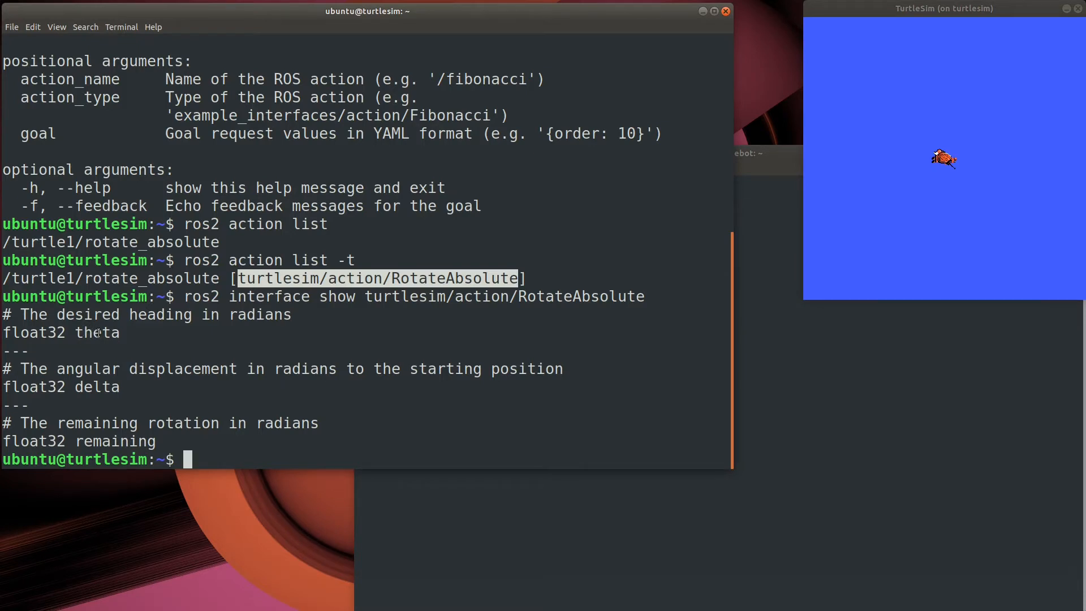
double_click(96, 333)
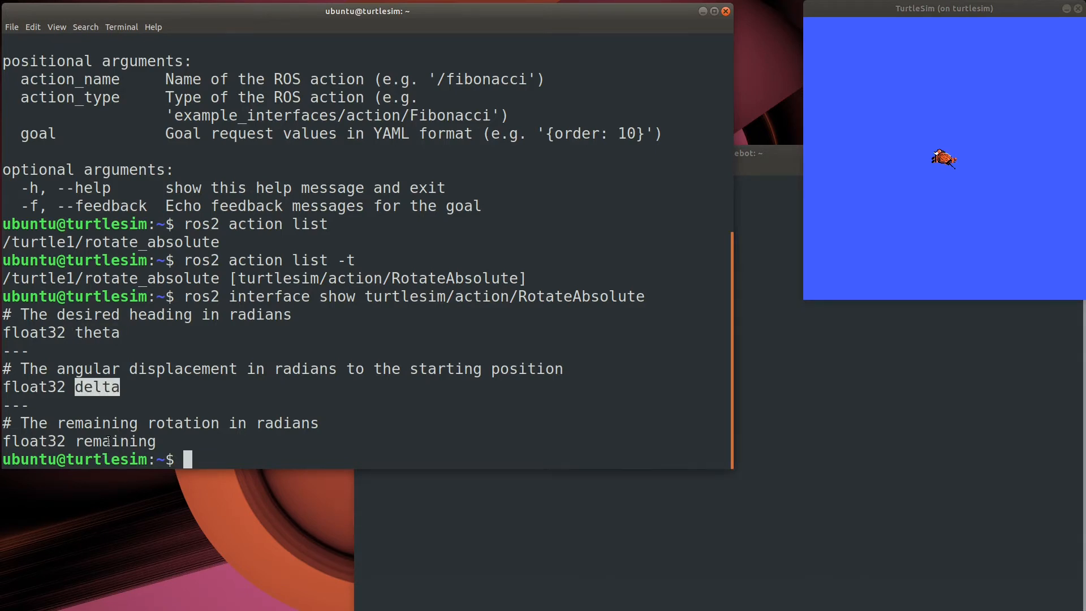
double_click(116, 441)
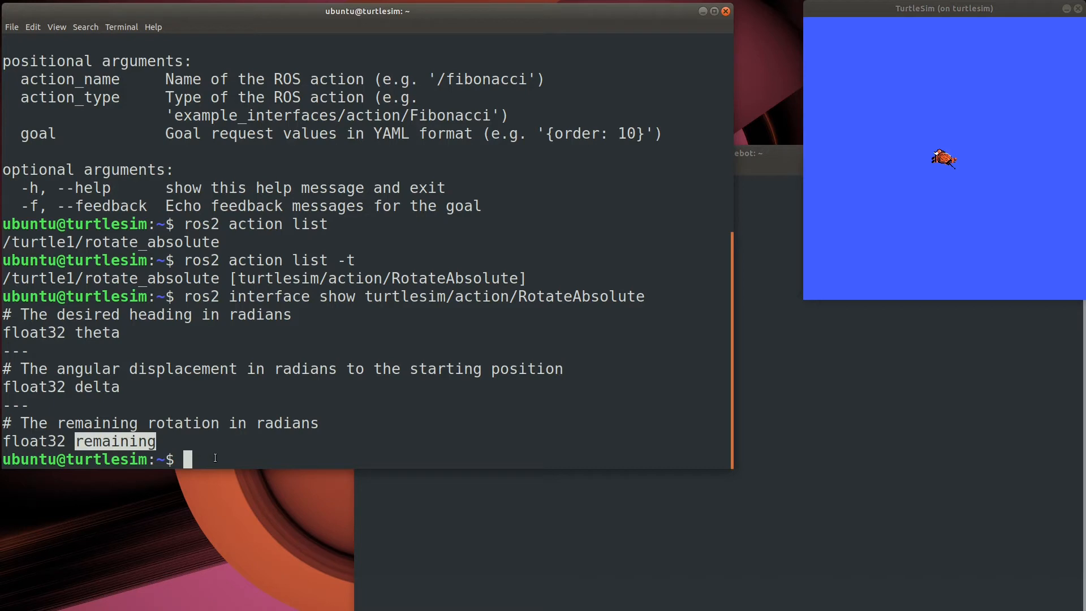
mouse_move(760, 190)
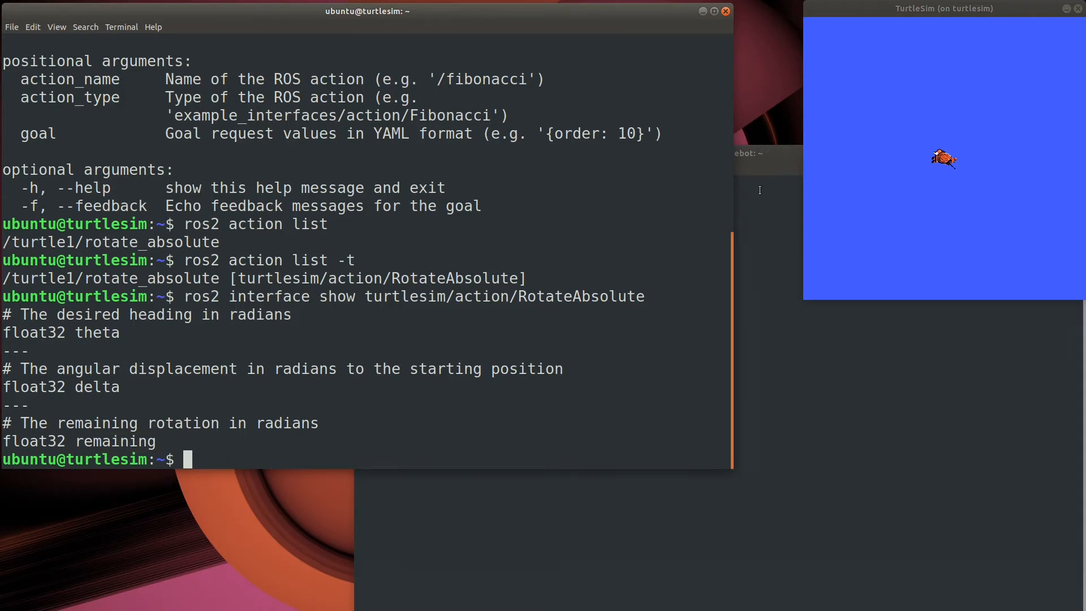
mouse_move(647, 286)
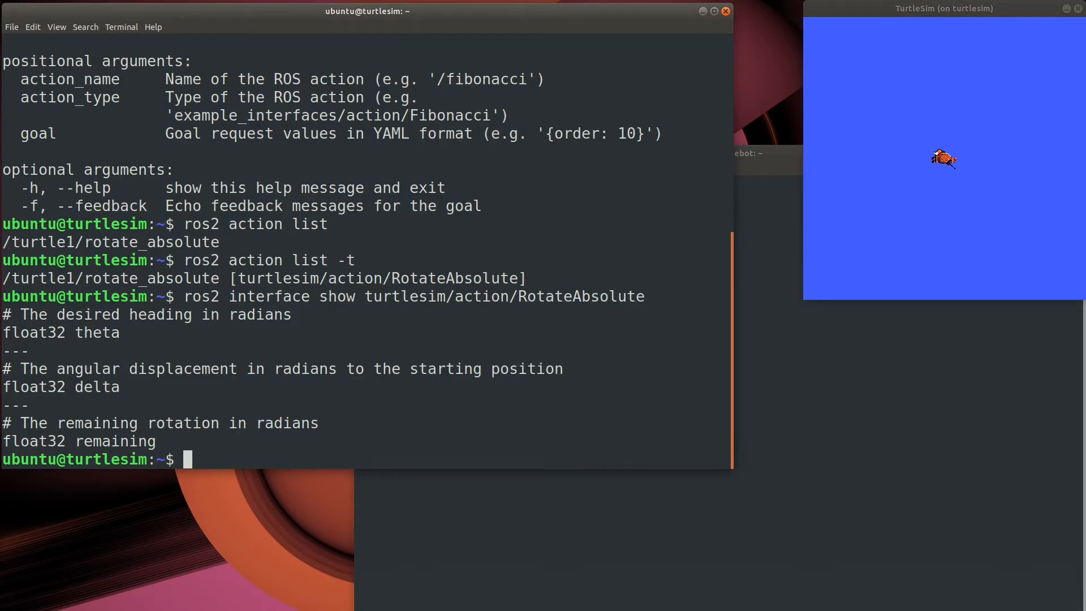
mouse_move(387, 11)
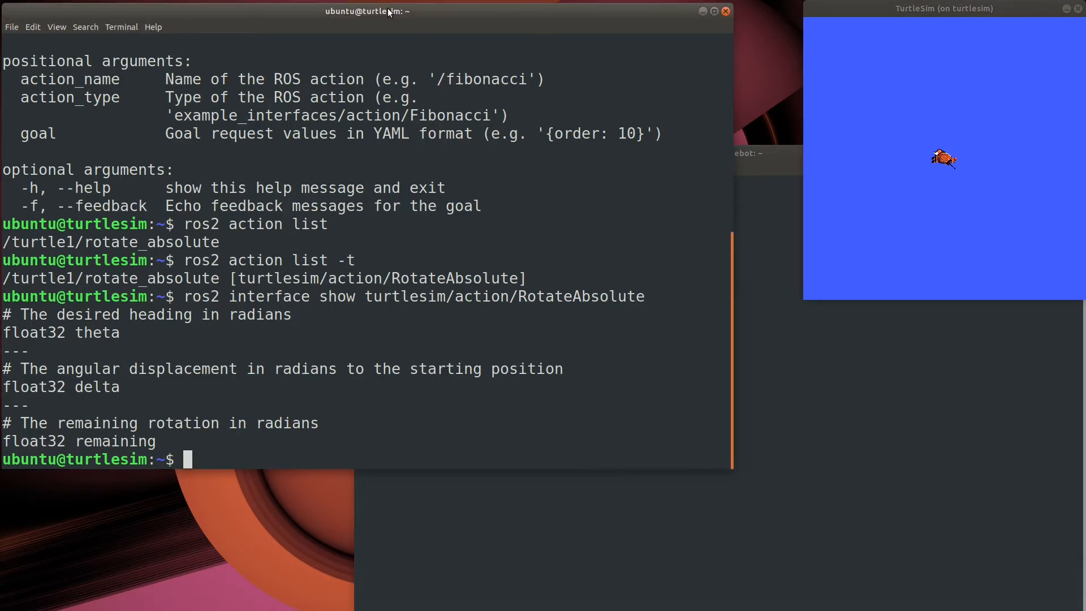
Step: Send a rotate_absolute goal turning turtle1 to theta 3.14, finishing with SUCCEEDED
type("ros2 action sen")
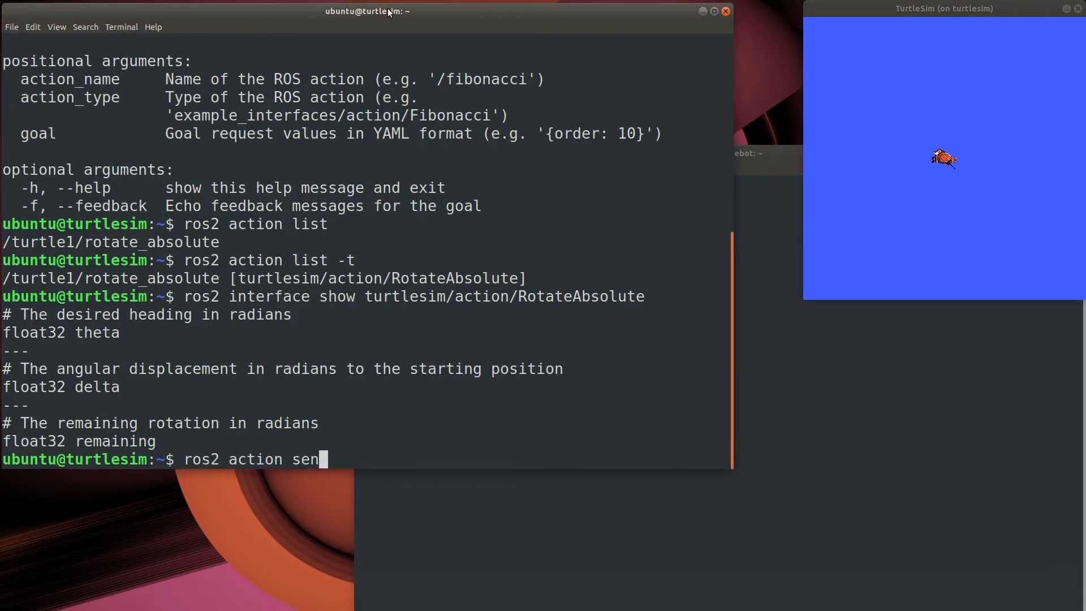
type("d_goal /turtle1/rotate_absolute")
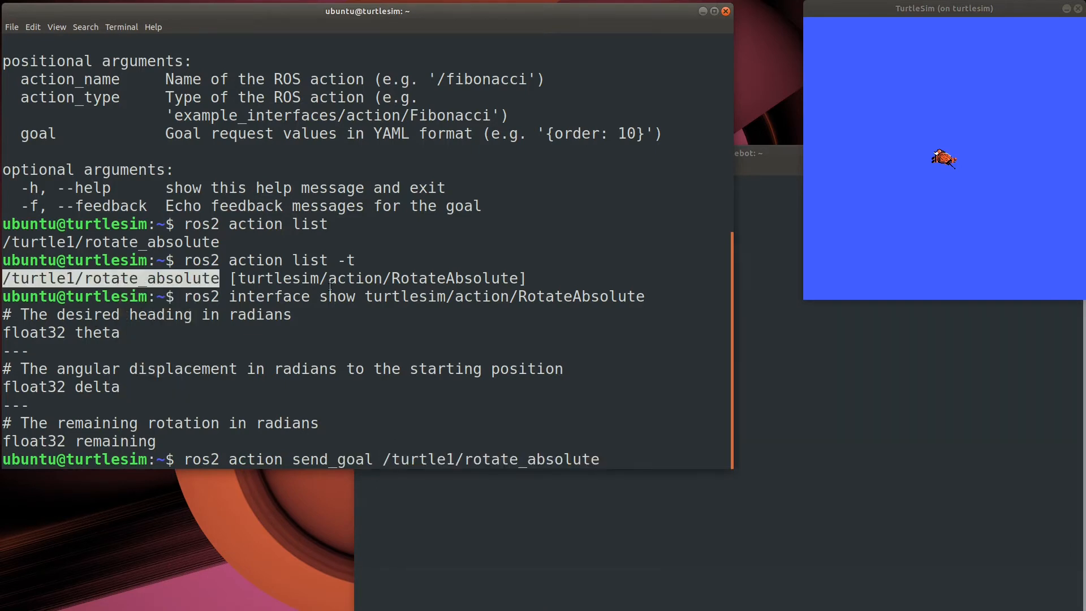
type("turtlesim/action/RotateAbsolute '")
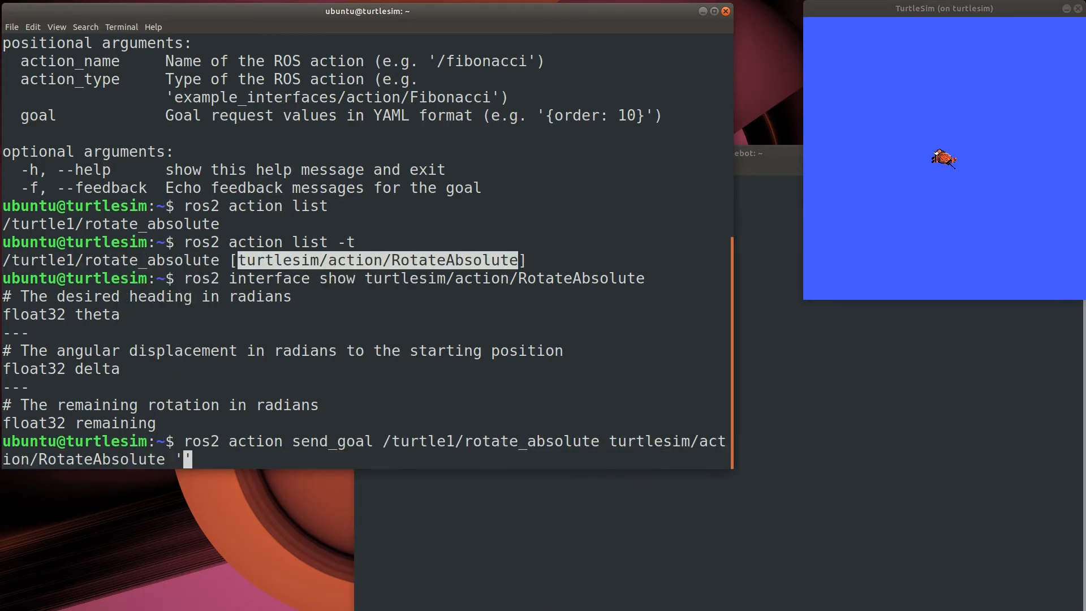
type("{theta: 3.14}")
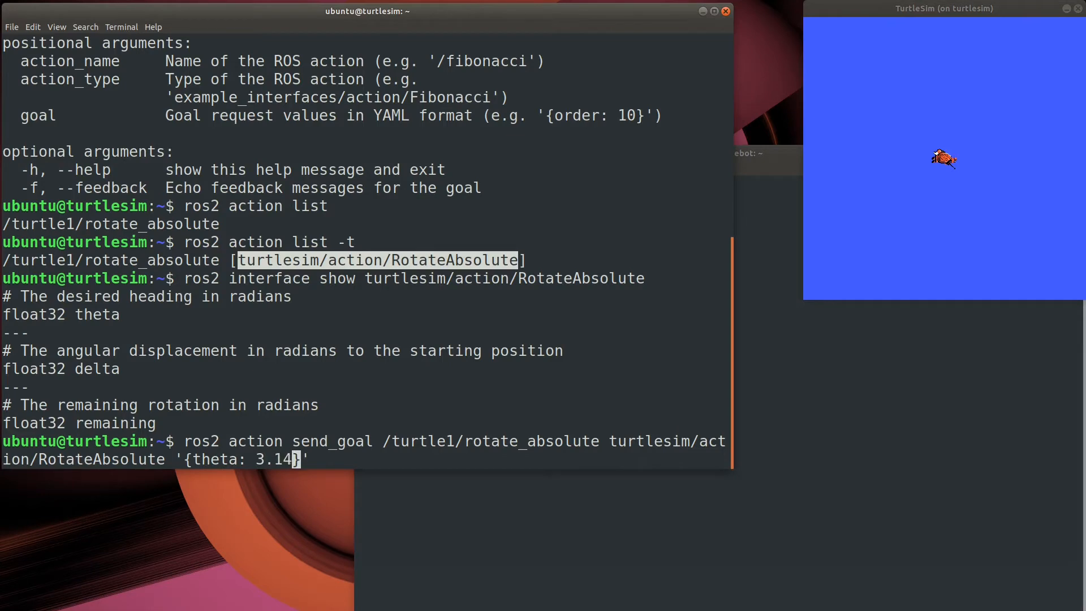
key("Return")
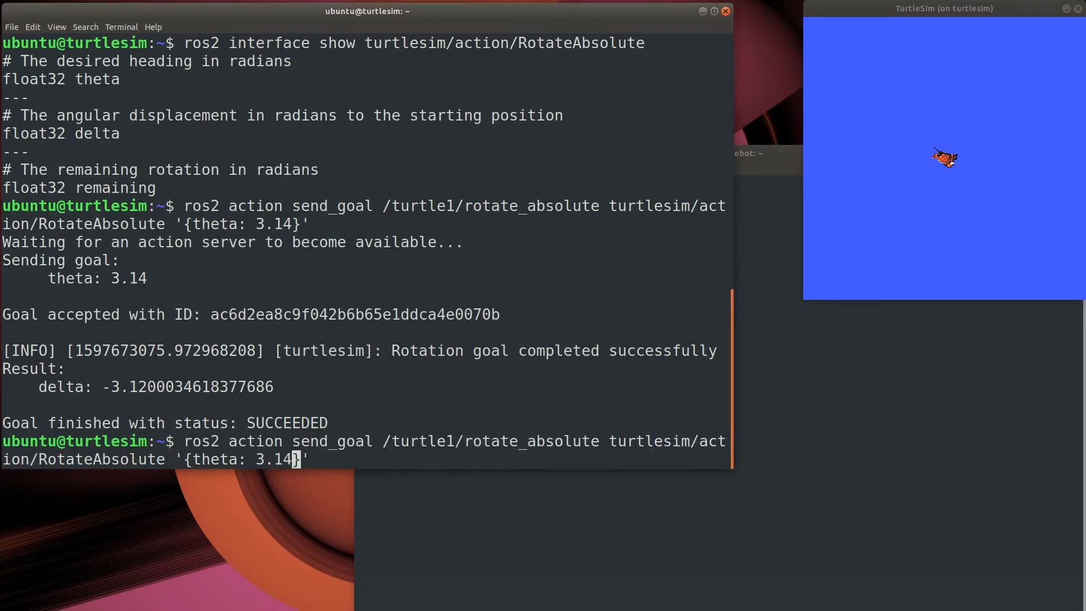
Step: Rerun the goal with theta 0.00 and --feedback, streaming remaining-rotation feedback until SUCCEEDED
type("0.00")
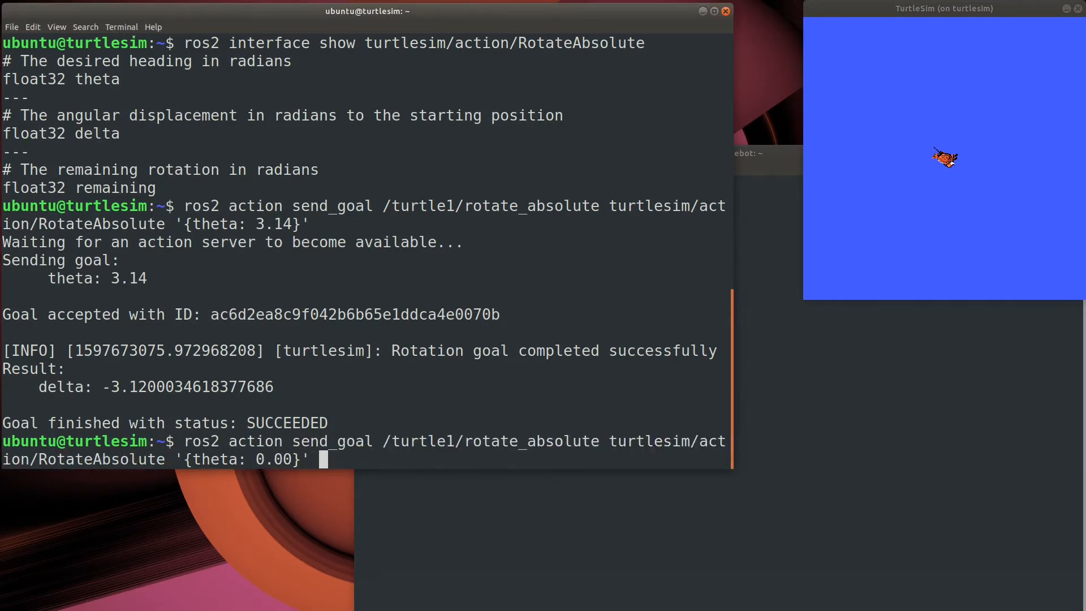
type(" --feedback")
key("Return")
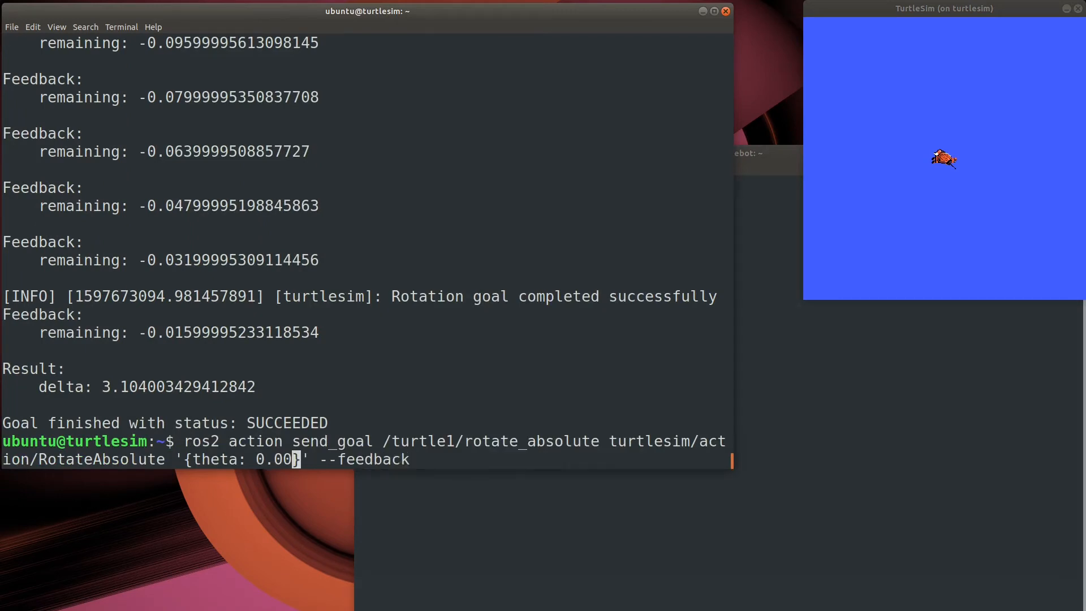
Step: Send two feedback-tracked goals toward theta 3.14 and cancel each with Ctrl+C mid-turn
type("3.")
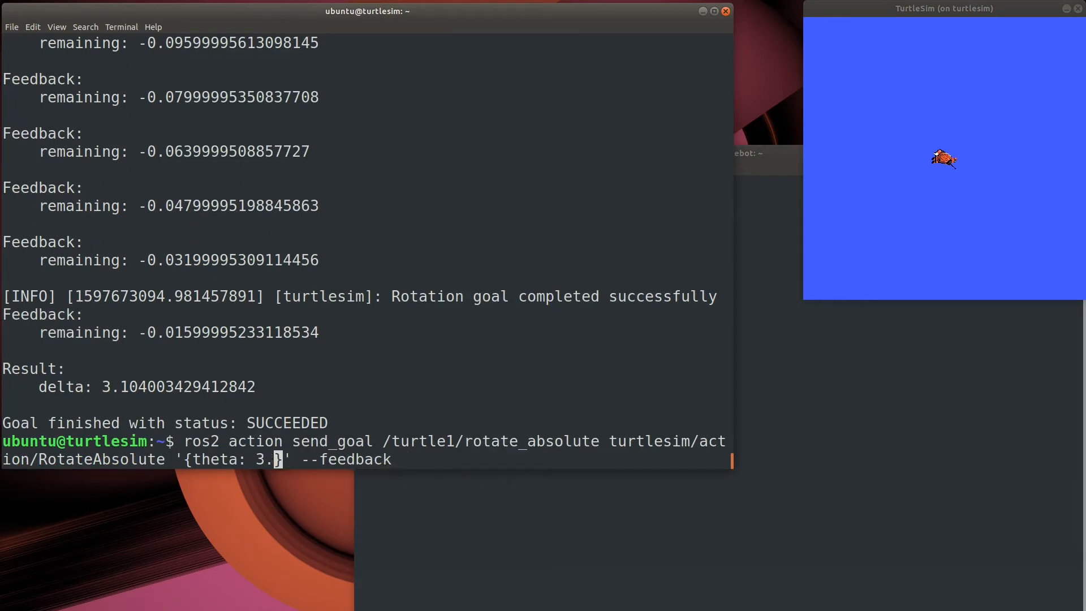
type("14")
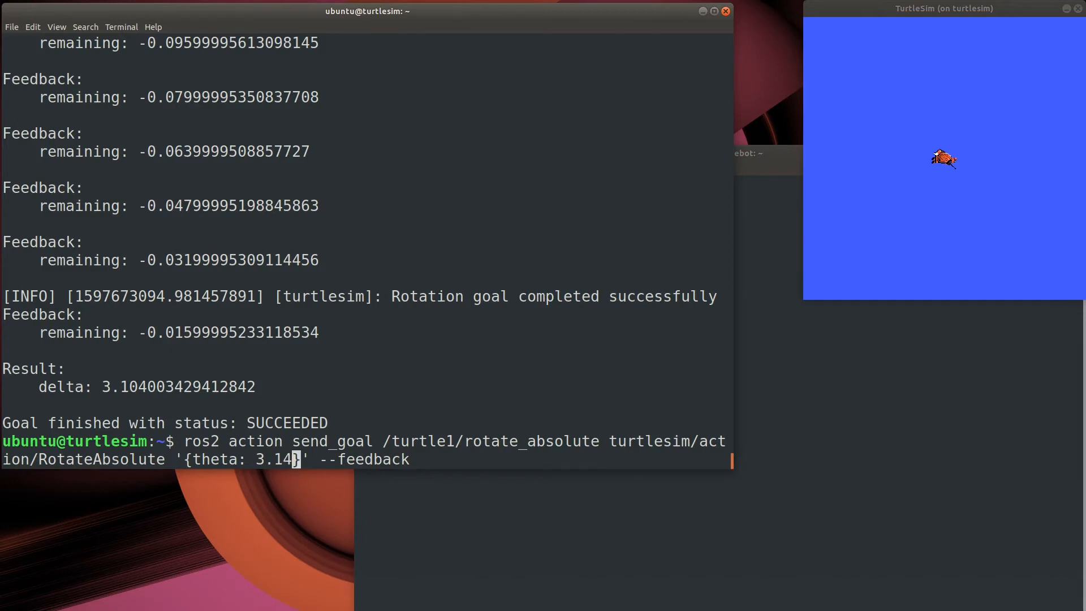
key("ctrl+c")
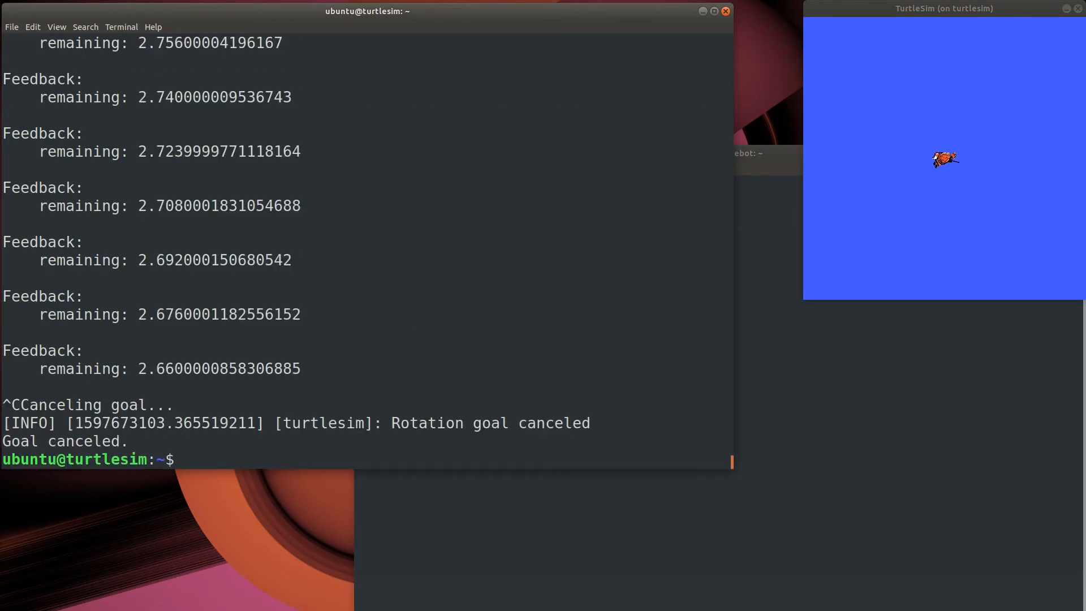
type("ros2 action send_goal /turtle1/rotate_absolute turtlesim/action/RotateAbsolute '{theta: 3.14}' --feedback")
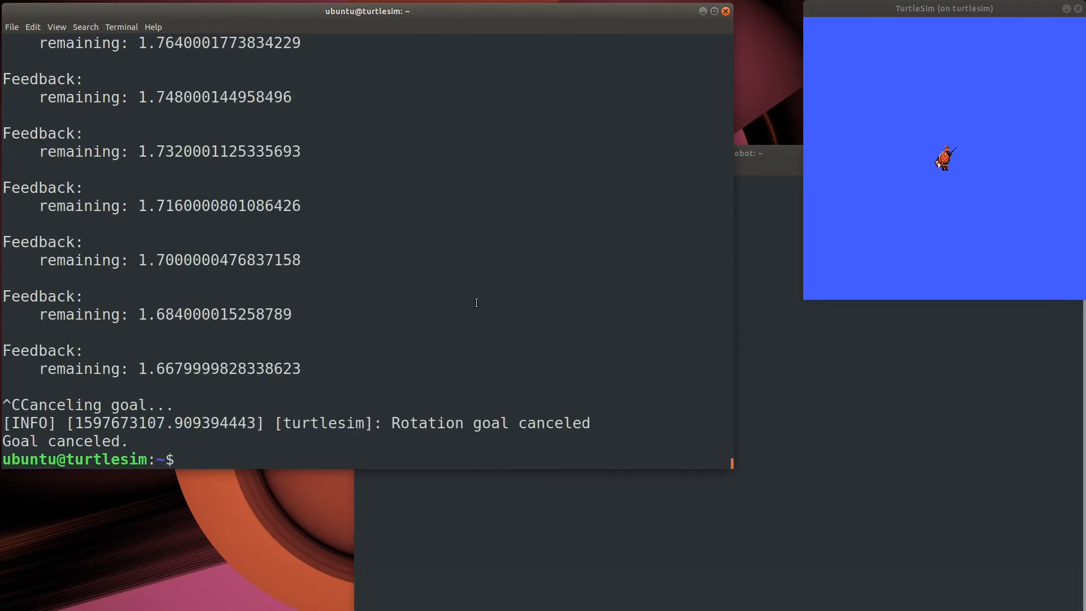
type("c")
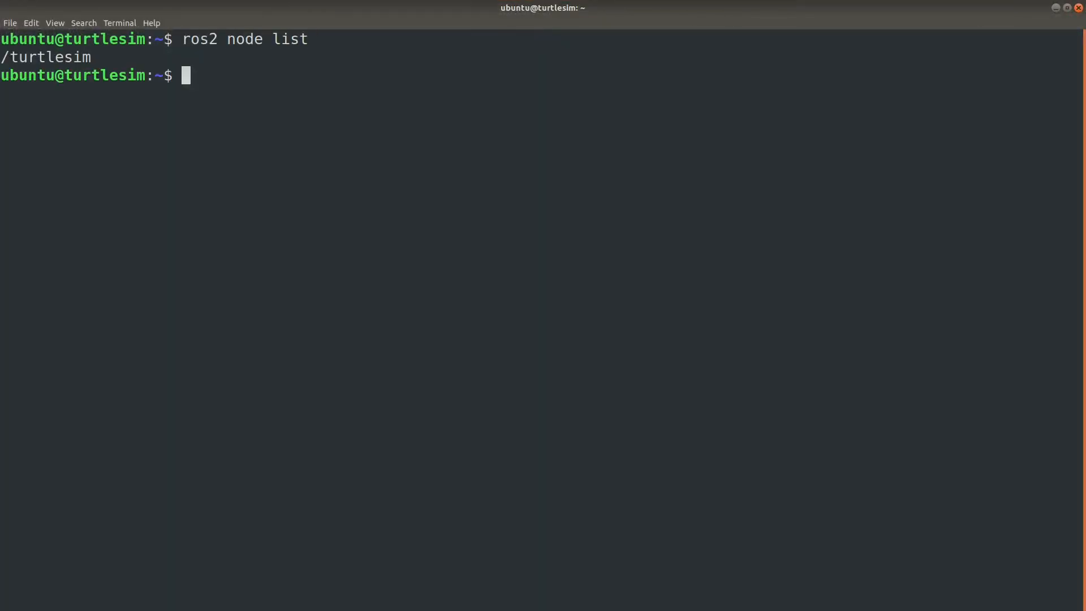
Step: Run ros2 node info /turtlesim to list its subscribers, publishers, services and rotate_absolute action server
type("ros2 node in")
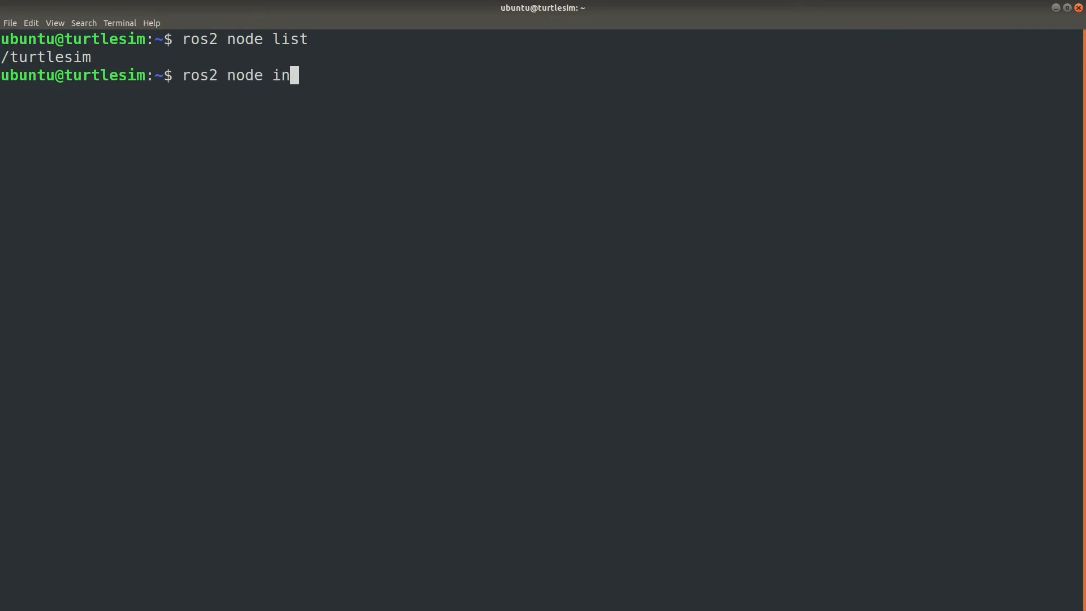
type("fo /turtl")
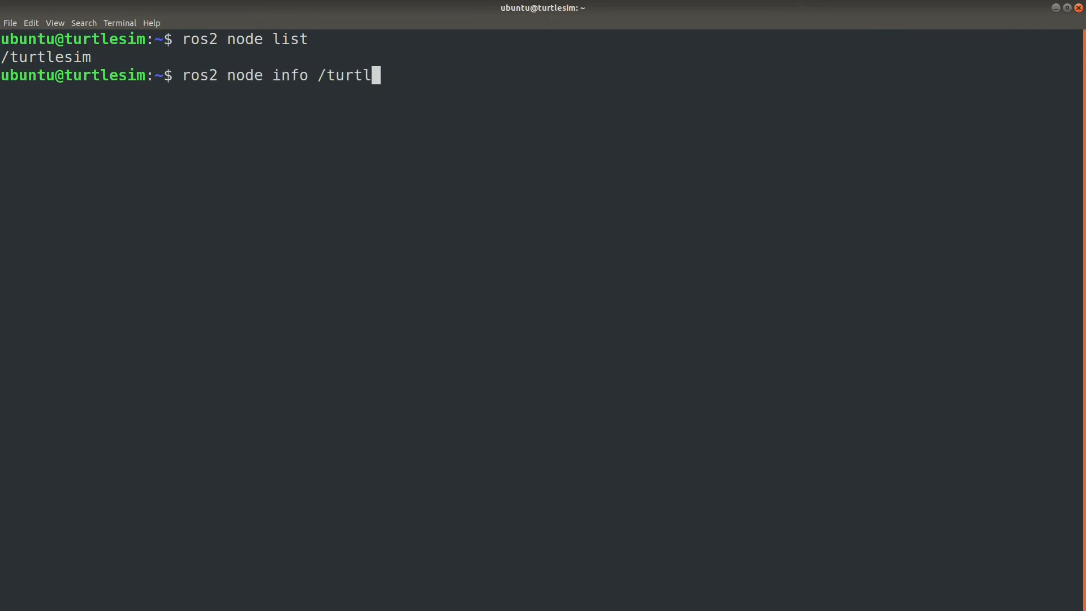
key("Return")
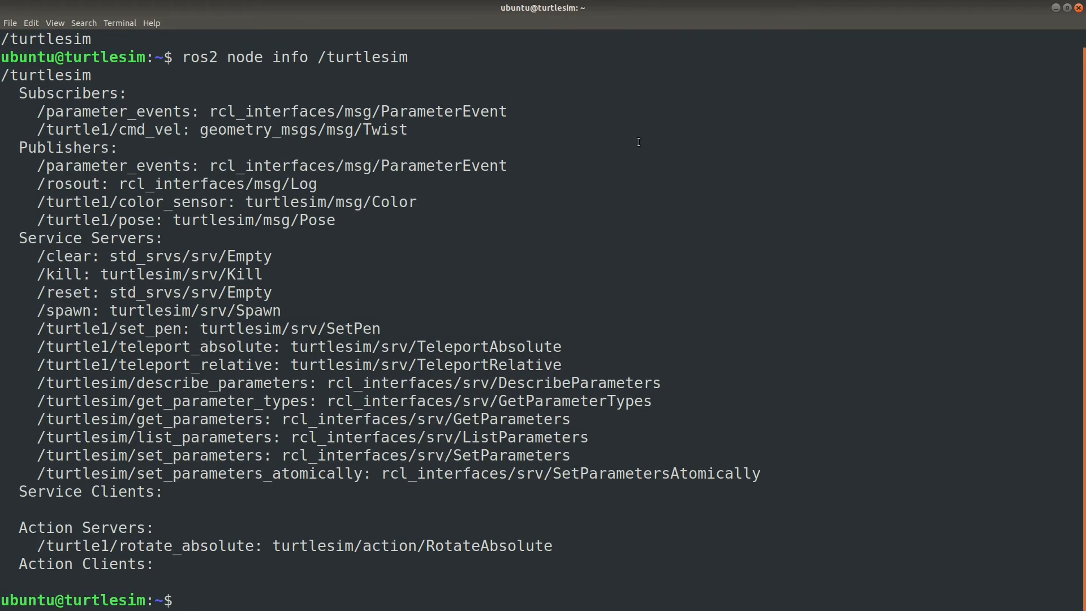
double_click(67, 94)
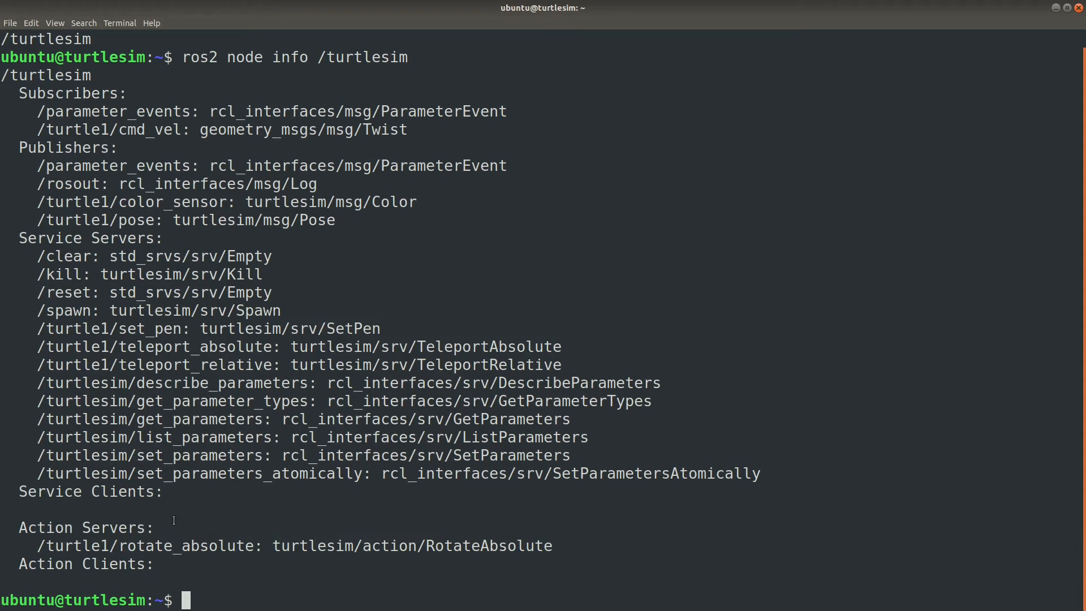
mouse_move(349, 572)
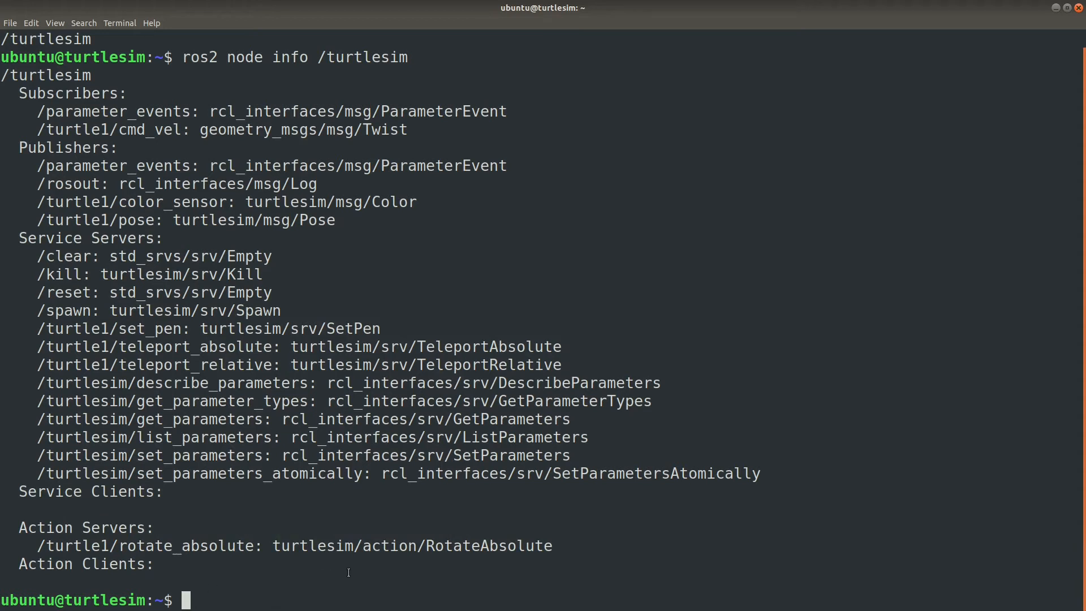
Step: Call /spawn twice: tortise at x 1 y 1 theta 3.14, then snapper at x 10 y 10 theta 0.0
type("ros")
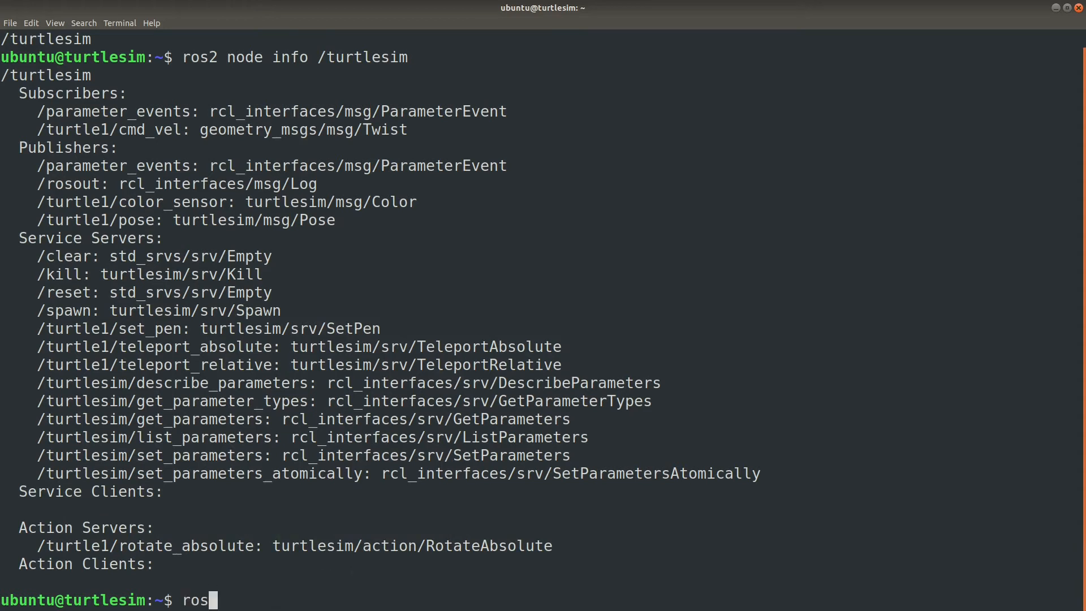
type("2 service call /spawn turtl")
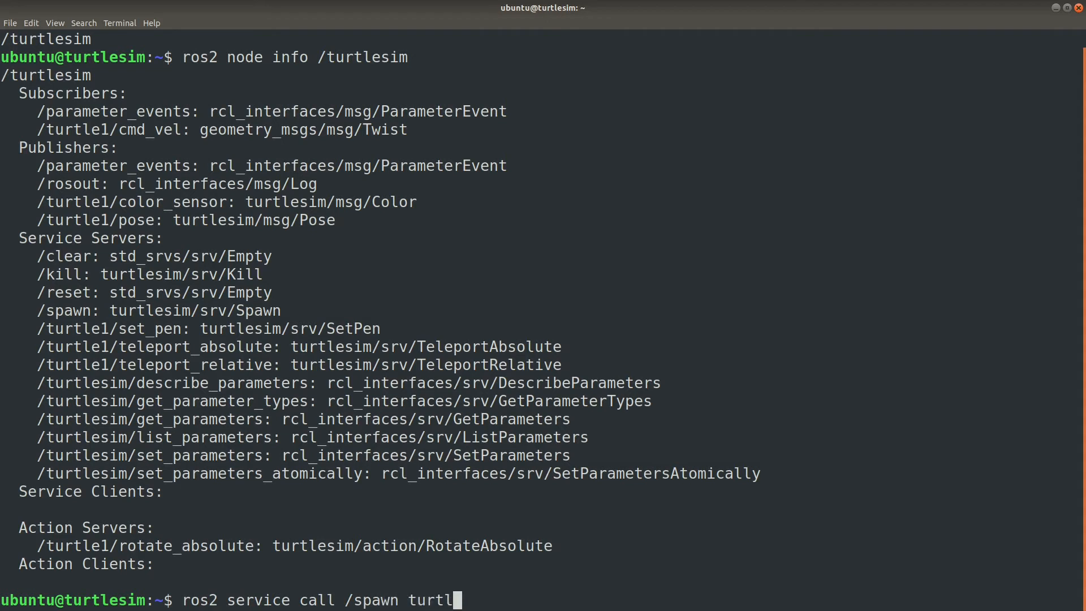
type("esim/srv/Spawn ''")
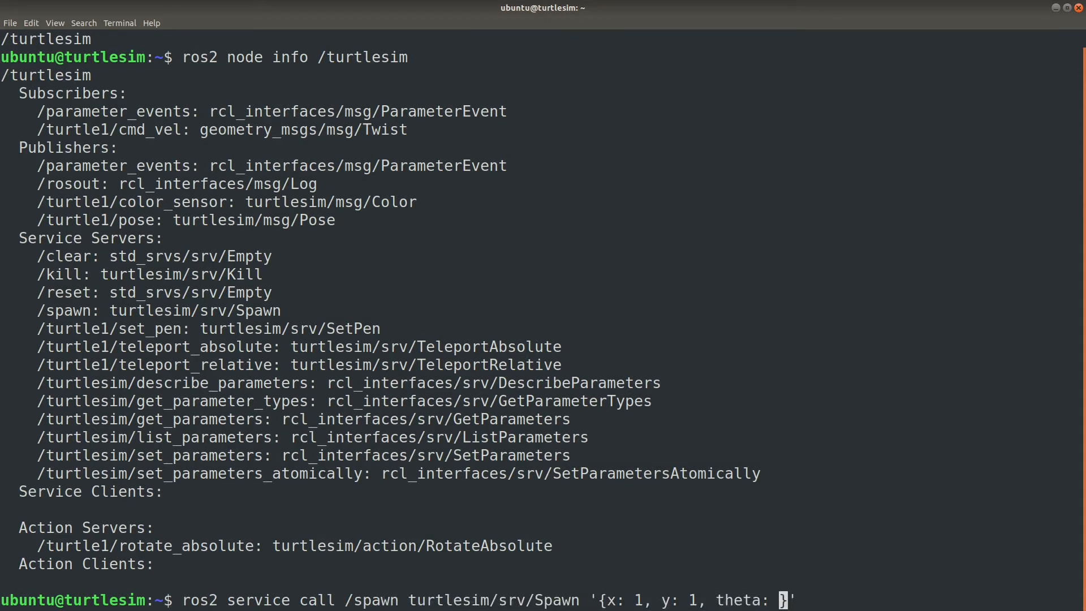
type("3.14, name: to")
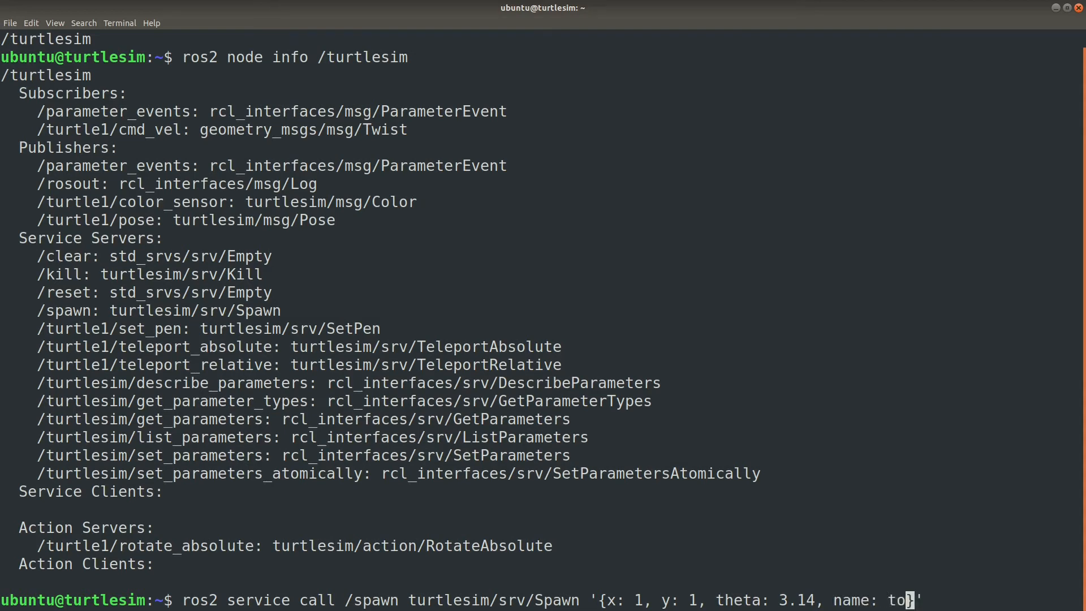
key("Return")
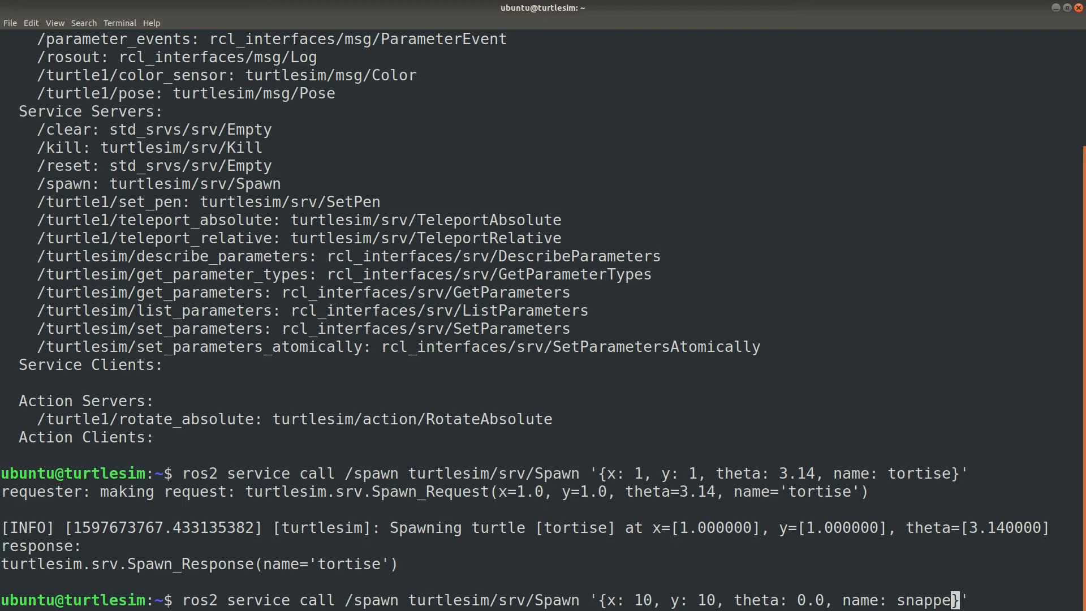
type("r")
key("Return")
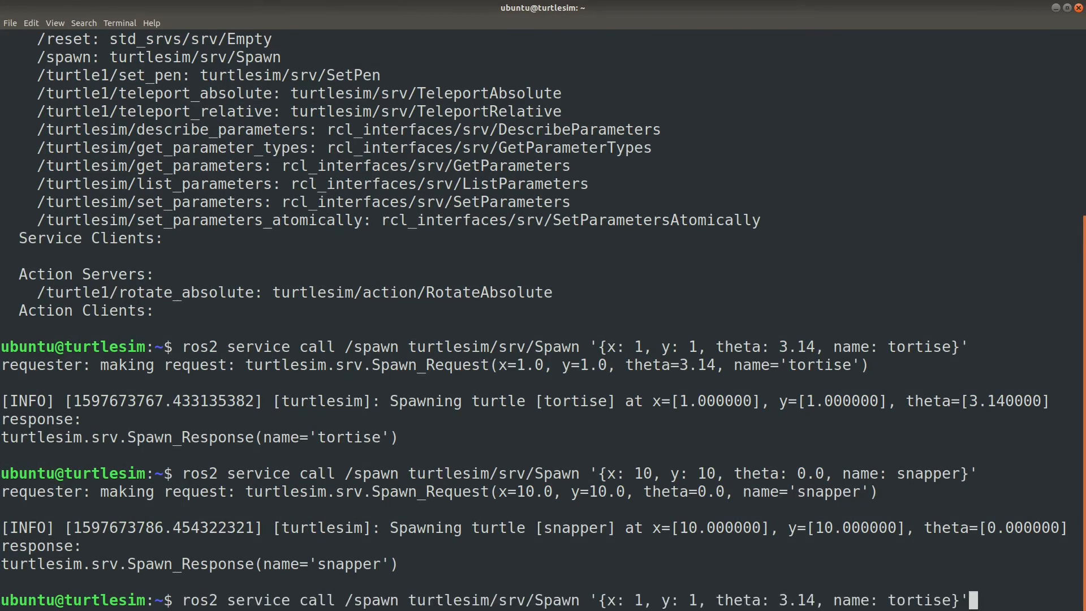
key("Return")
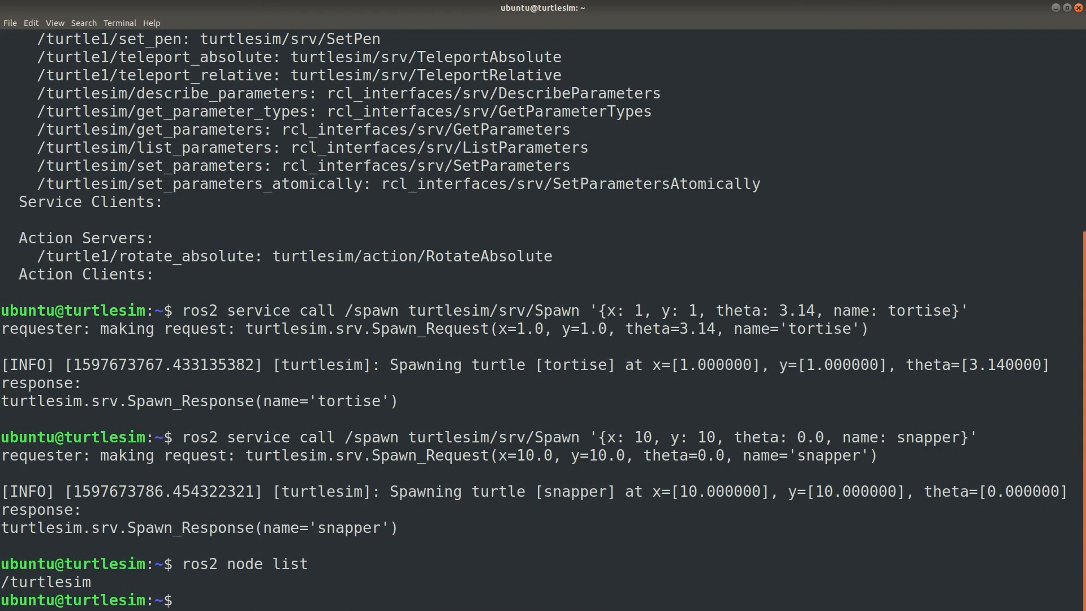
Step: Rerun ros2 node info /turtlesim and scroll through the snapper, tortise and turtle1 topics, services and action servers
type("ros2 node info /turtlesim")
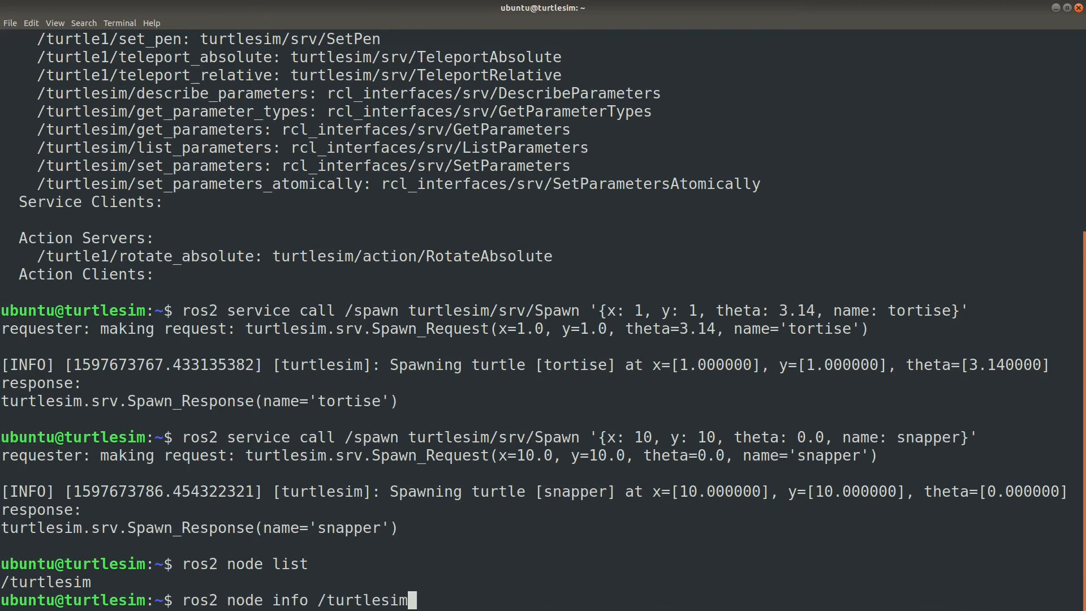
key("Return")
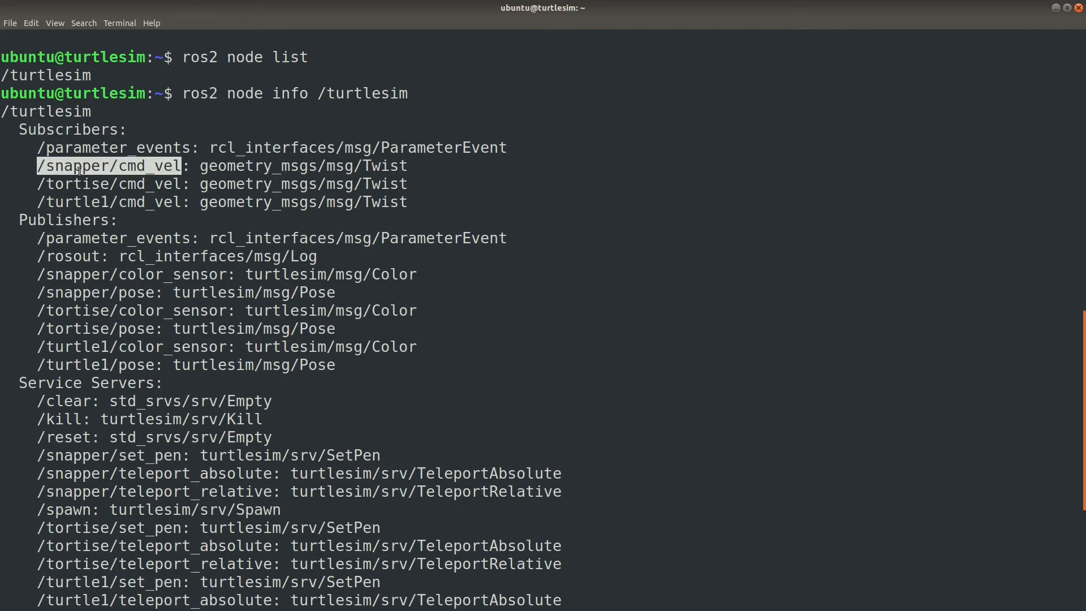
scroll("down", 3)
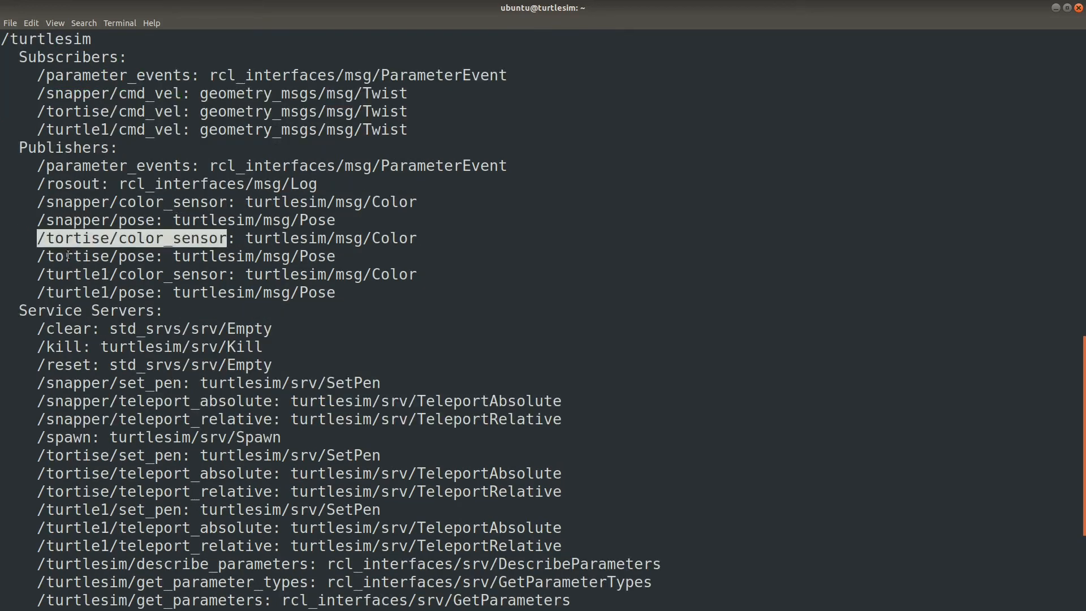
scroll("down", 3)
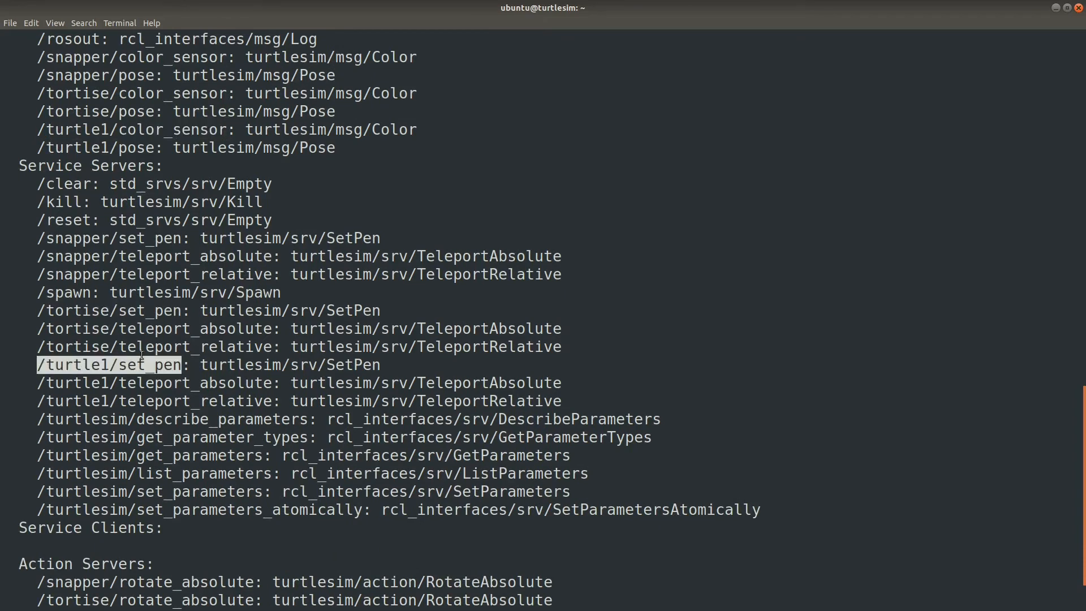
scroll("down", 3)
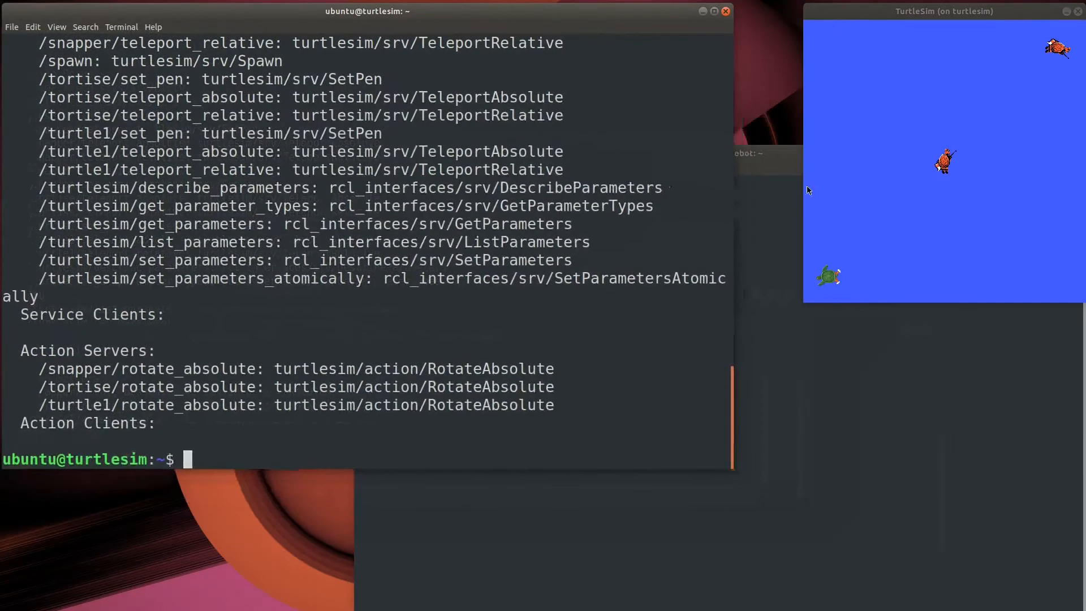
Step: Start typing clear at the prompt with the three-turtle TurtleSim window visible
type("clea")
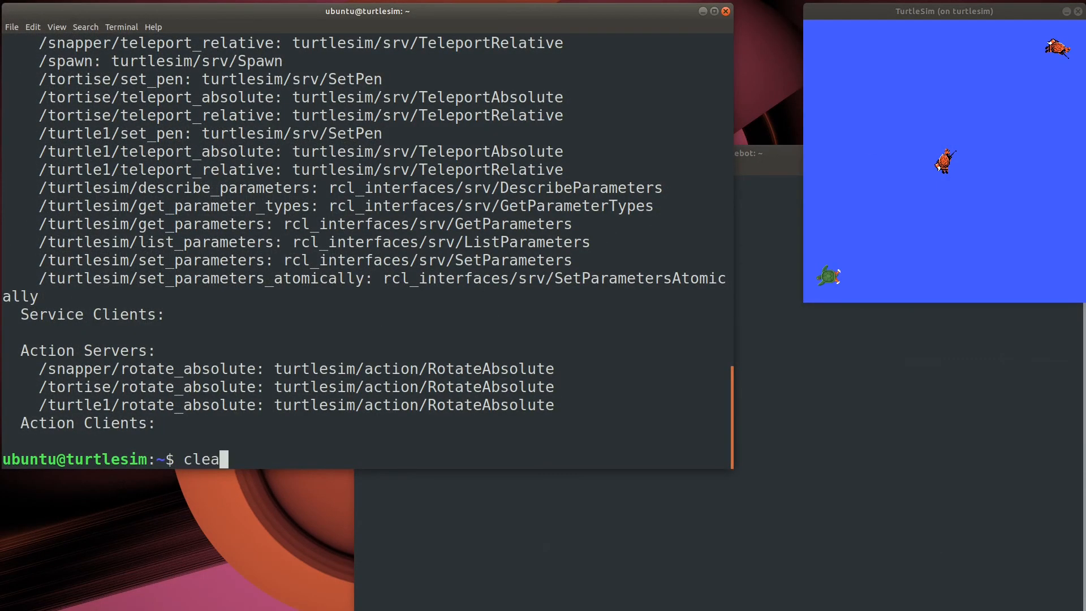